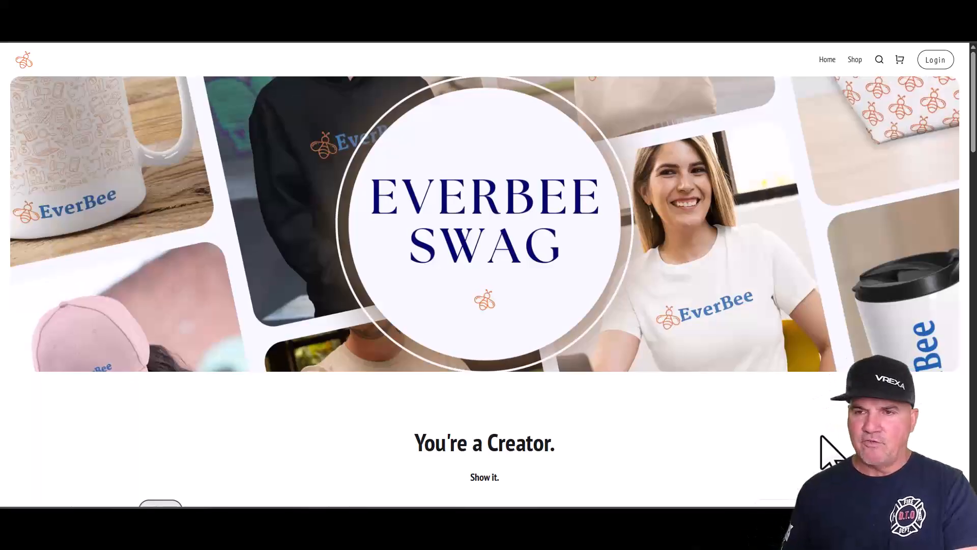
mouse_move(779, 305)
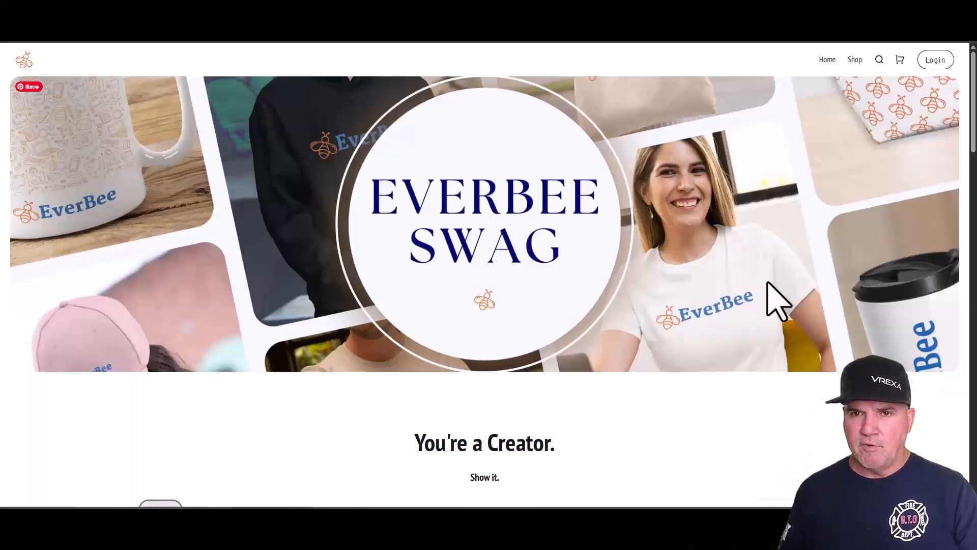
mouse_move(788, 308)
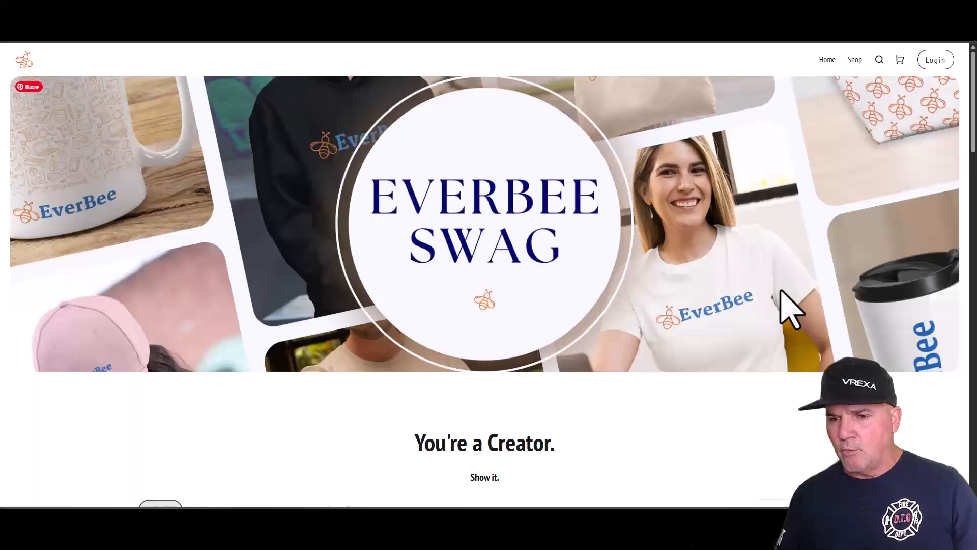
mouse_move(879, 267)
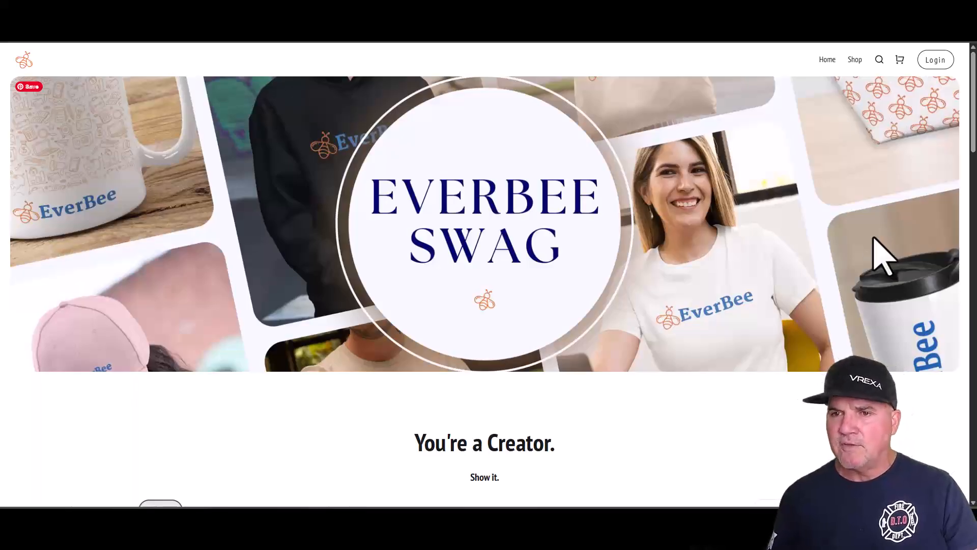
mouse_move(792, 299)
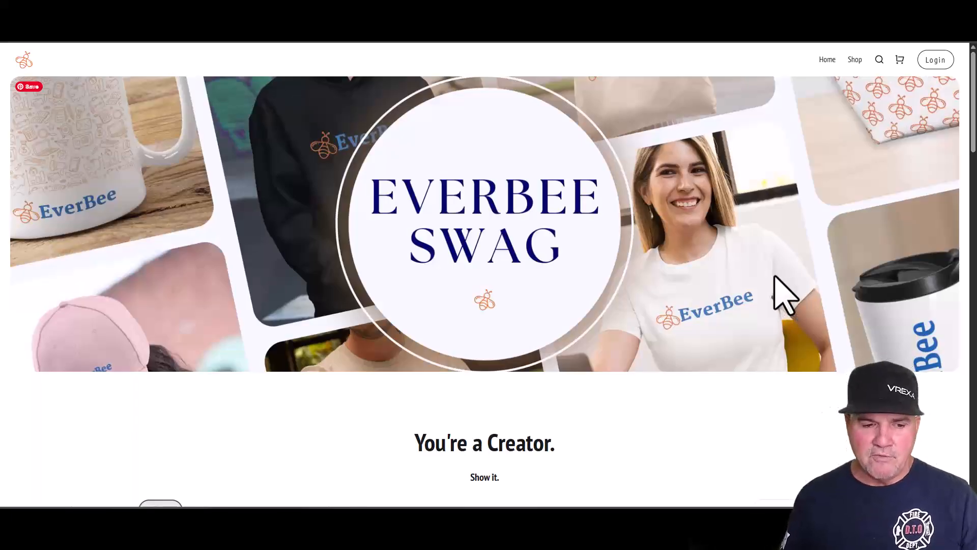
Browse down the store's product grid and bring up the Bee Candle product page.
scroll("down", 3)
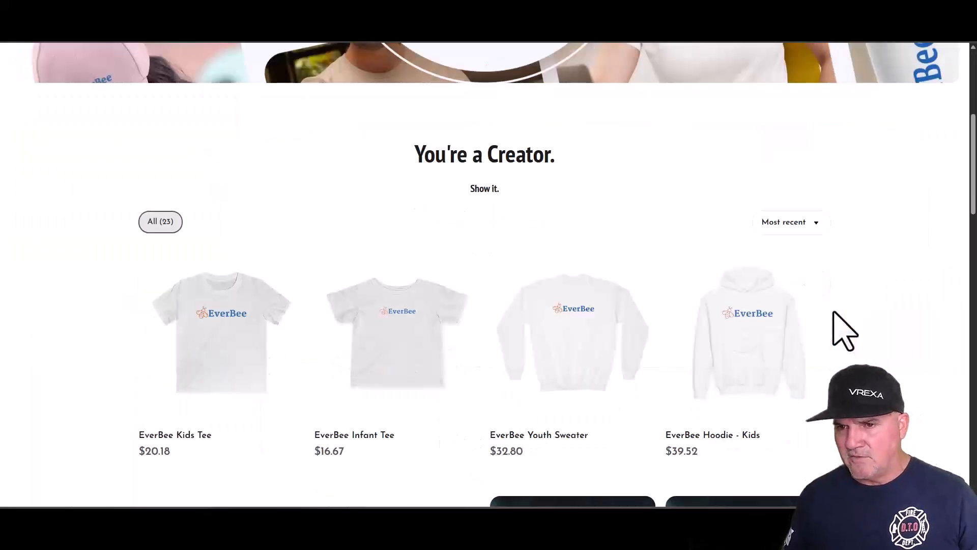
scroll("down", 3)
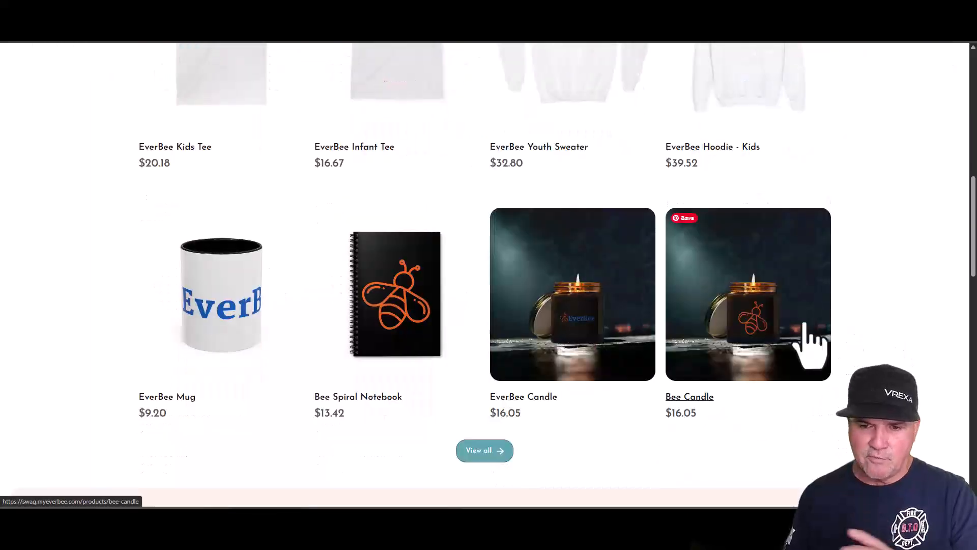
scroll("down", 3)
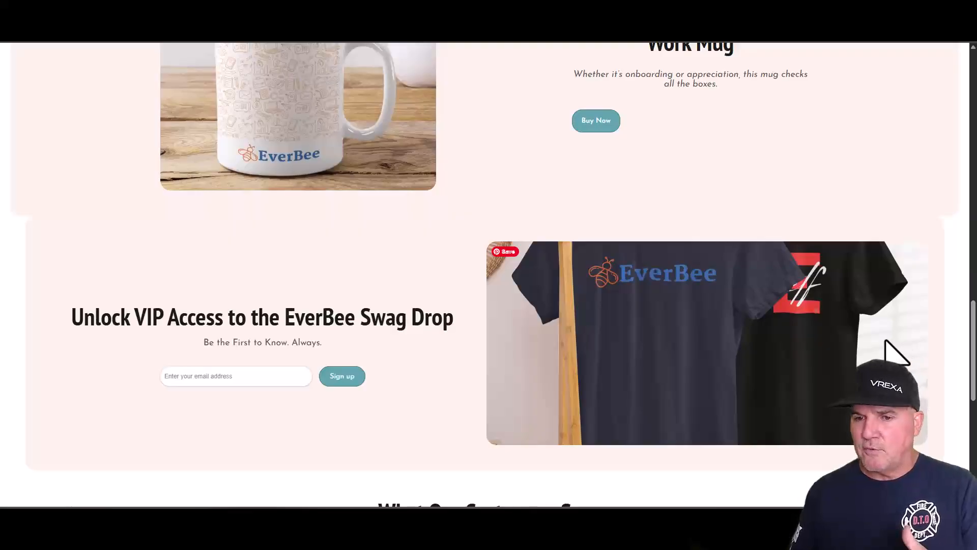
mouse_move(892, 361)
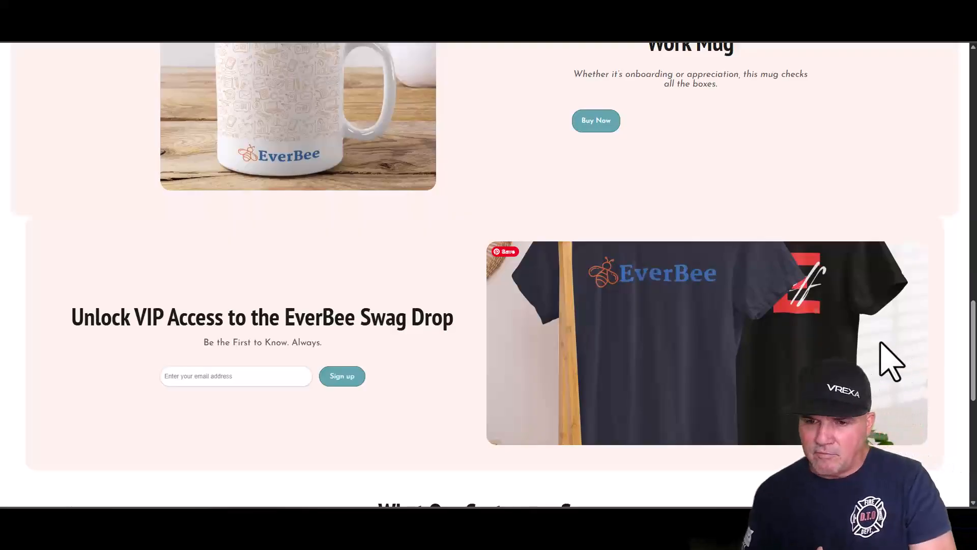
scroll("down", 3)
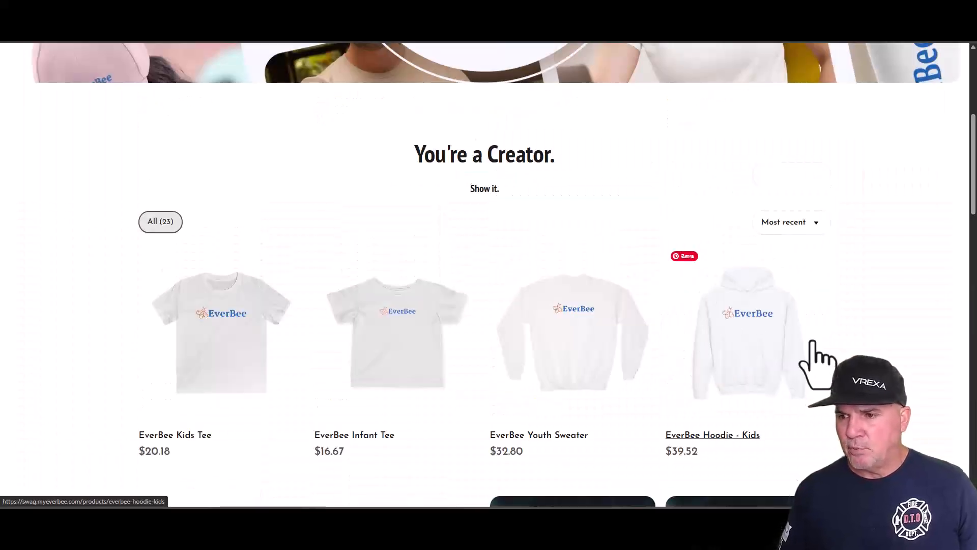
scroll("down", 3)
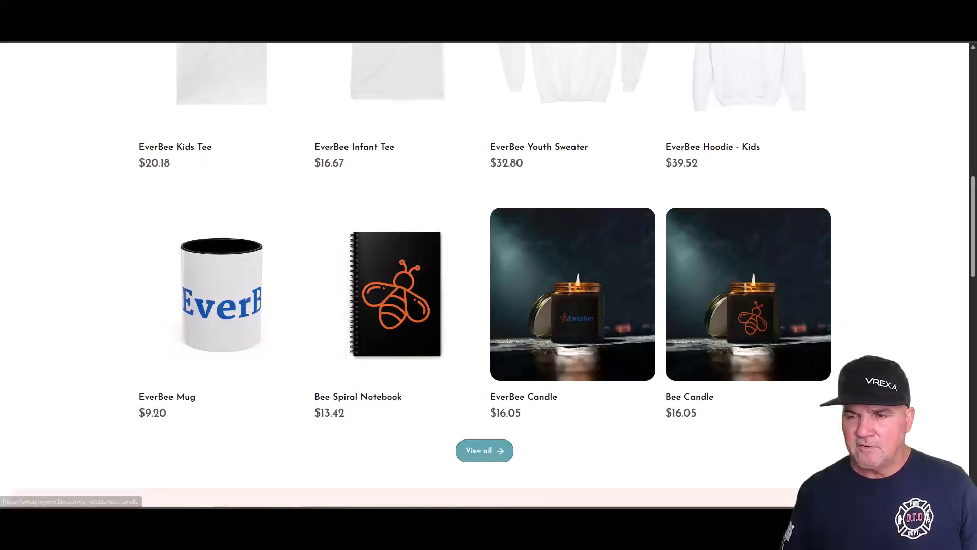
left_click(747, 294)
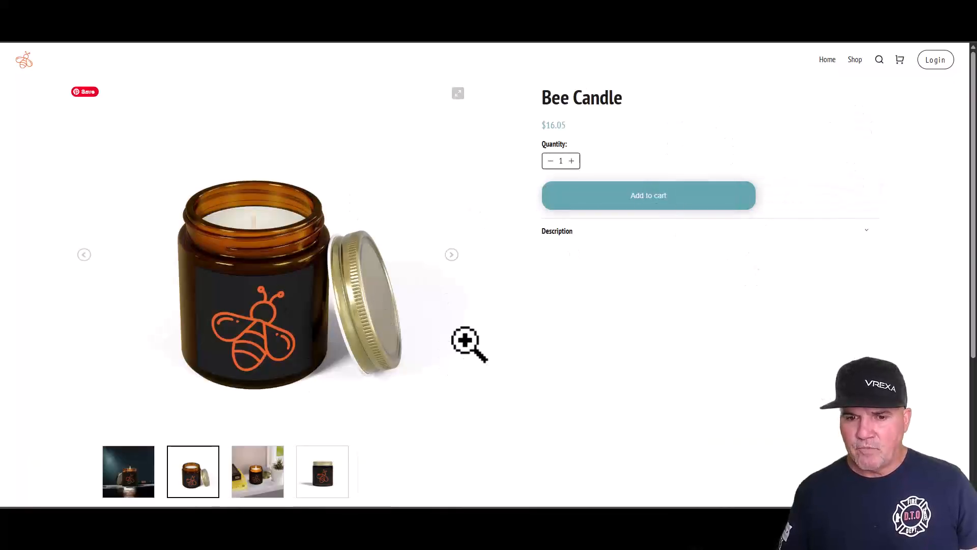
scroll("down", 3)
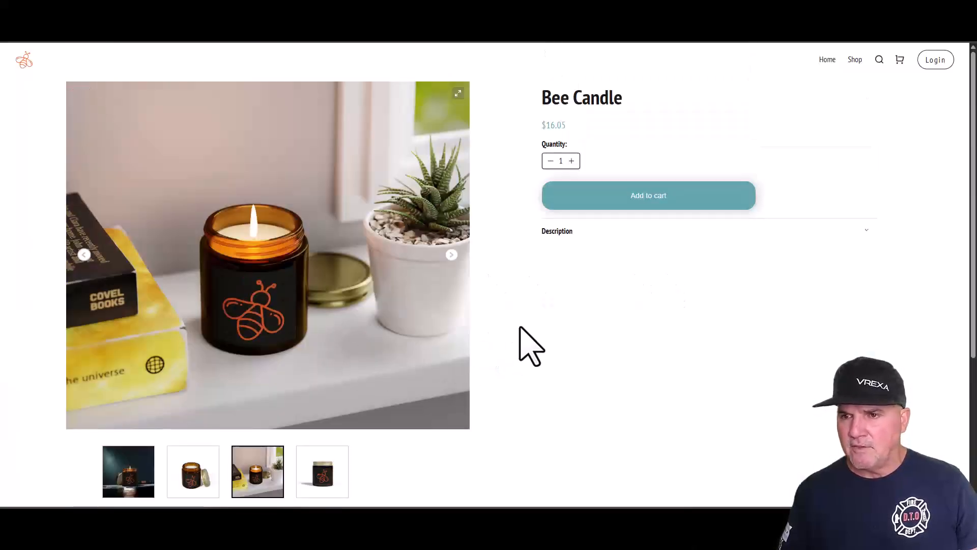
mouse_move(872, 253)
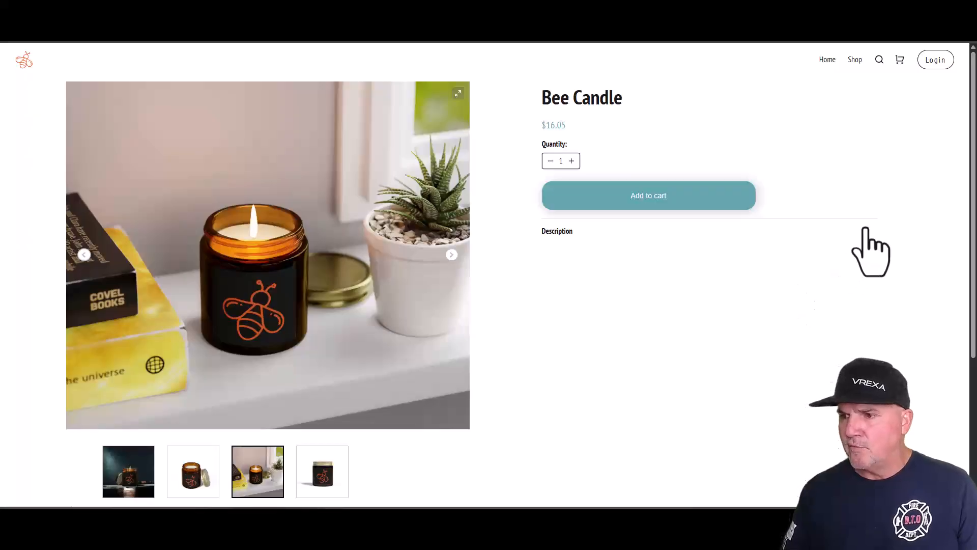
Expand the Bee Candle's full description and add one candle to the cart.
left_click(557, 231)
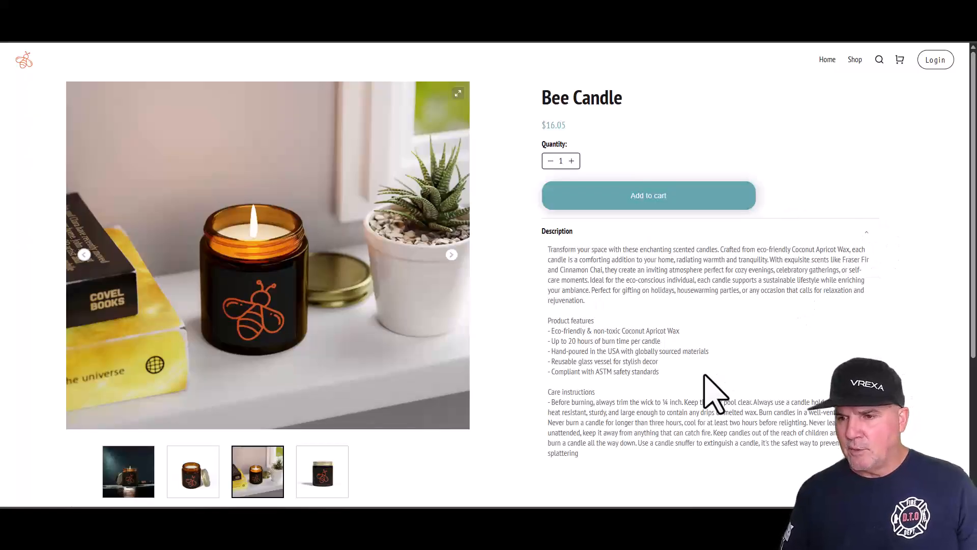
mouse_move(698, 399)
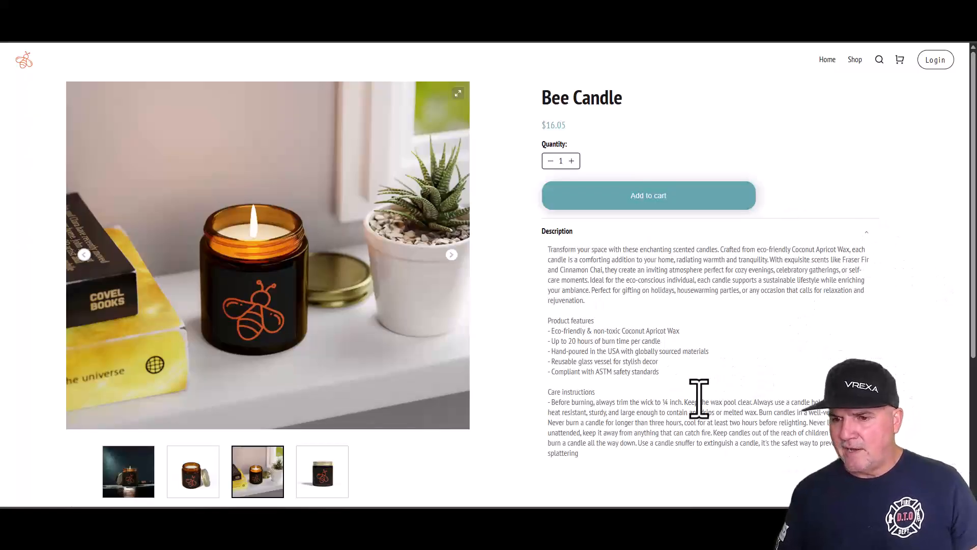
mouse_move(751, 284)
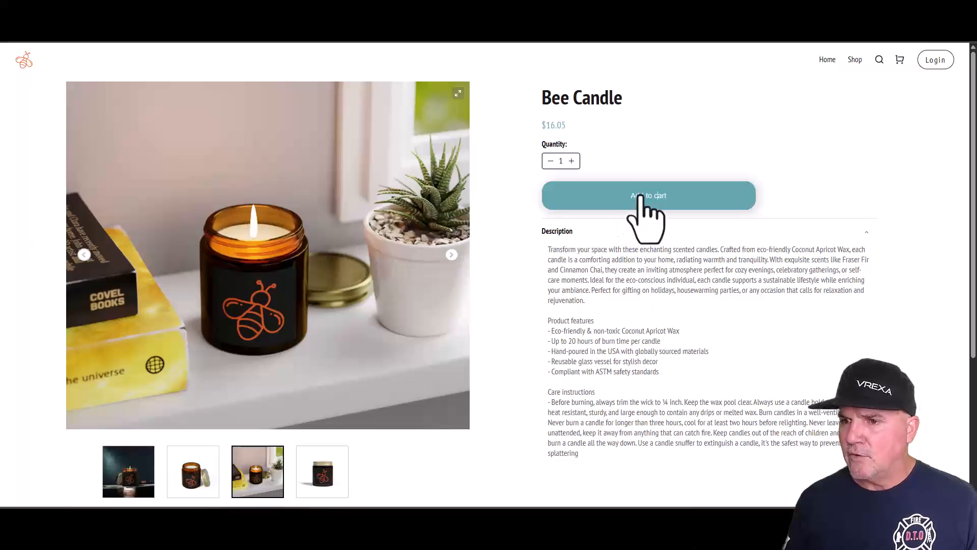
left_click(648, 196)
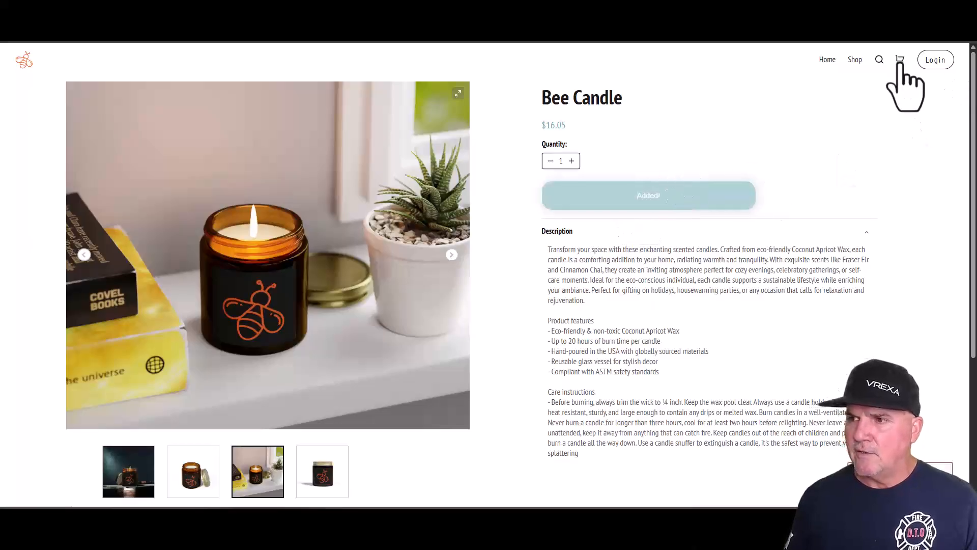
scroll("down", 3)
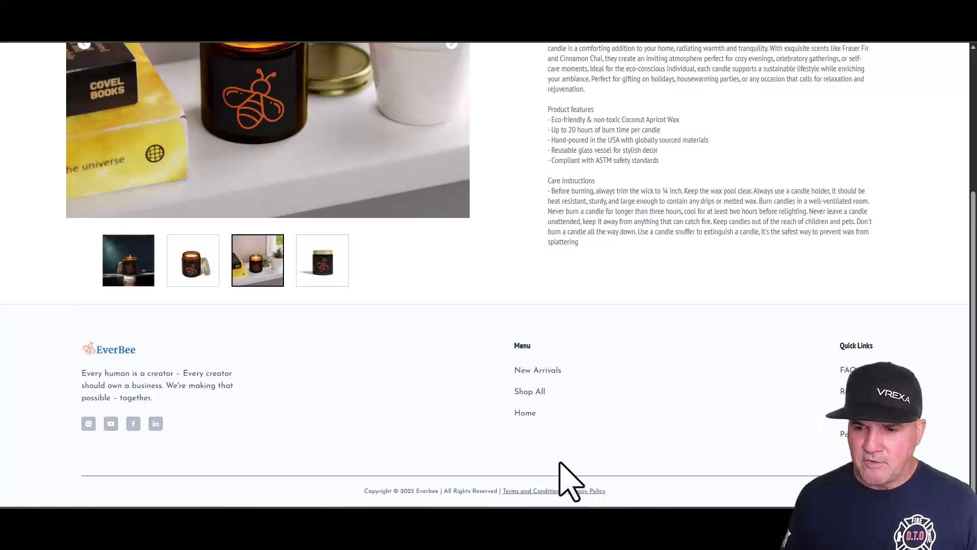
mouse_move(335, 343)
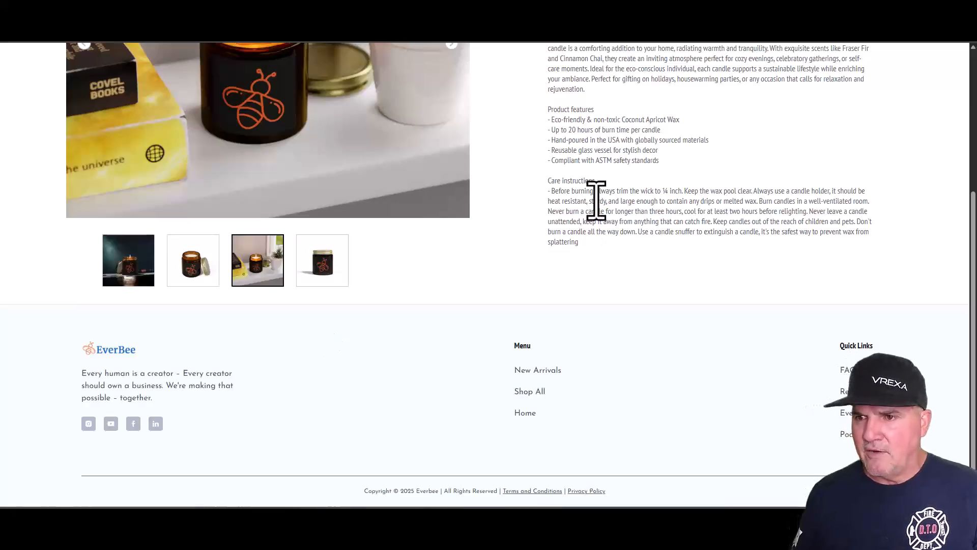
scroll("up", 3)
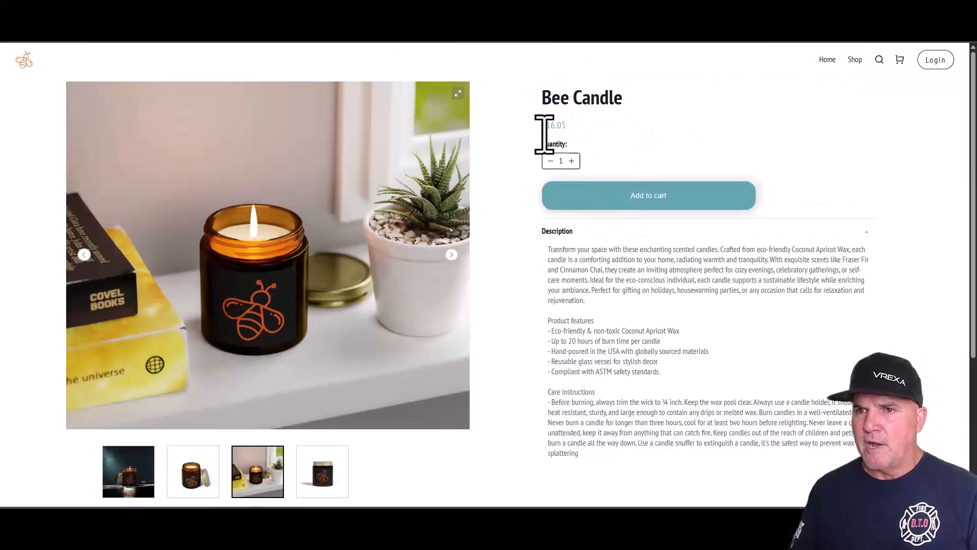
mouse_move(41, 495)
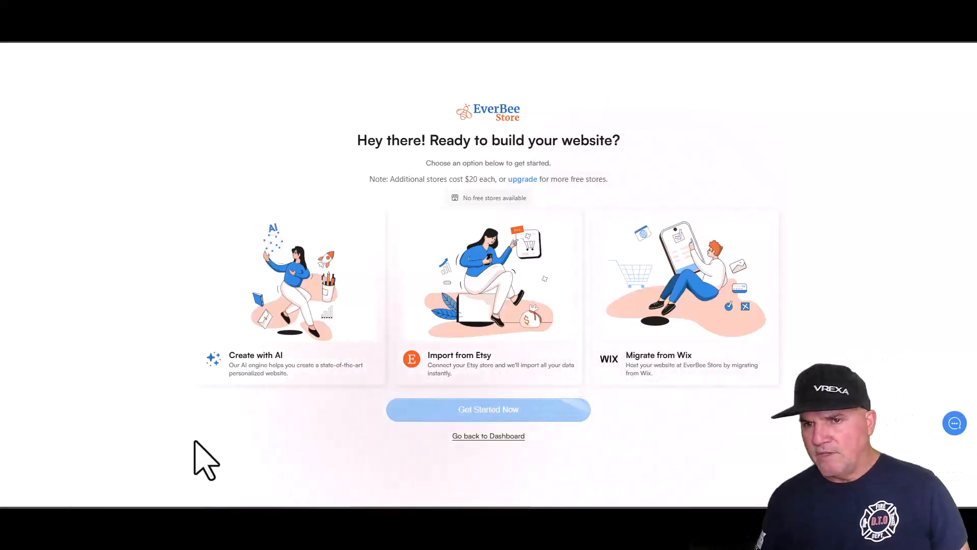
mouse_move(931, 234)
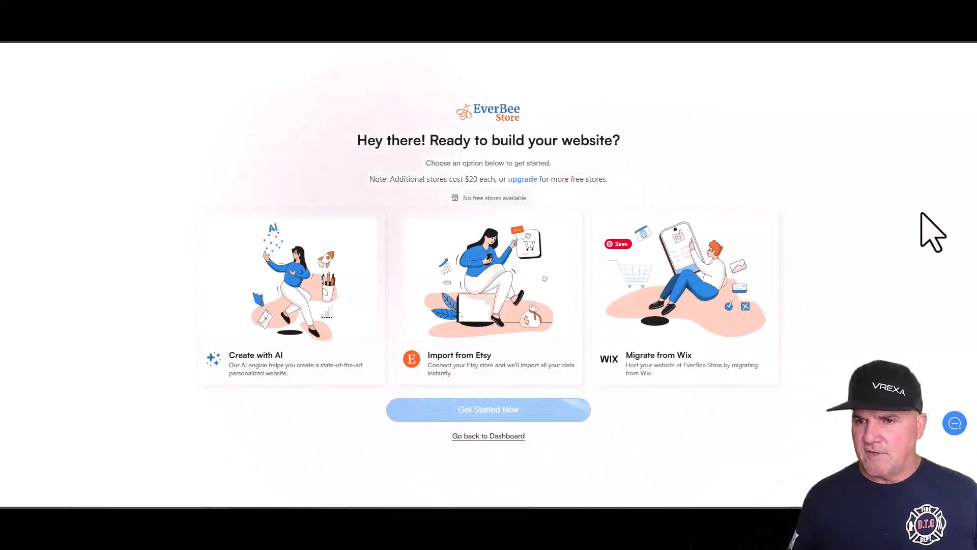
mouse_move(654, 449)
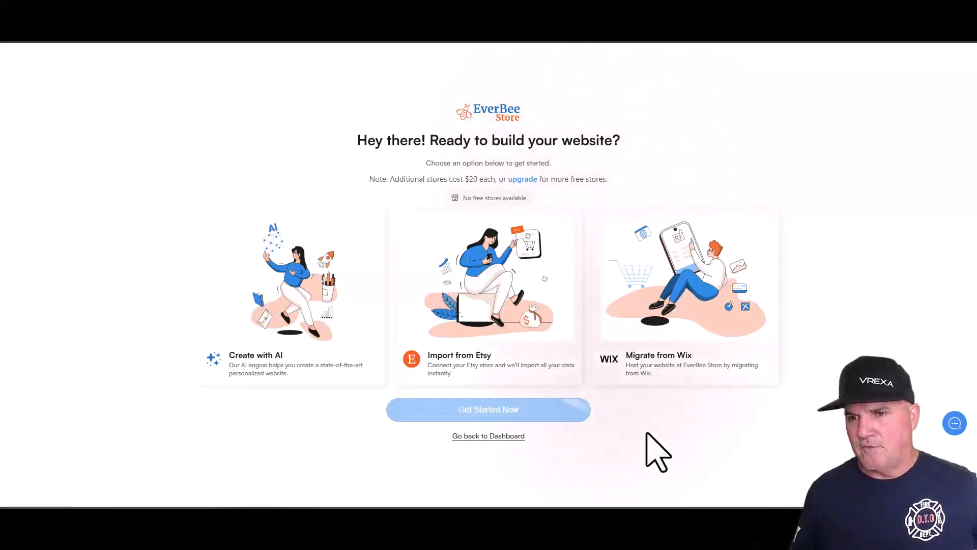
mouse_move(617, 461)
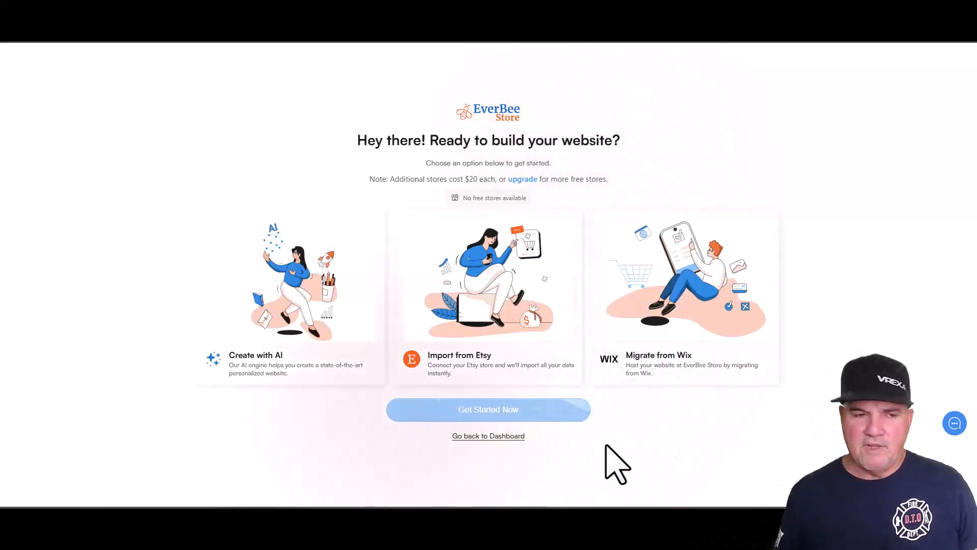
mouse_move(268, 446)
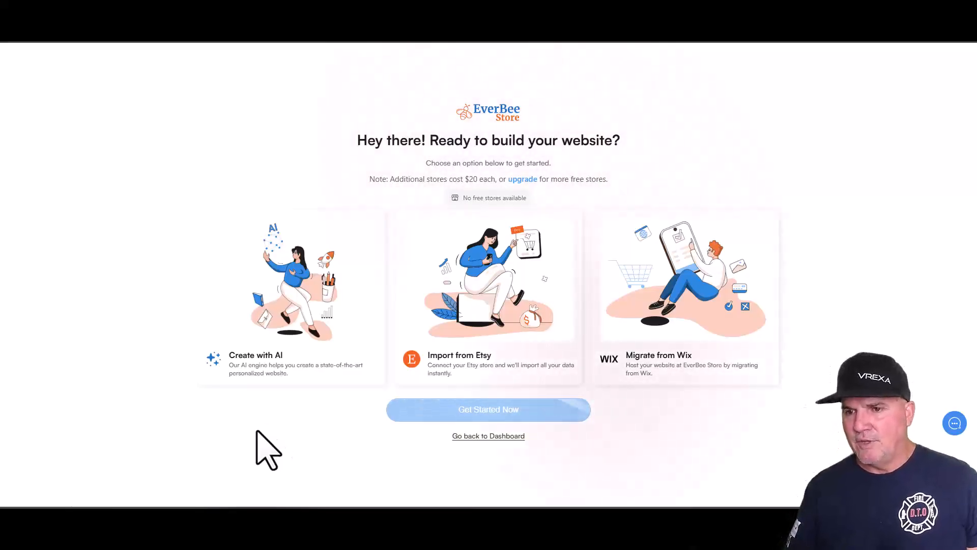
mouse_move(81, 493)
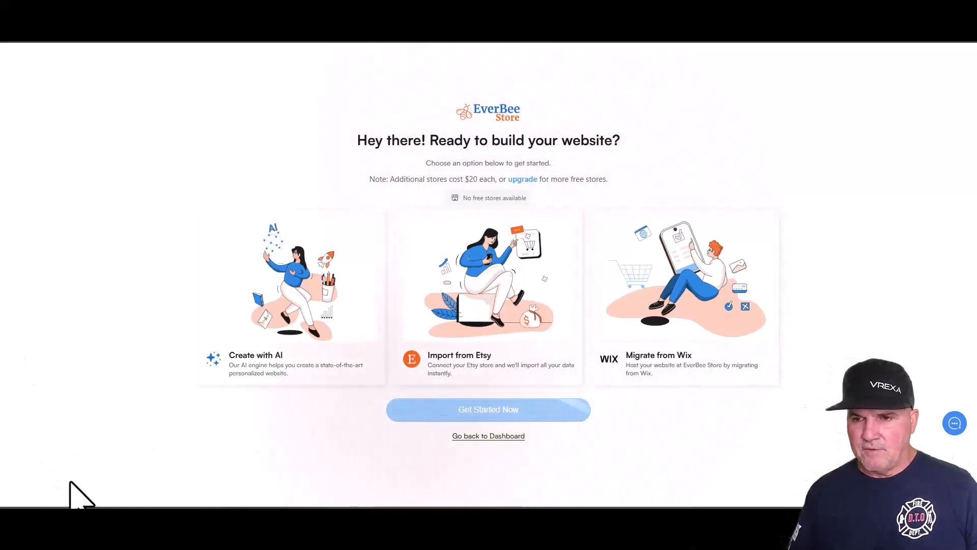
mouse_move(567, 396)
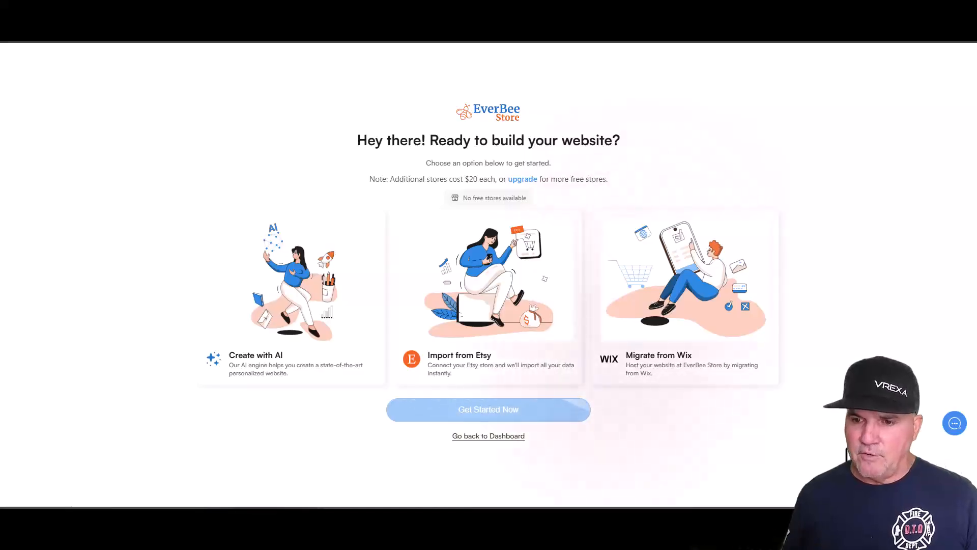
mouse_move(689, 405)
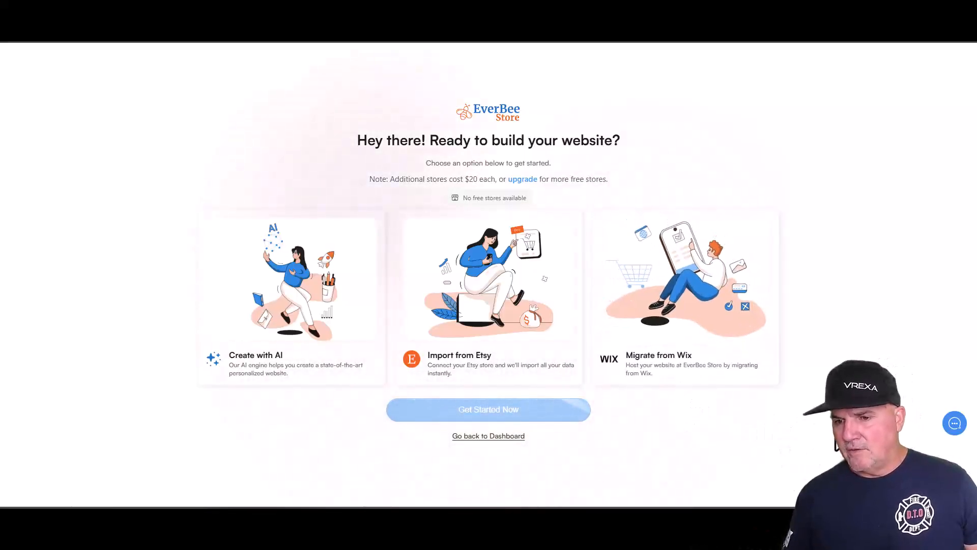
mouse_move(788, 464)
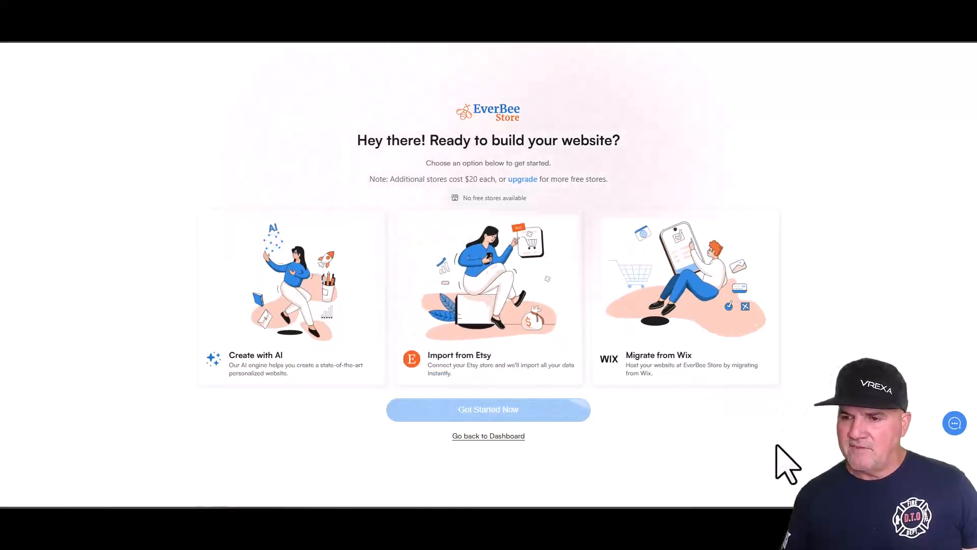
mouse_move(783, 466)
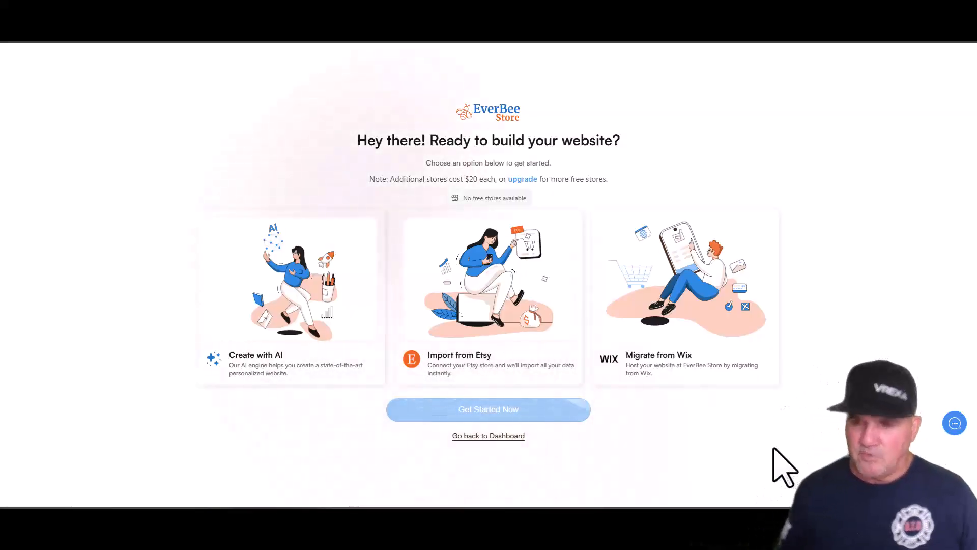
mouse_move(742, 486)
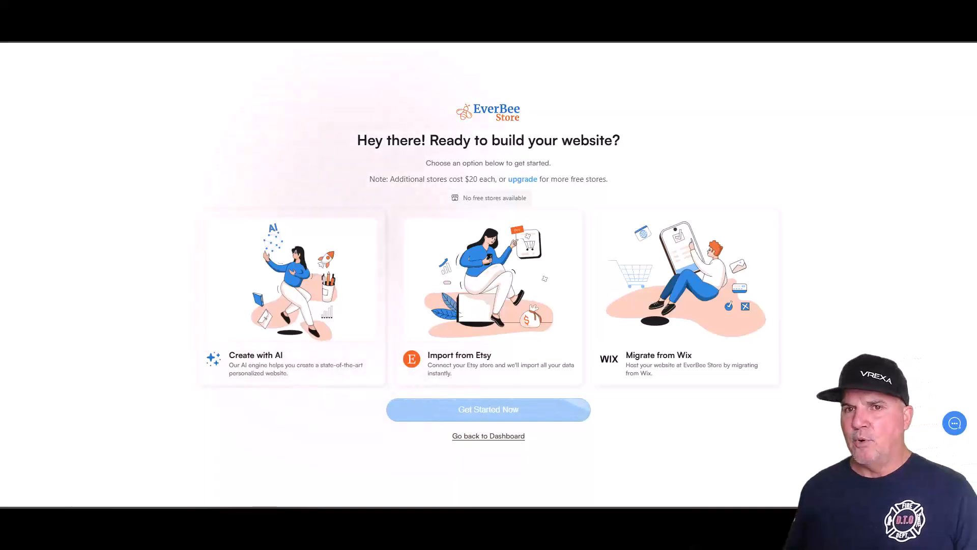
mouse_move(567, 144)
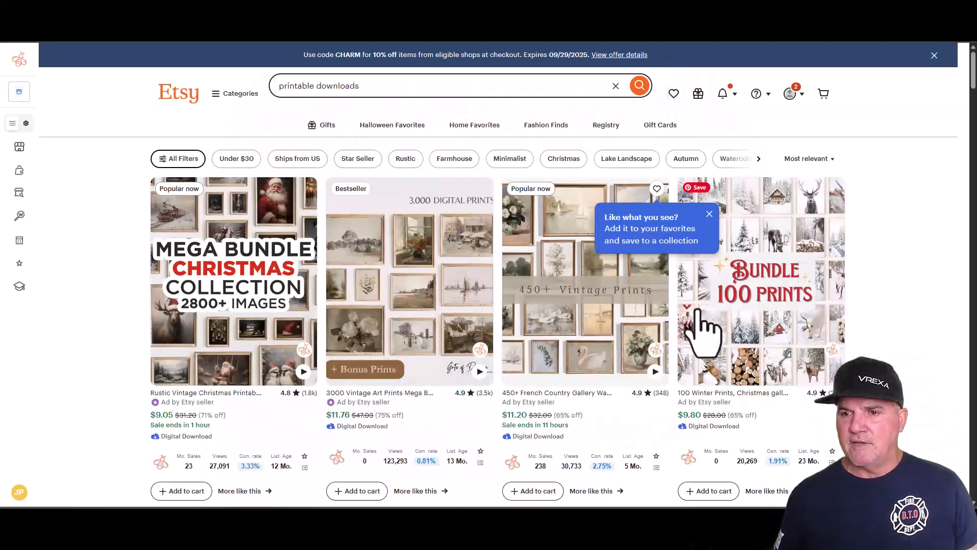
View the 100 Winter Prints listing from IamHomeStudio, scrolling through reviews, shop info and 'You may also like'.
left_click(760, 281)
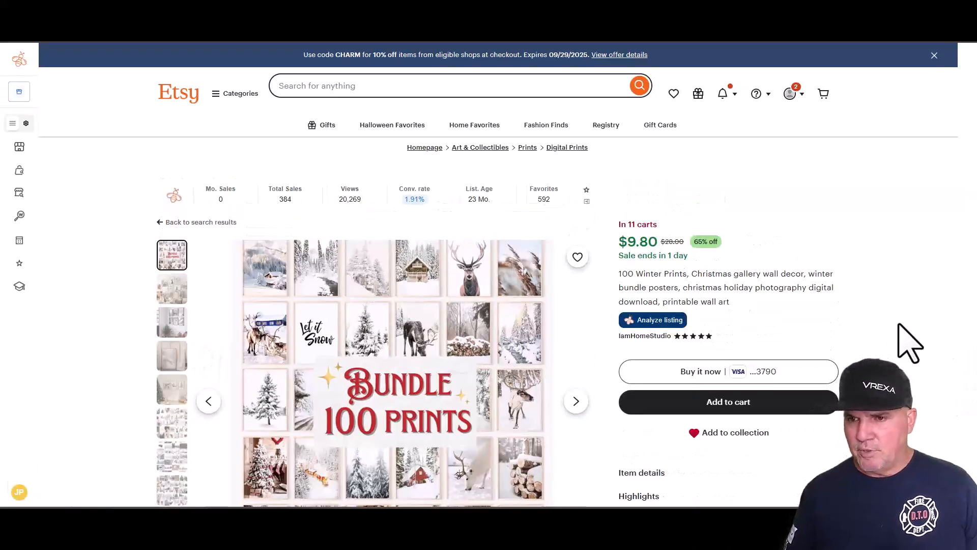
scroll("down", 3)
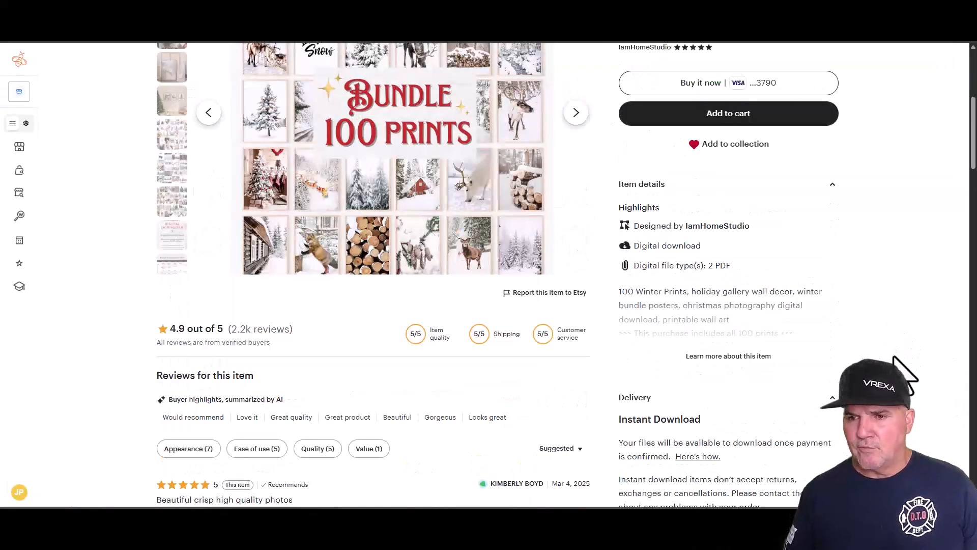
scroll("down", 3)
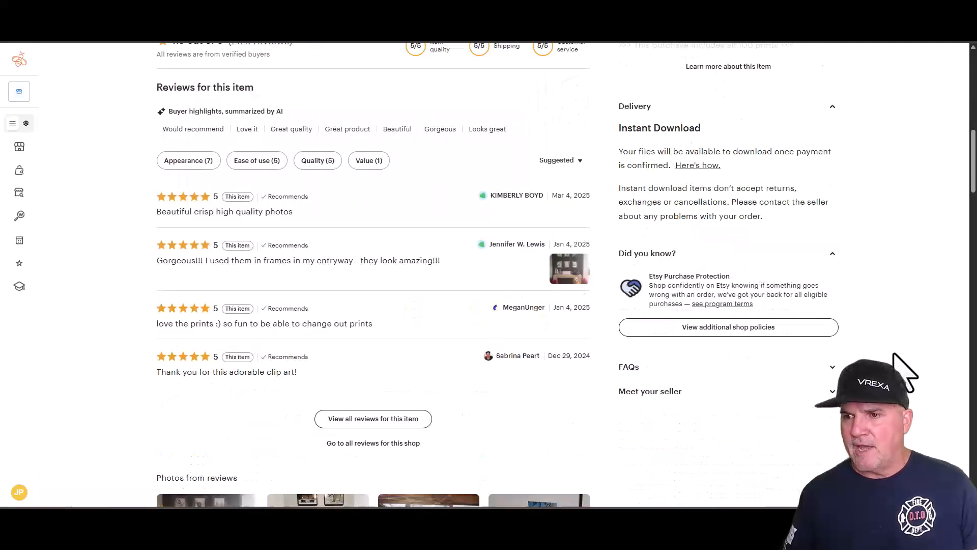
scroll("down", 3)
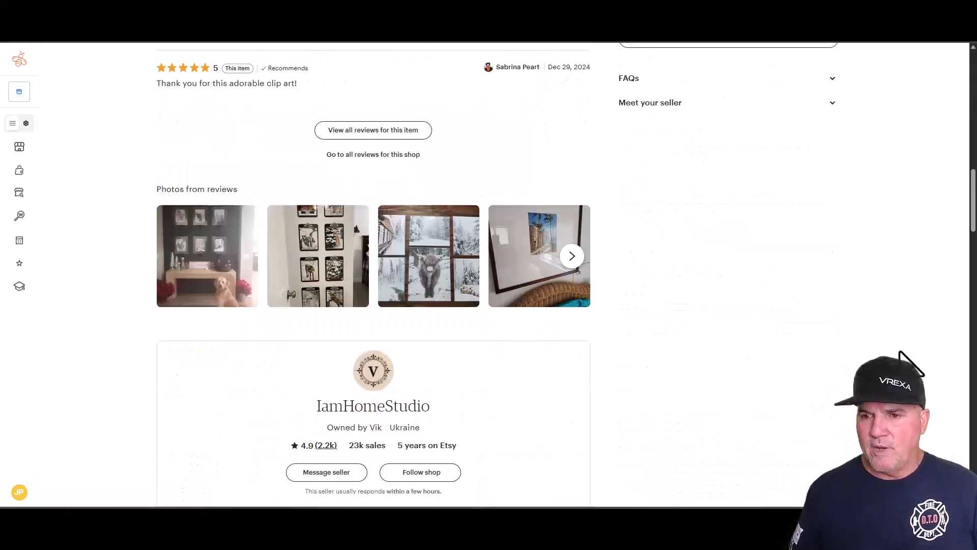
scroll("down", 3)
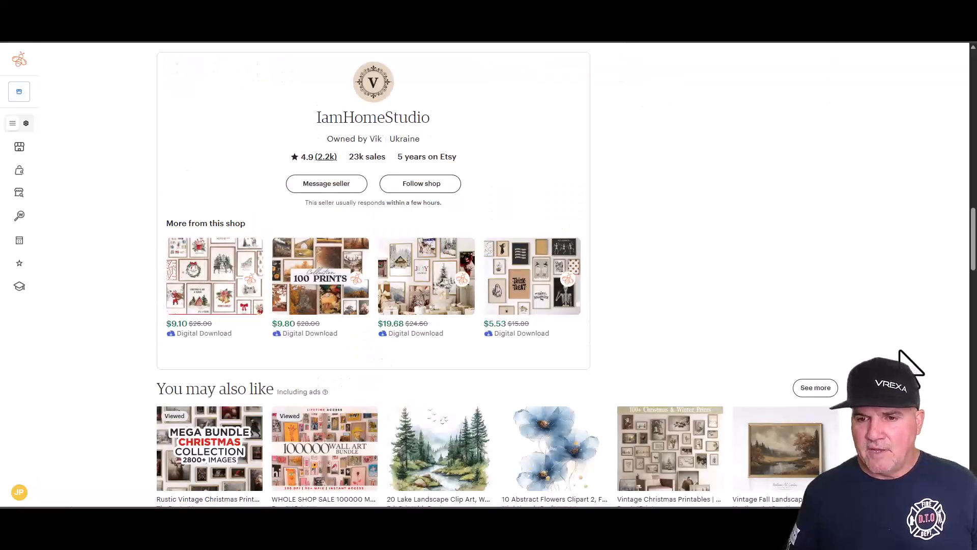
scroll("down", 3)
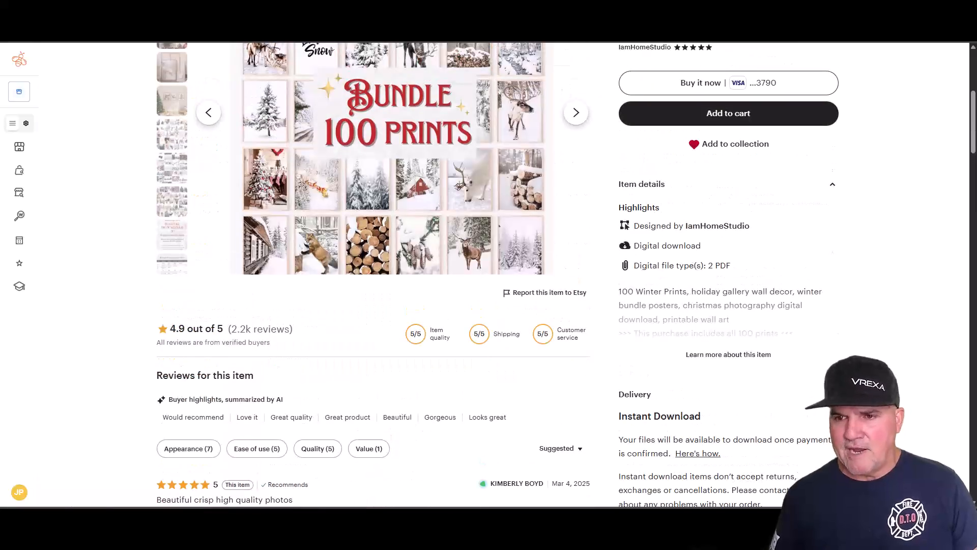
scroll("up", 3)
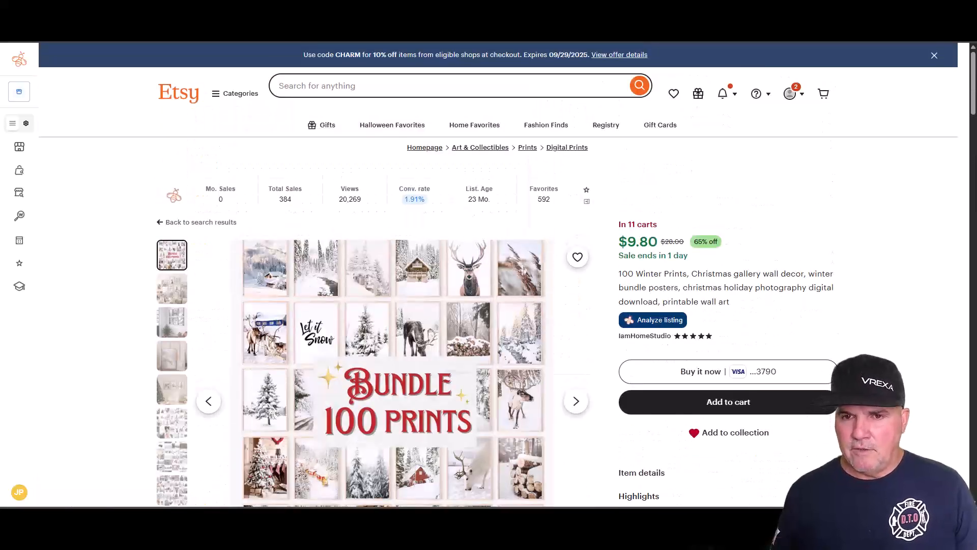
scroll("down", 3)
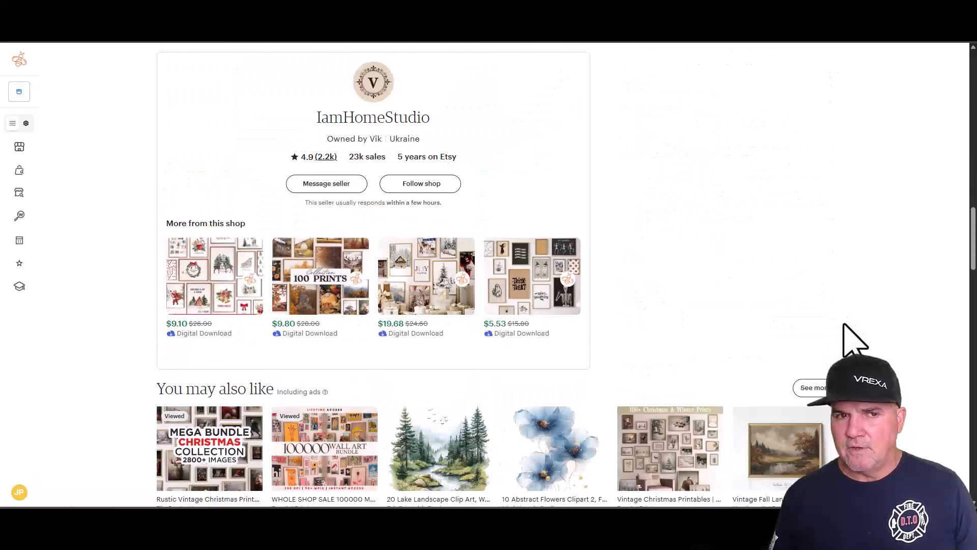
scroll("down", 3)
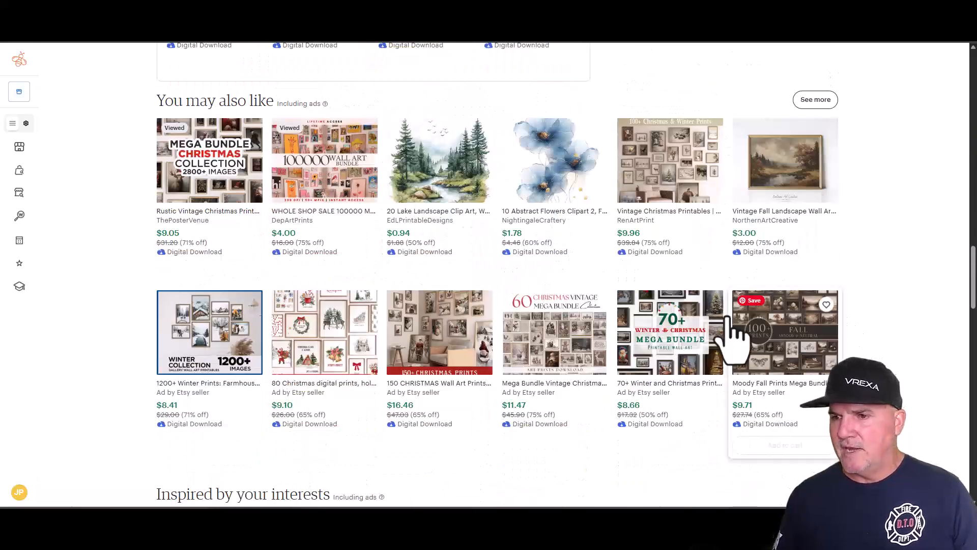
mouse_move(916, 330)
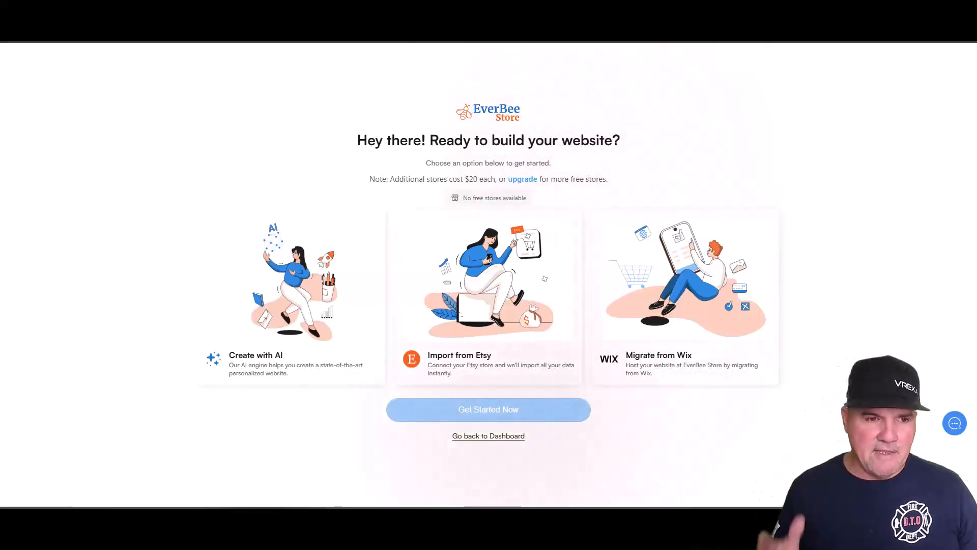
mouse_move(184, 315)
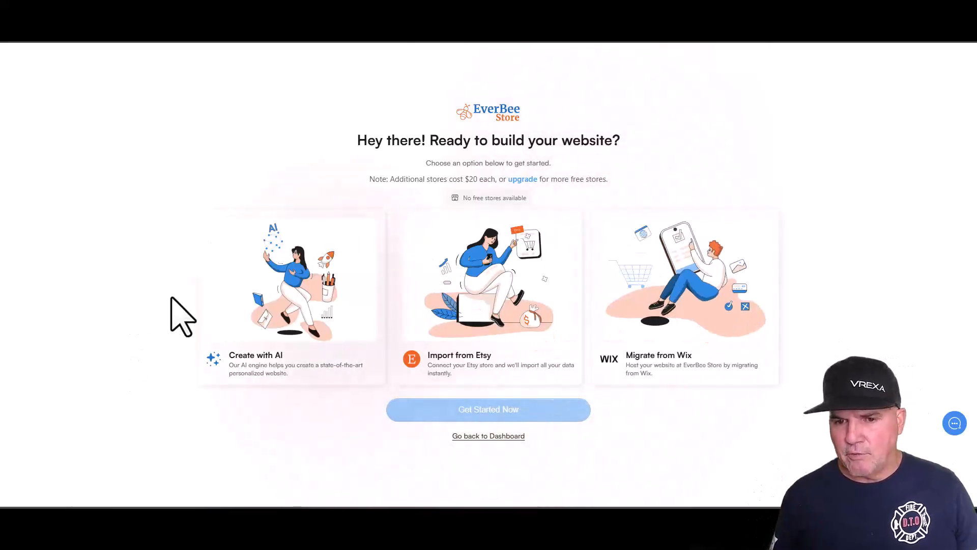
mouse_move(416, 337)
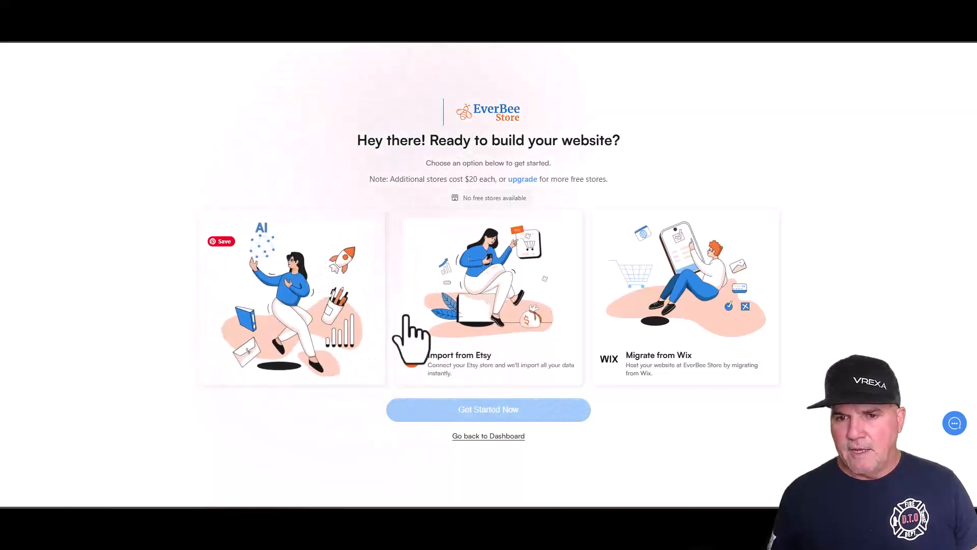
Choose the Create with AI card and start the AI website setup at step 1 of 3.
left_click(291, 297)
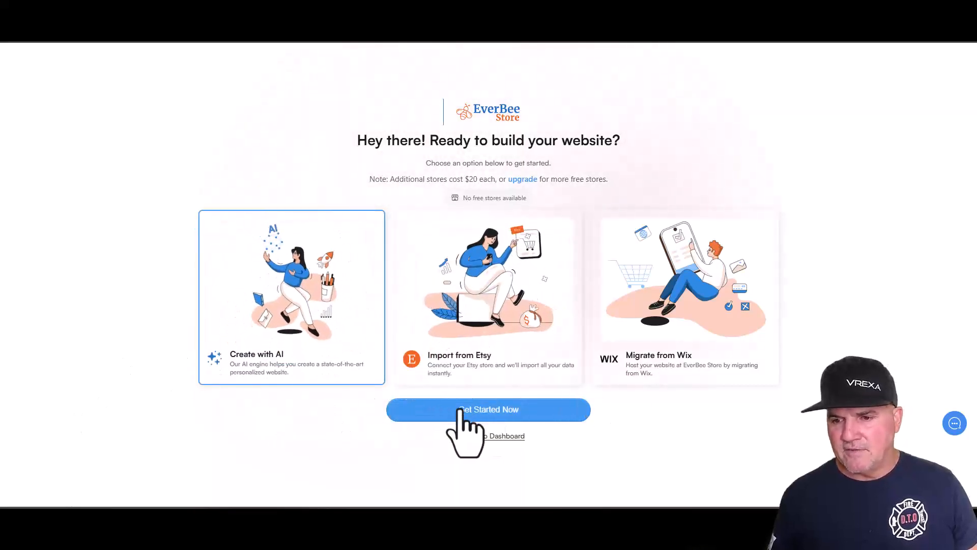
left_click(487, 410)
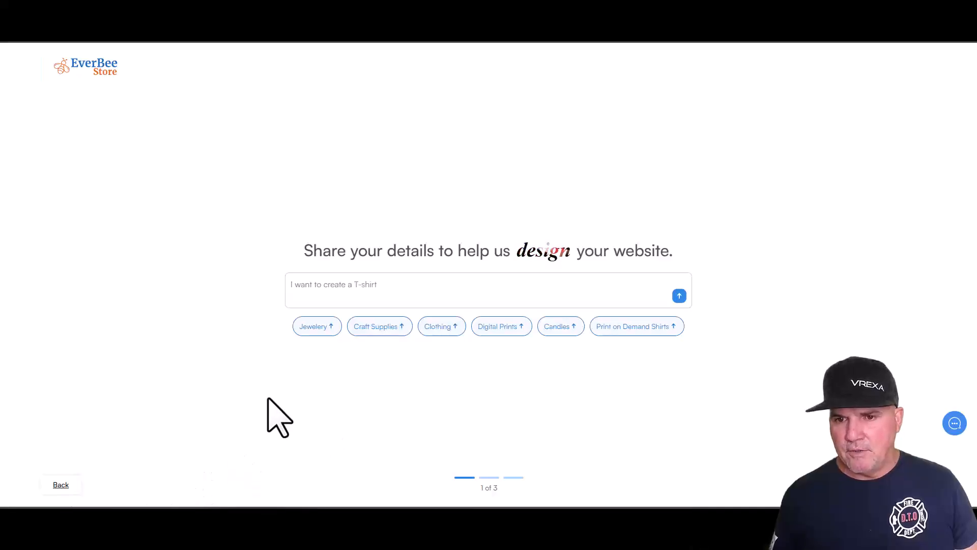
Enter a description of the store into the 'Share your details' prompt.
type("sh")
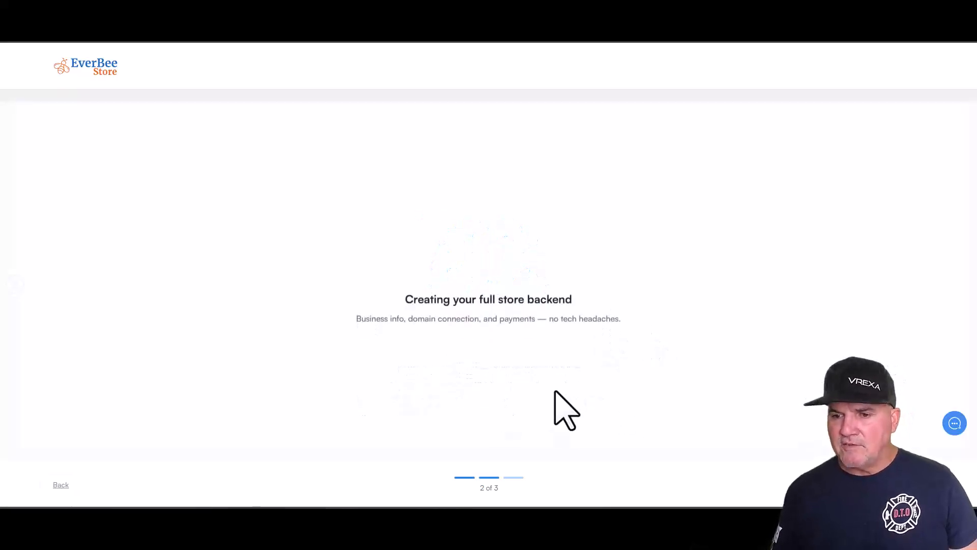
mouse_move(617, 314)
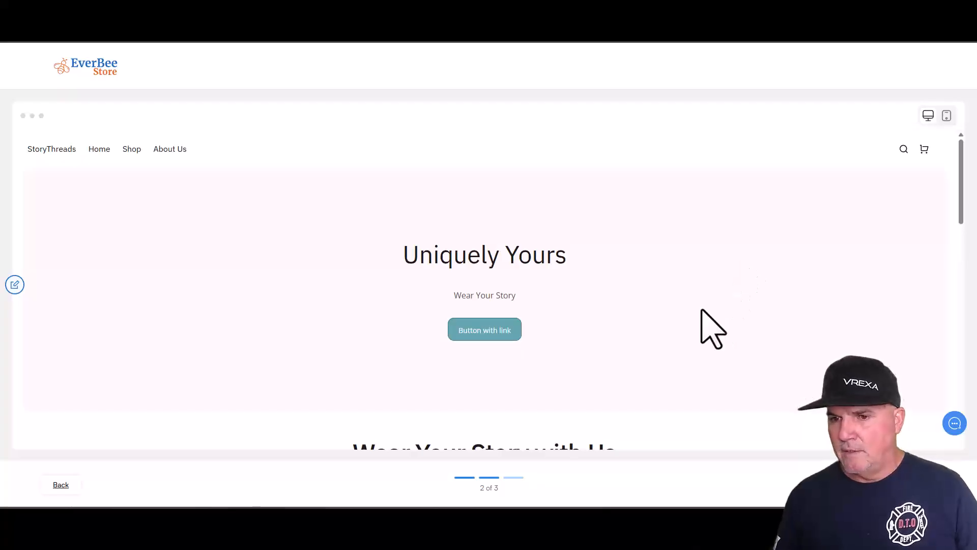
scroll("down", 3)
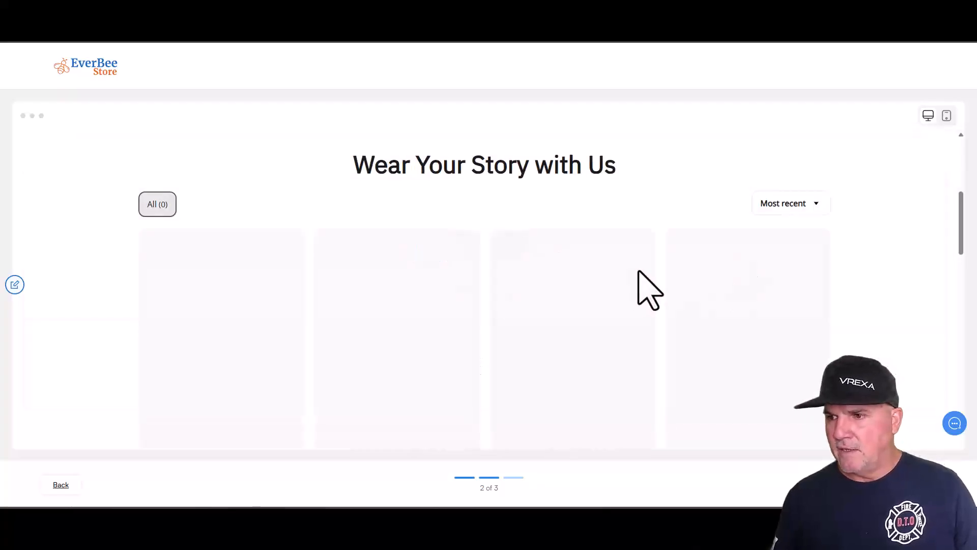
scroll("down", 3)
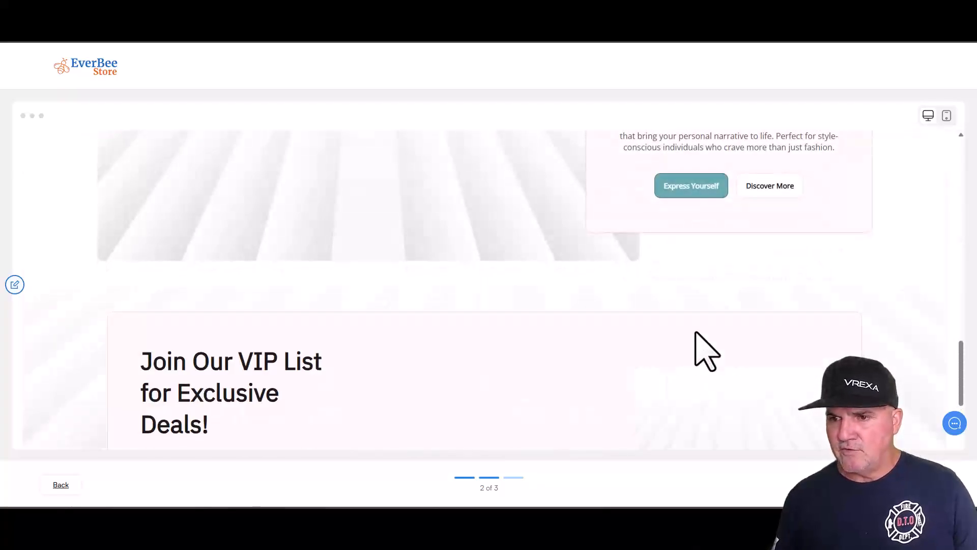
scroll("down", 3)
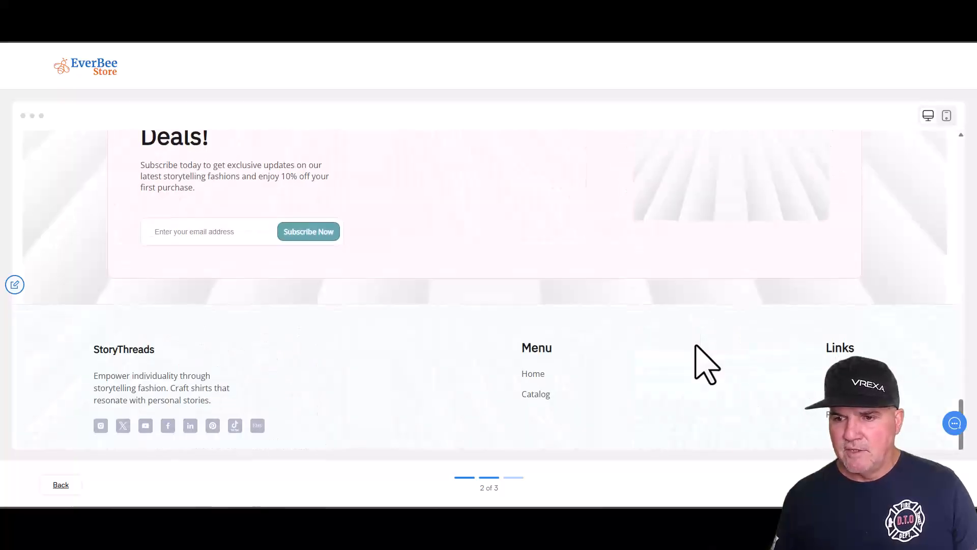
scroll("up", 3)
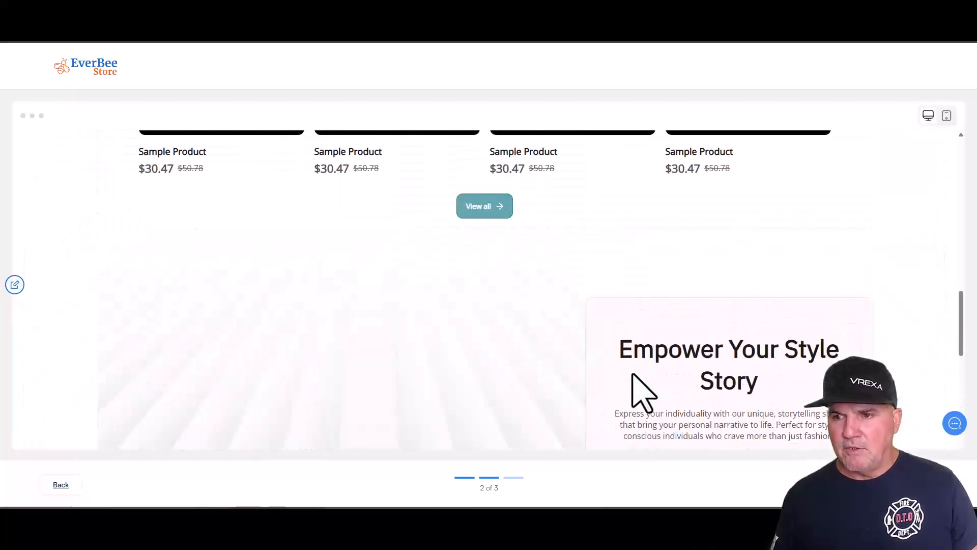
scroll("up", 3)
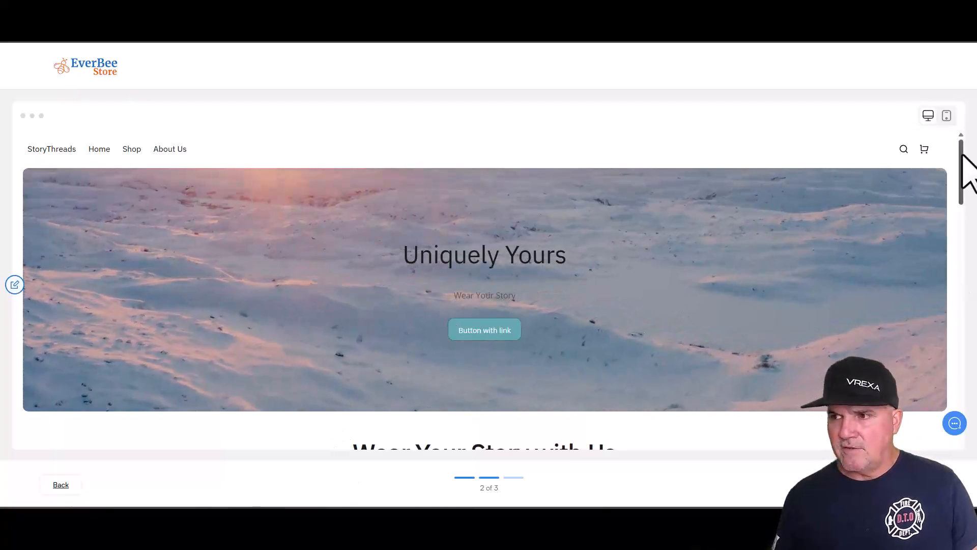
left_click(945, 115)
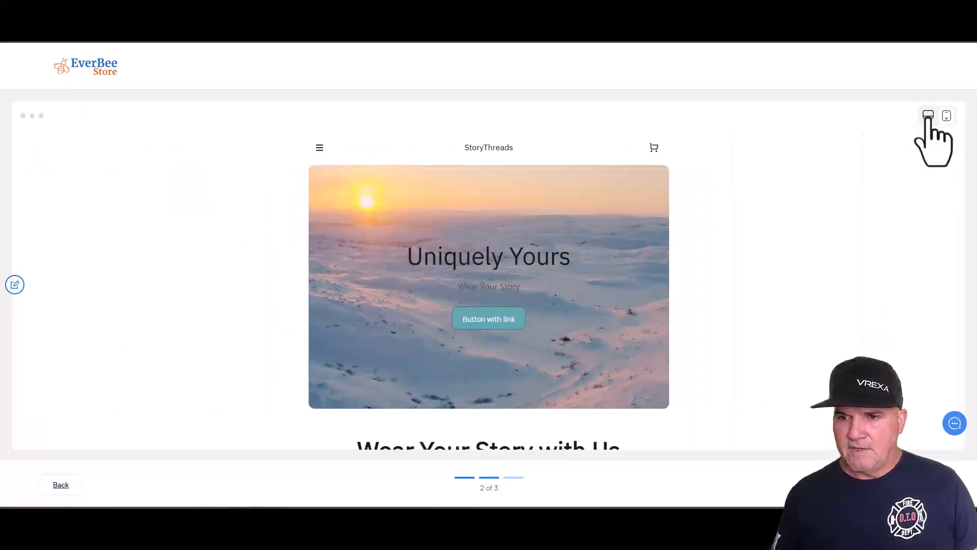
left_click(928, 115)
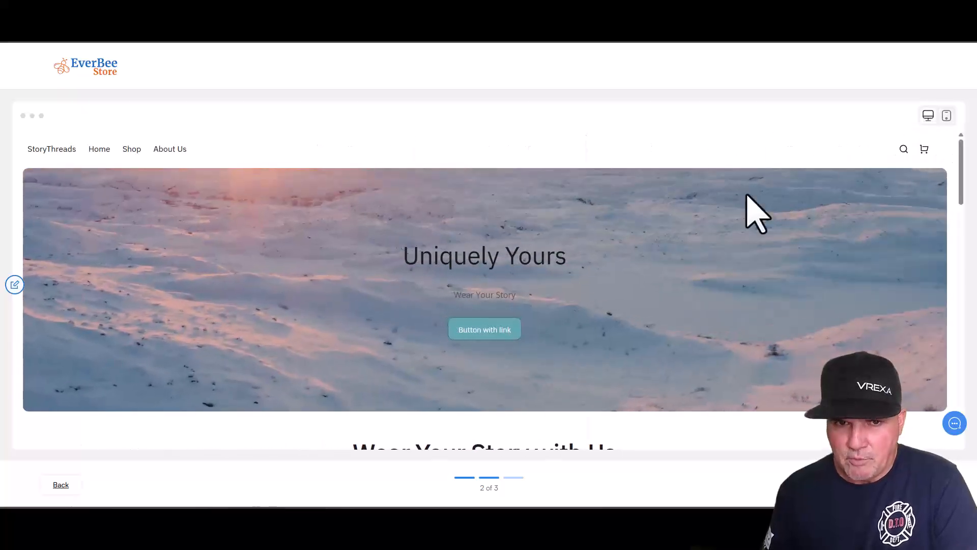
mouse_move(617, 402)
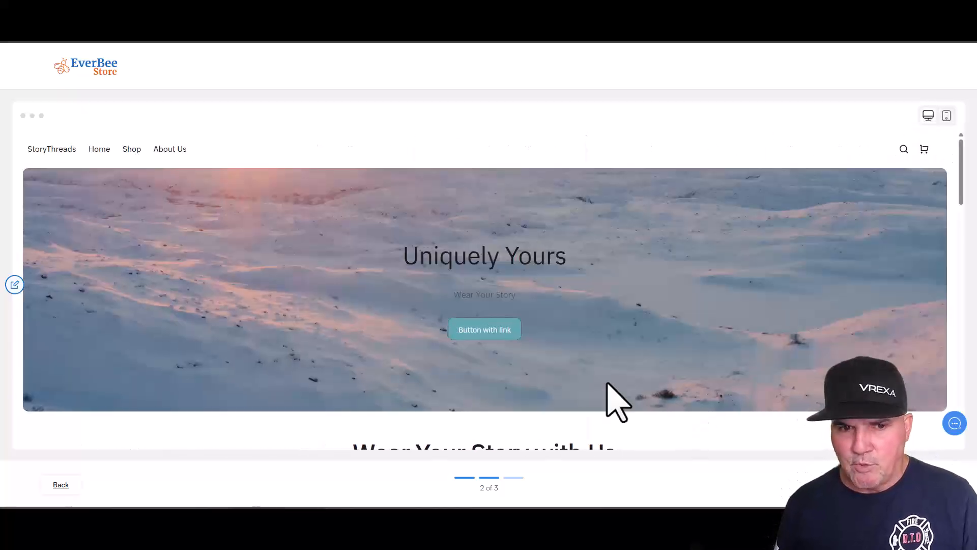
mouse_move(613, 399)
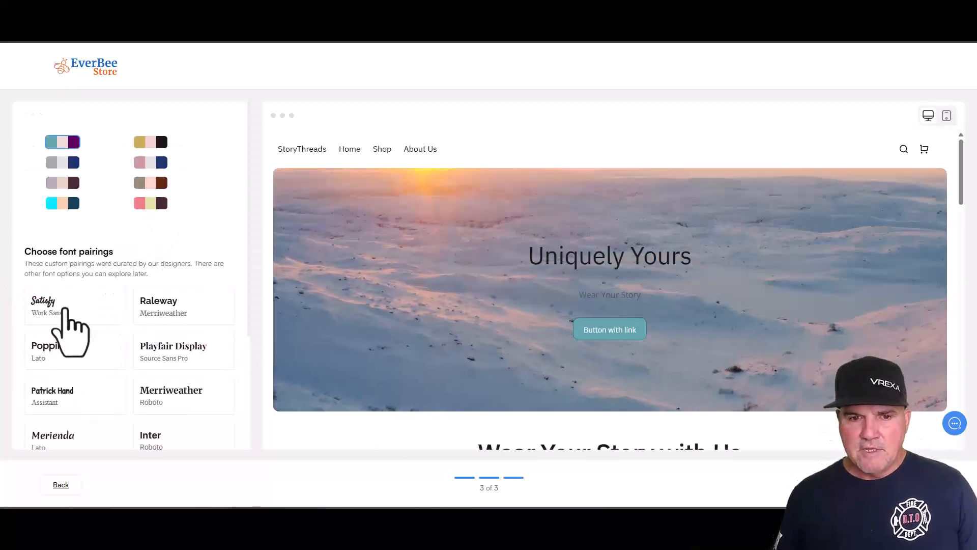
Apply the Satisfy and Work Sans font pairing, review the preview, and go back to step 2 of 3.
left_click(75, 306)
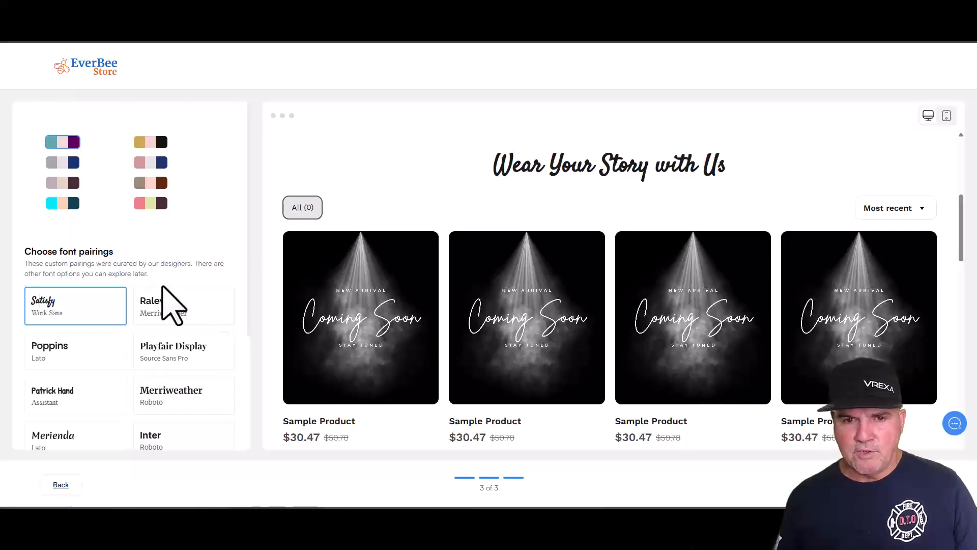
mouse_move(112, 249)
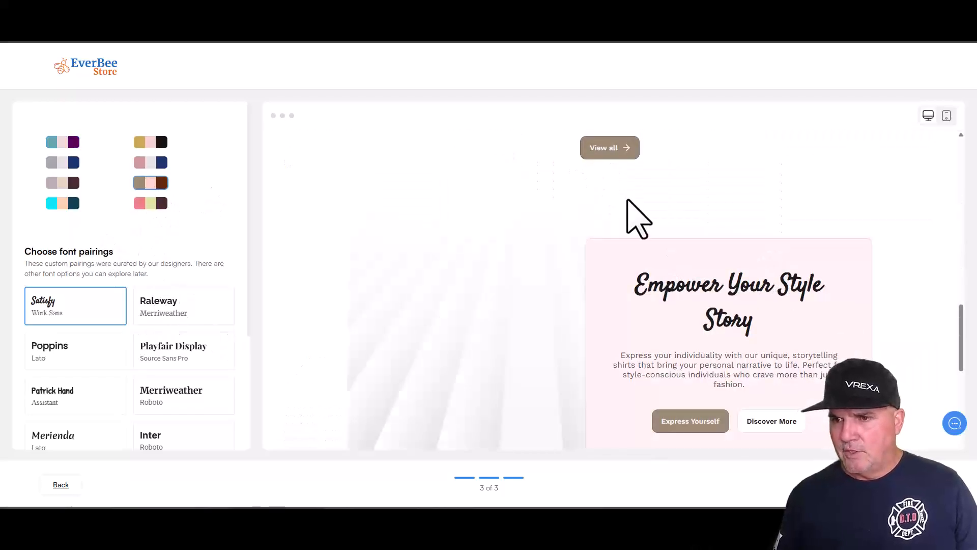
mouse_move(252, 411)
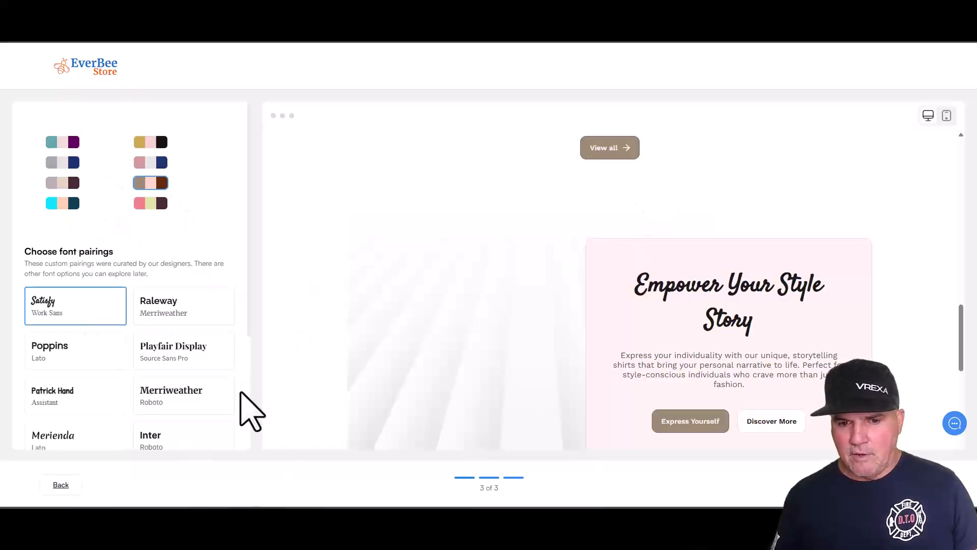
mouse_move(177, 380)
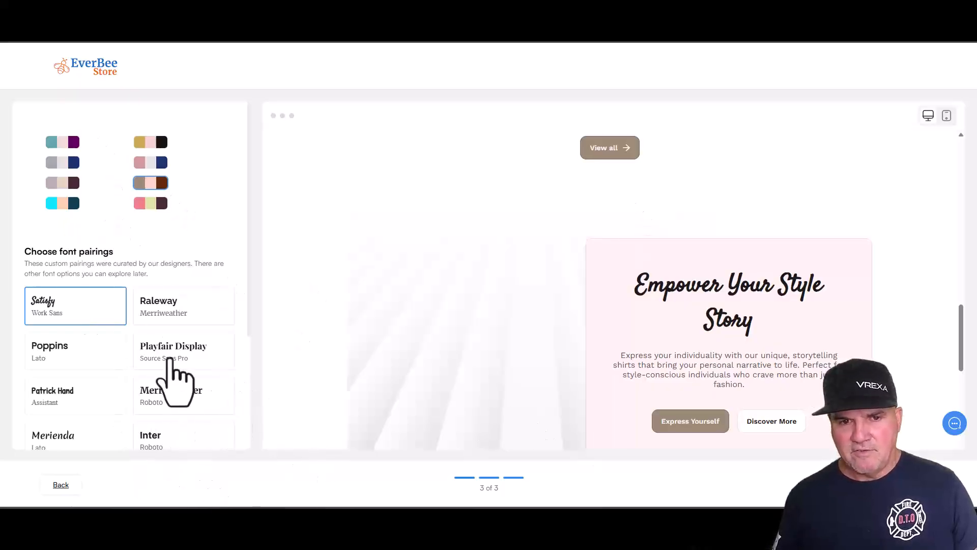
mouse_move(466, 379)
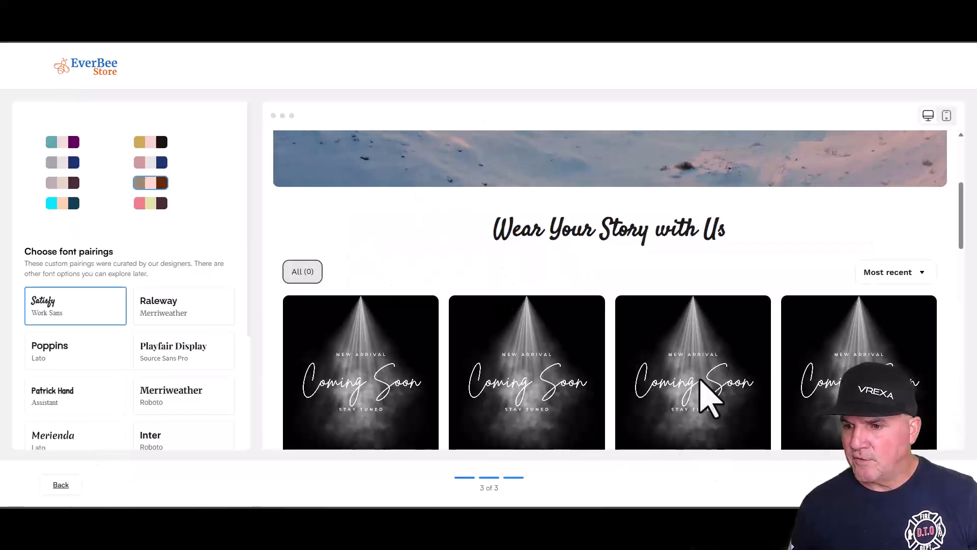
scroll("up", 3)
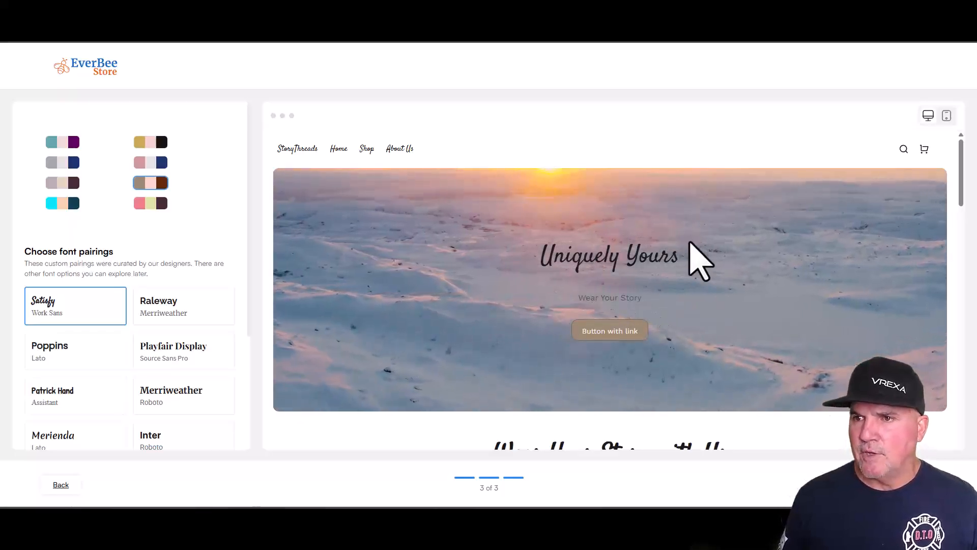
mouse_move(654, 274)
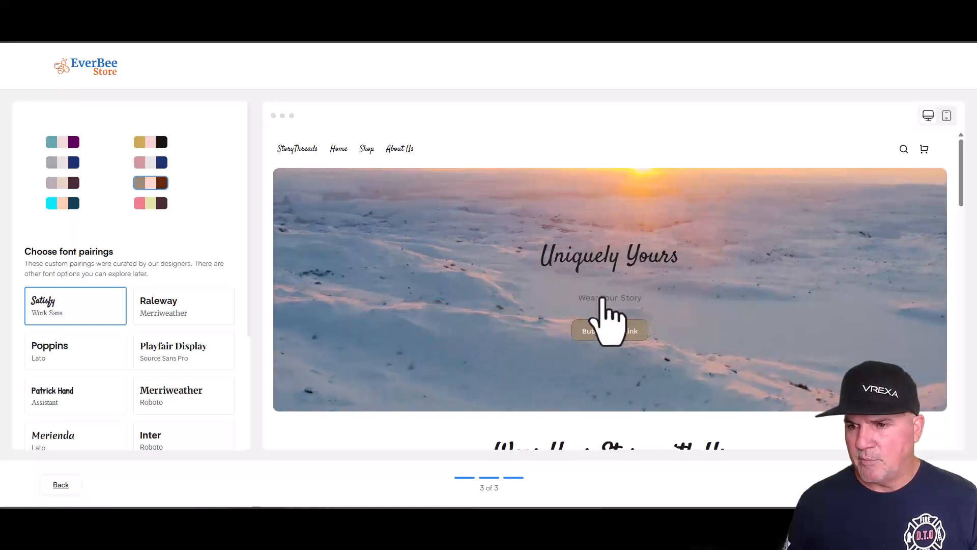
mouse_move(728, 181)
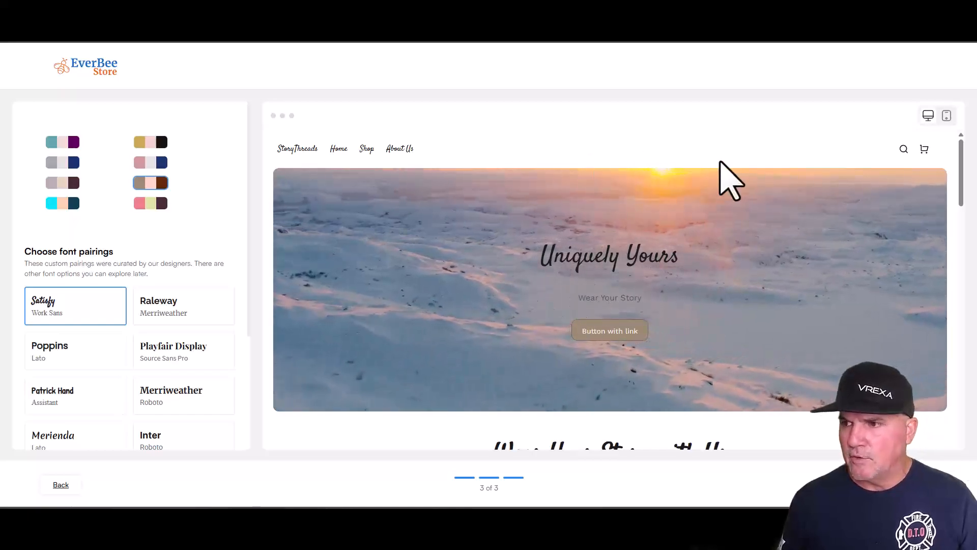
mouse_move(181, 443)
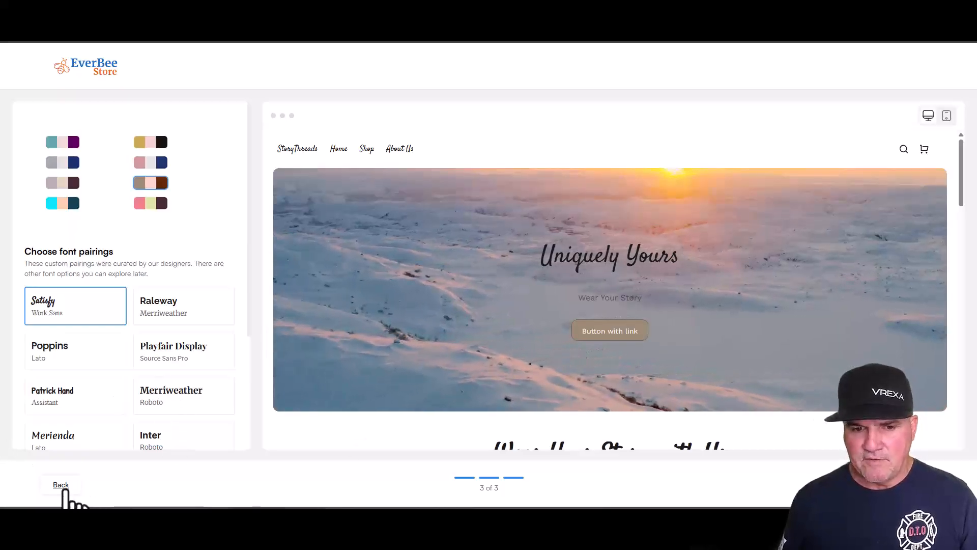
left_click(60, 484)
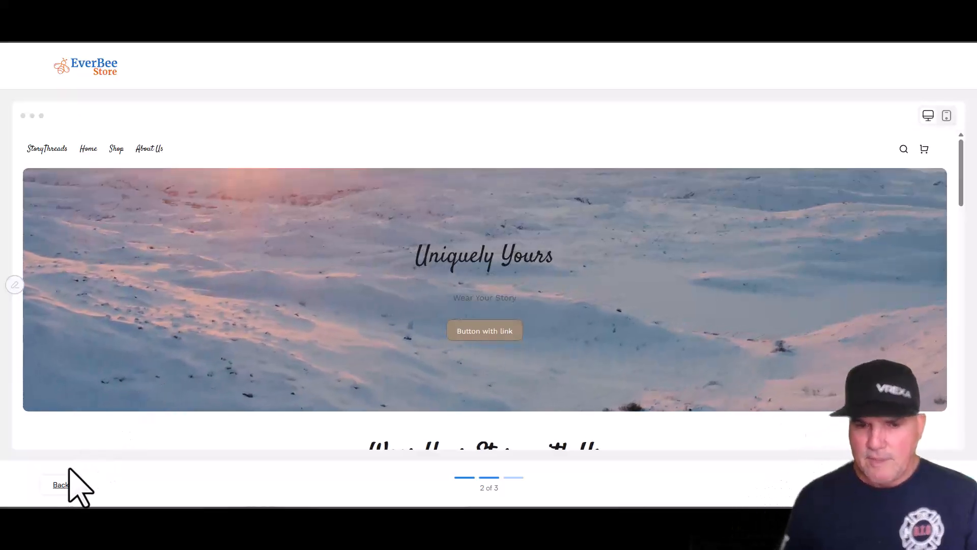
Go back to step 1 of 3 showing the entered store vision statement.
left_click(60, 485)
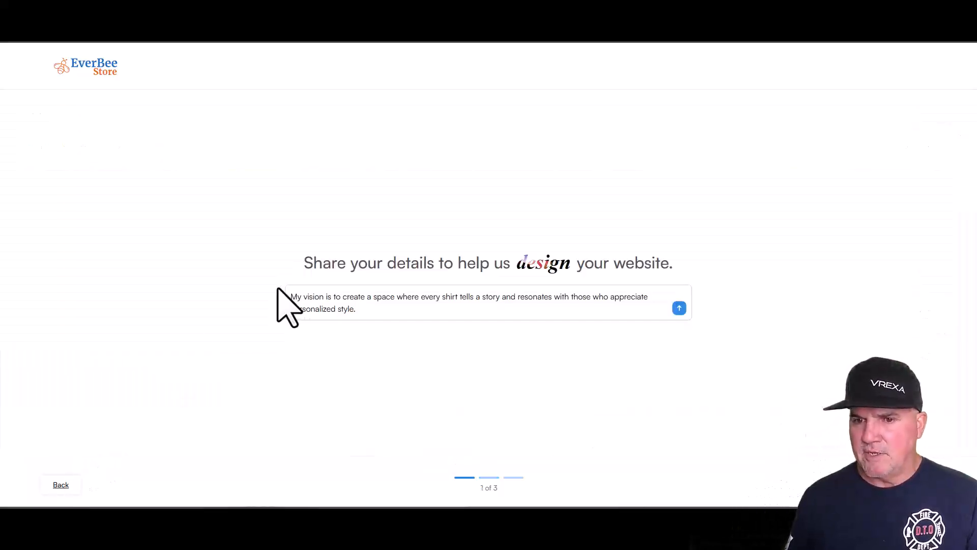
mouse_move(131, 100)
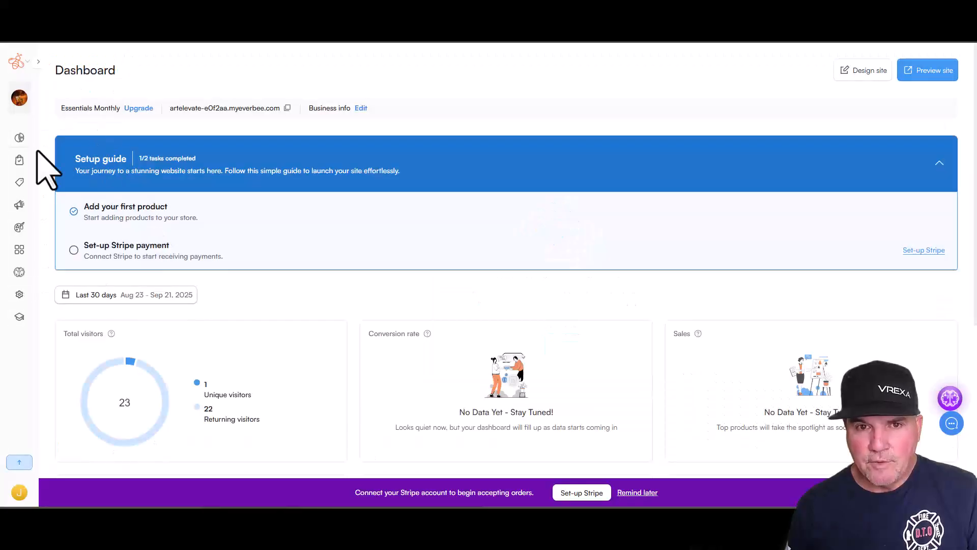
mouse_move(29, 159)
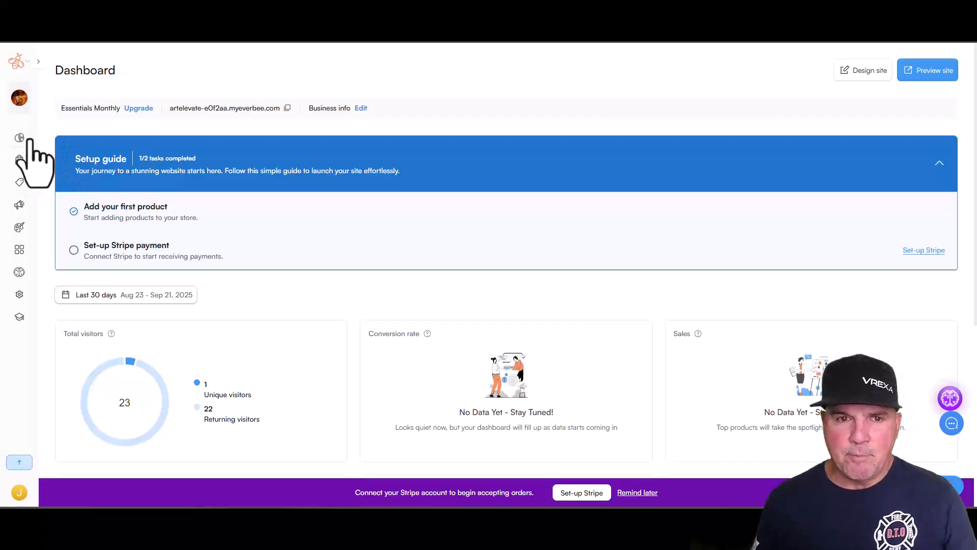
Expand the sidebar, review the Dashboard visitor stats, and expand the Products submenu.
left_click(37, 61)
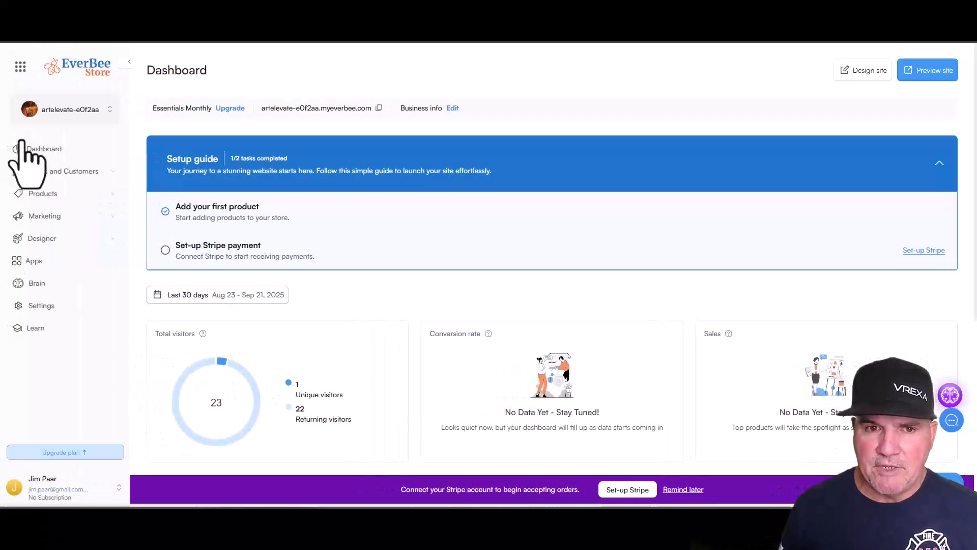
mouse_move(35, 215)
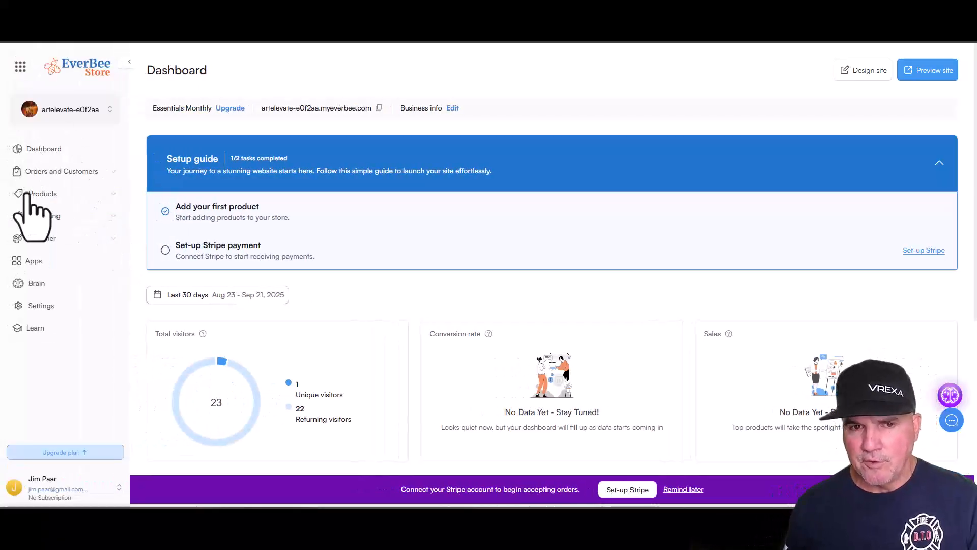
mouse_move(408, 408)
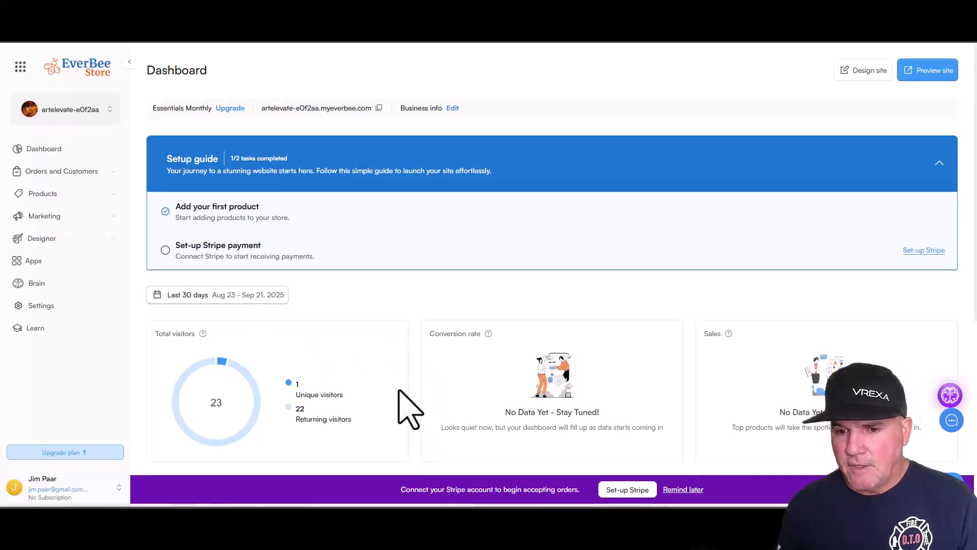
mouse_move(459, 434)
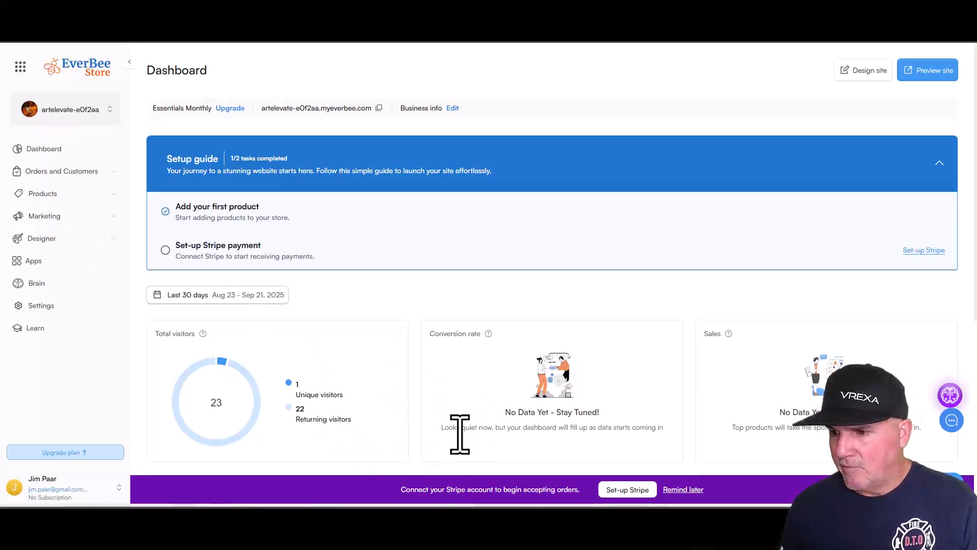
mouse_move(355, 402)
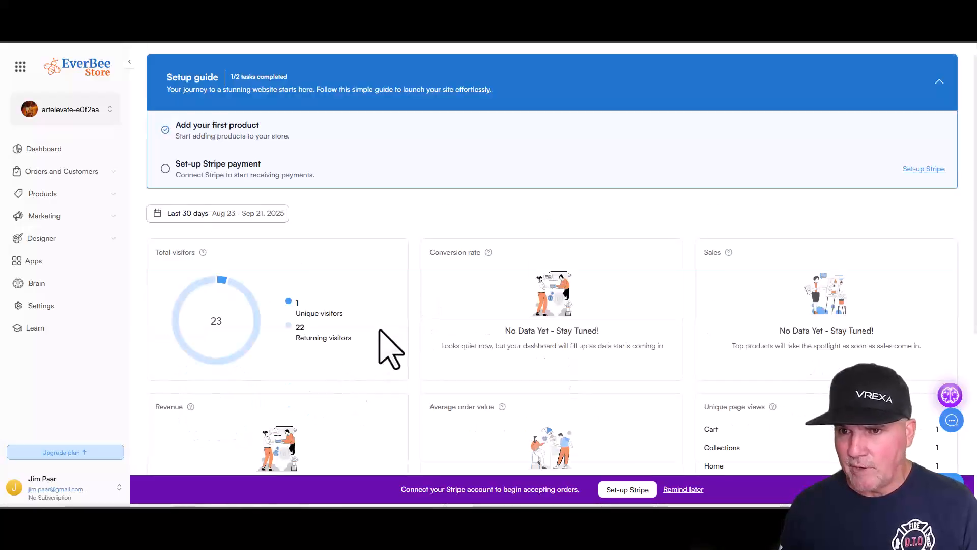
scroll("down", 3)
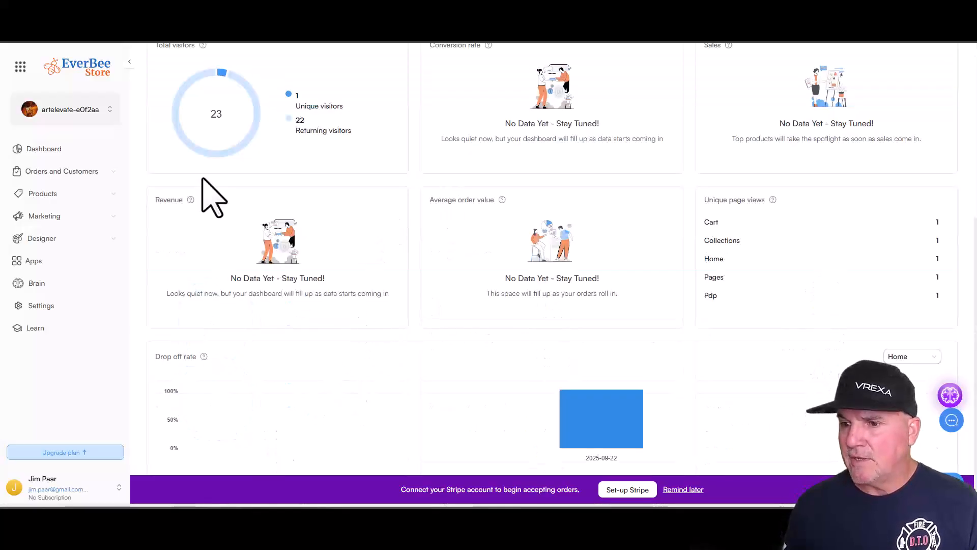
mouse_move(449, 165)
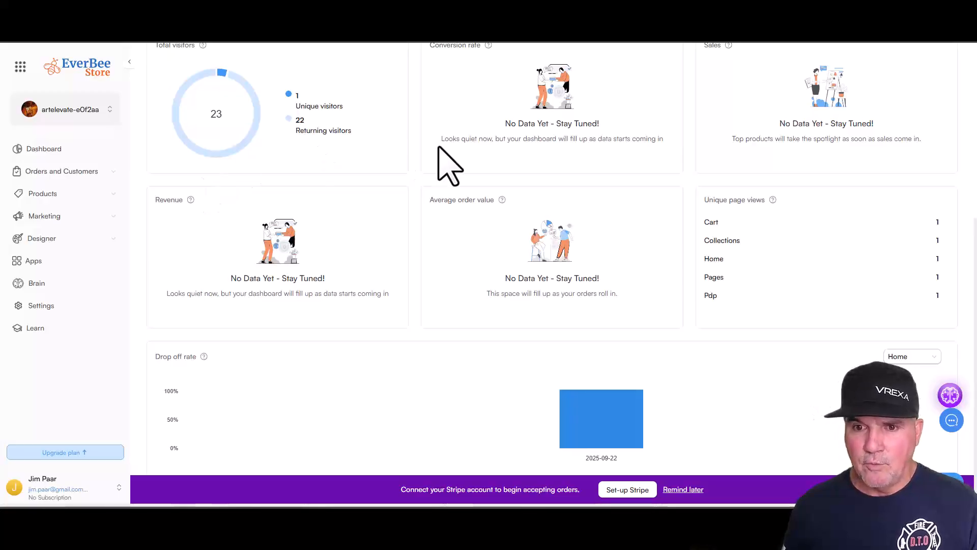
mouse_move(378, 268)
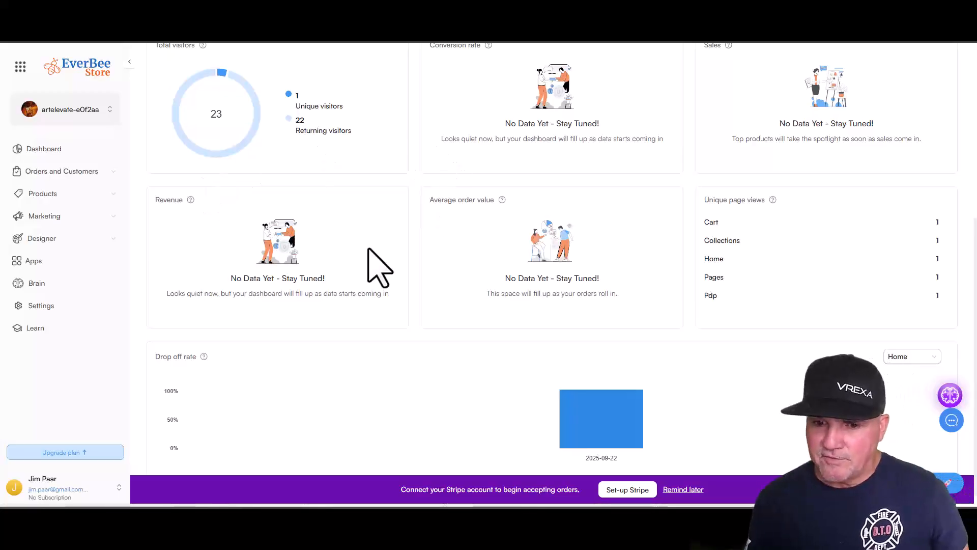
mouse_move(43, 194)
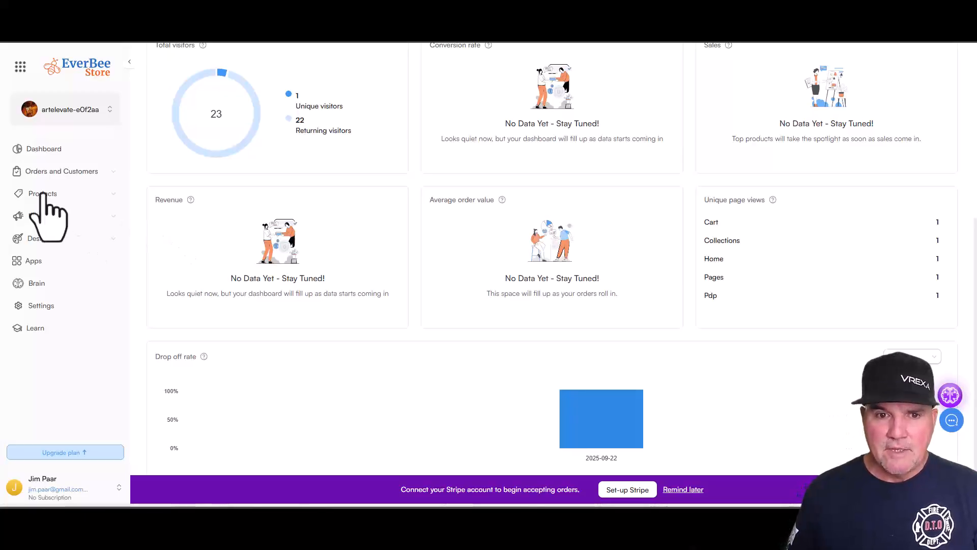
left_click(43, 194)
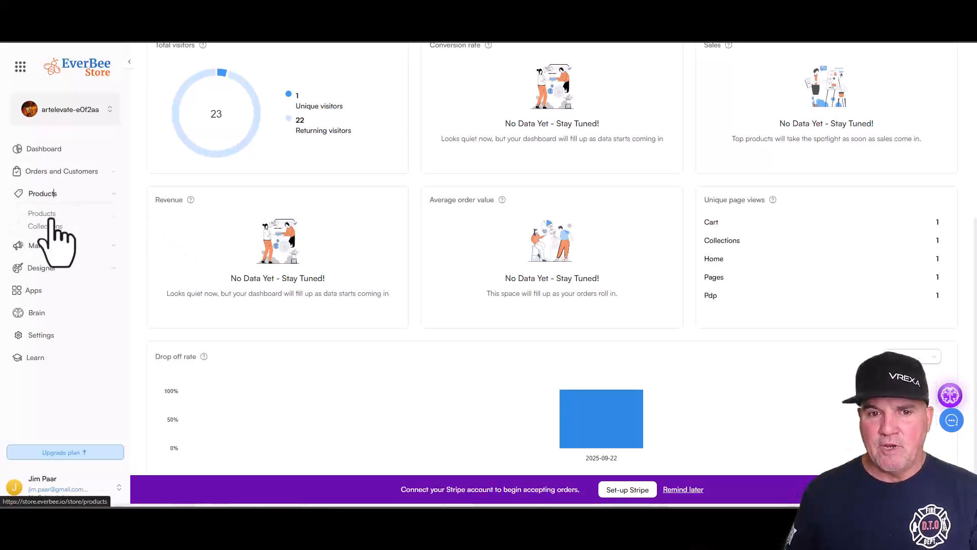
Show the Products list of three wall-art items and dismiss the 'Ready to promote your products?' popup.
left_click(42, 213)
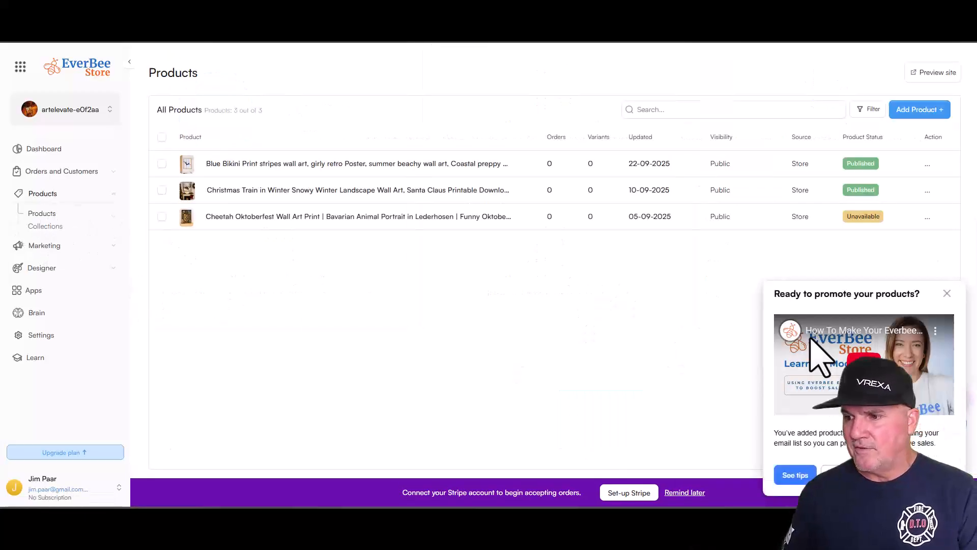
left_click(947, 294)
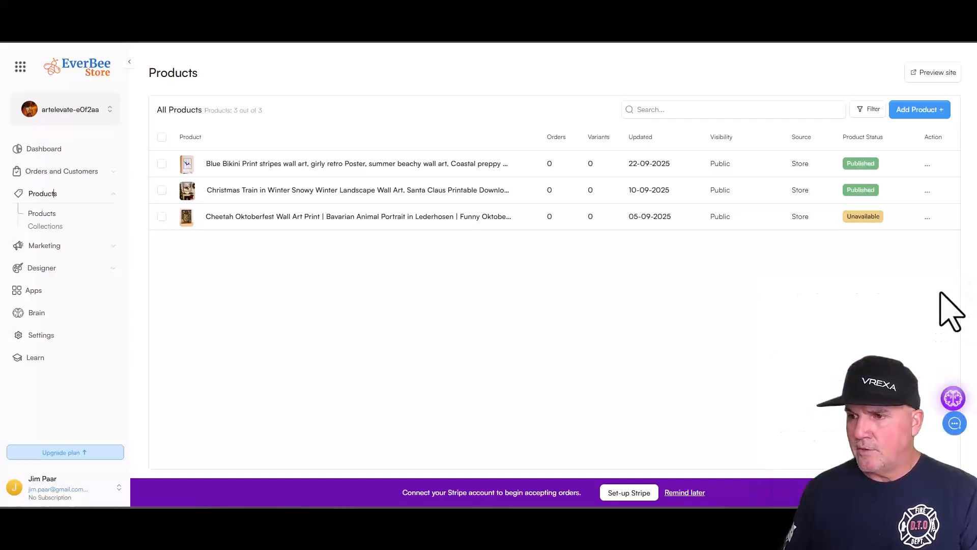
mouse_move(349, 218)
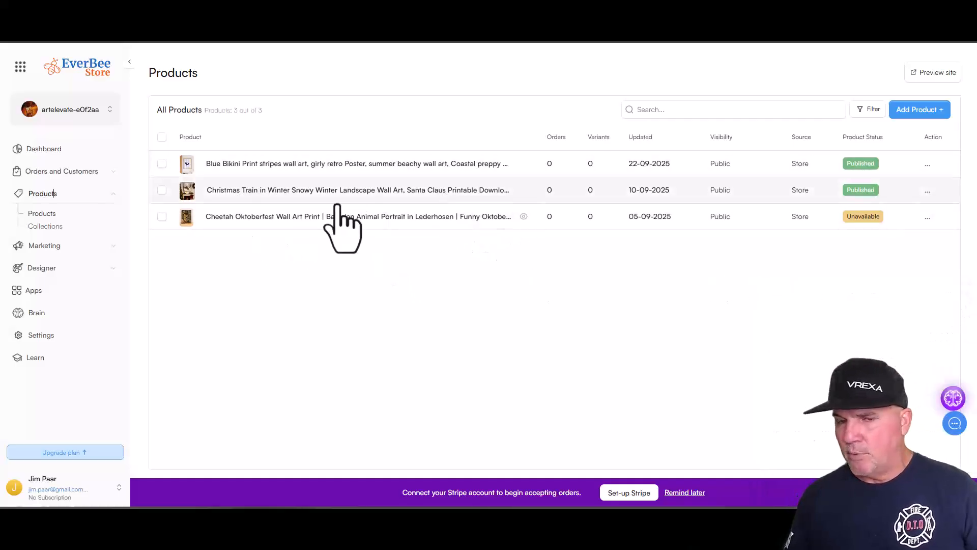
mouse_move(374, 218)
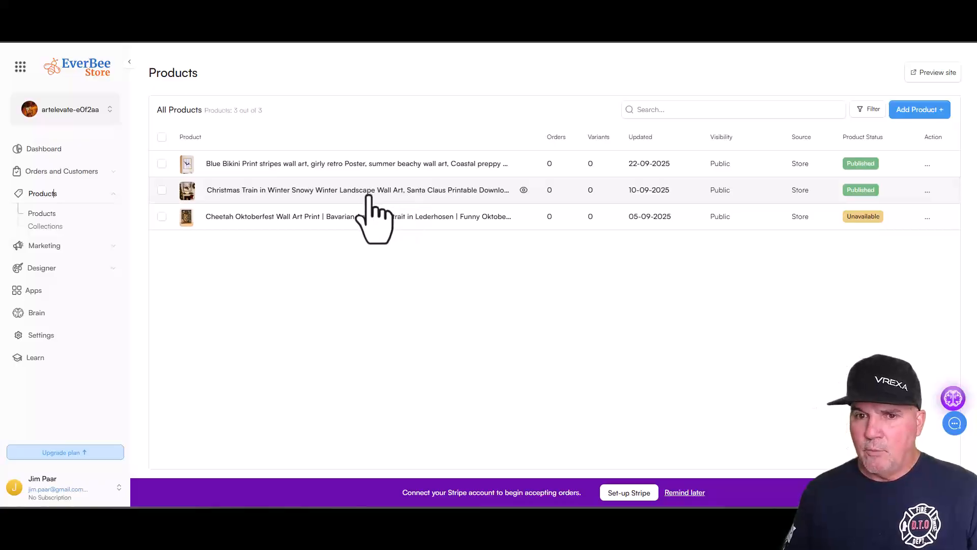
left_click(357, 189)
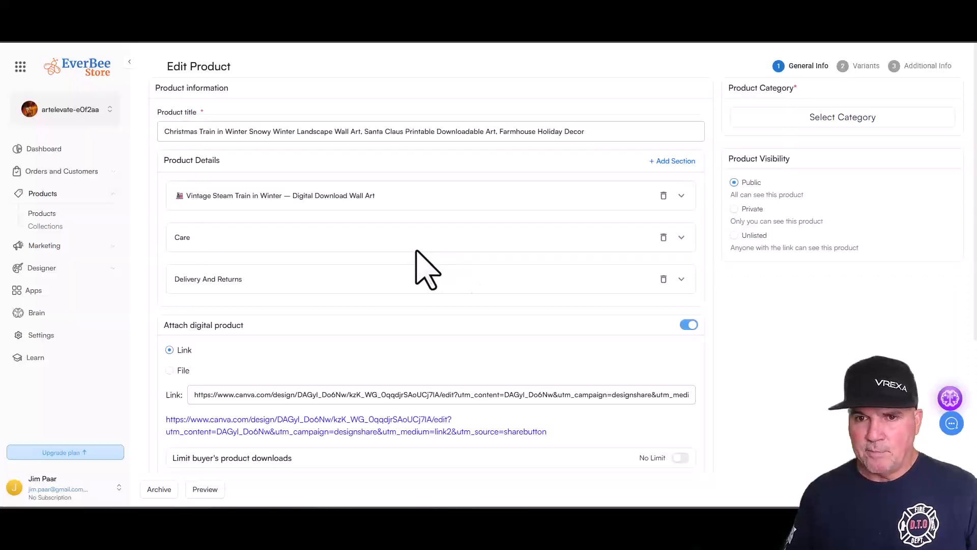
left_click(842, 116)
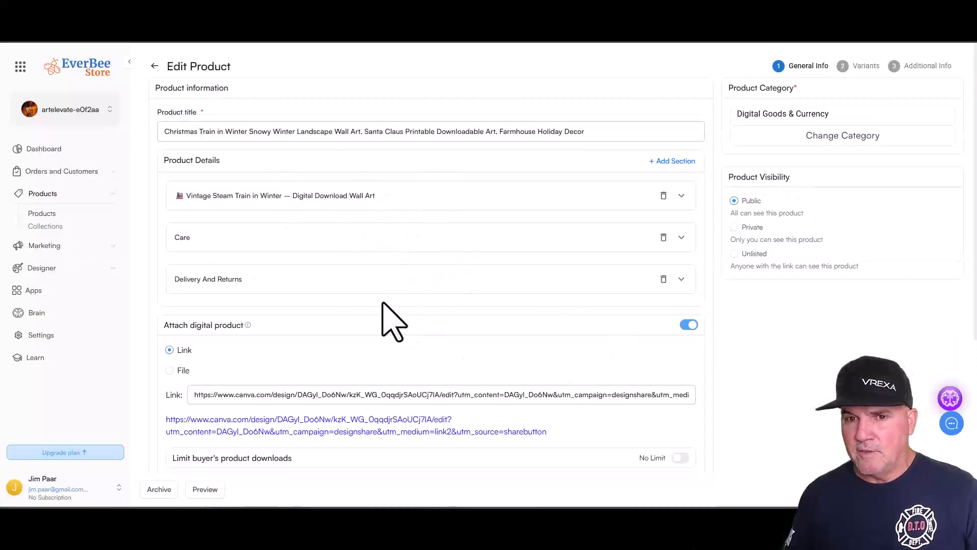
mouse_move(321, 259)
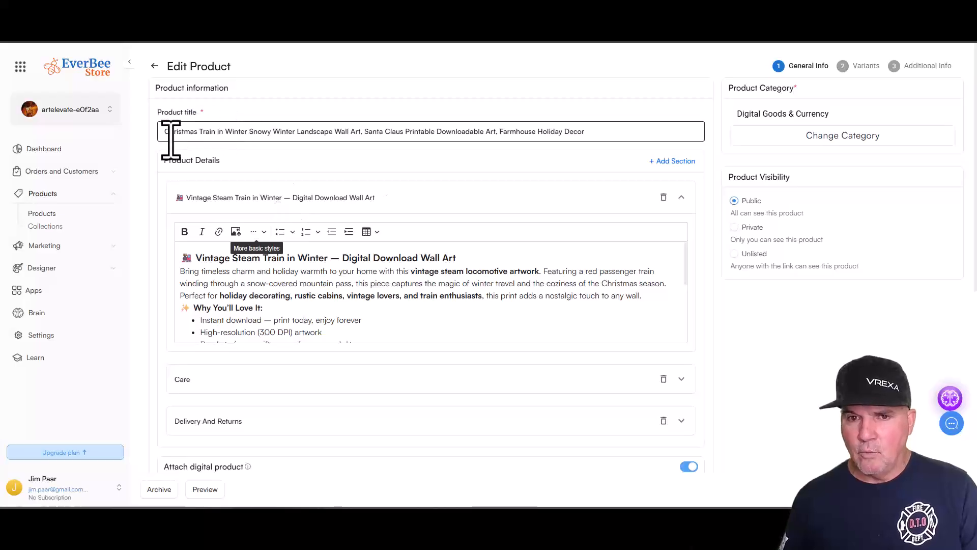
triple_click(374, 131)
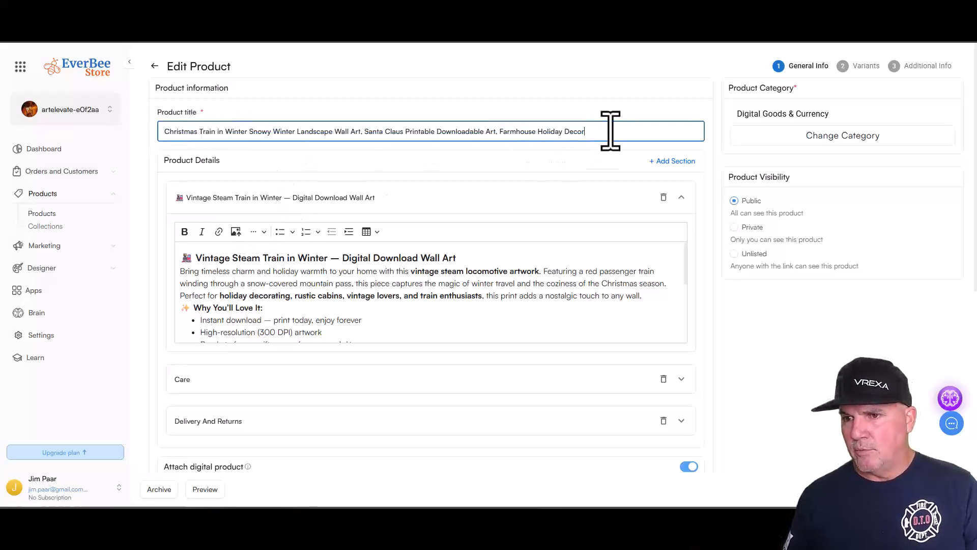
mouse_move(132, 177)
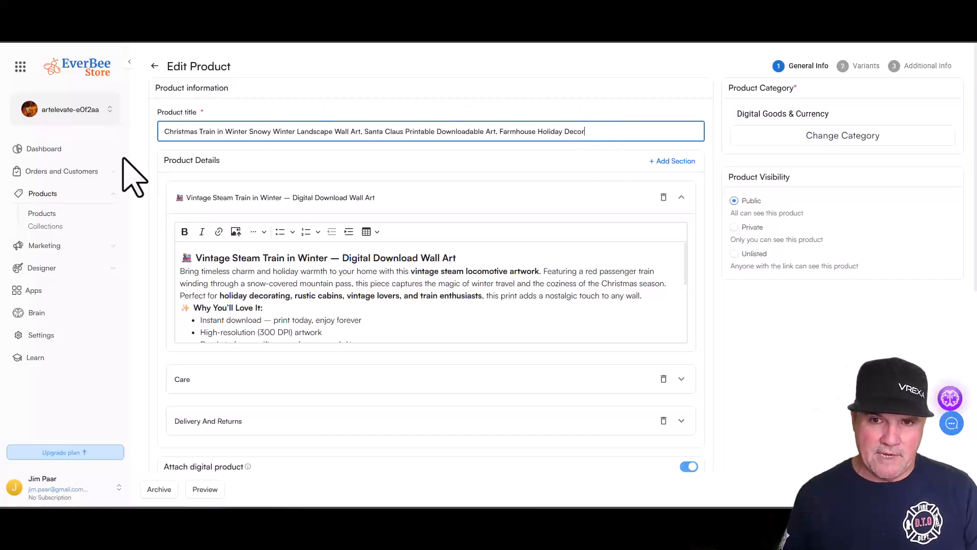
mouse_move(302, 131)
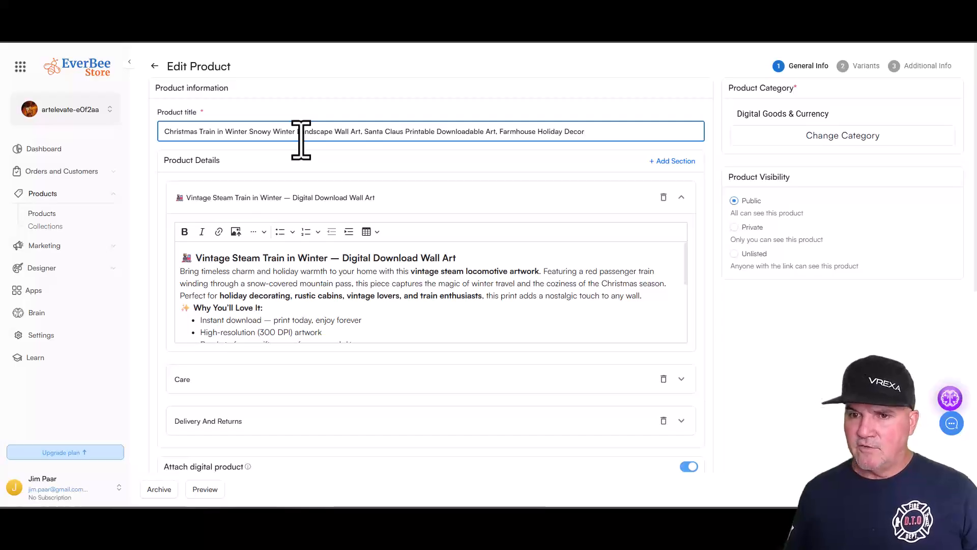
mouse_move(470, 188)
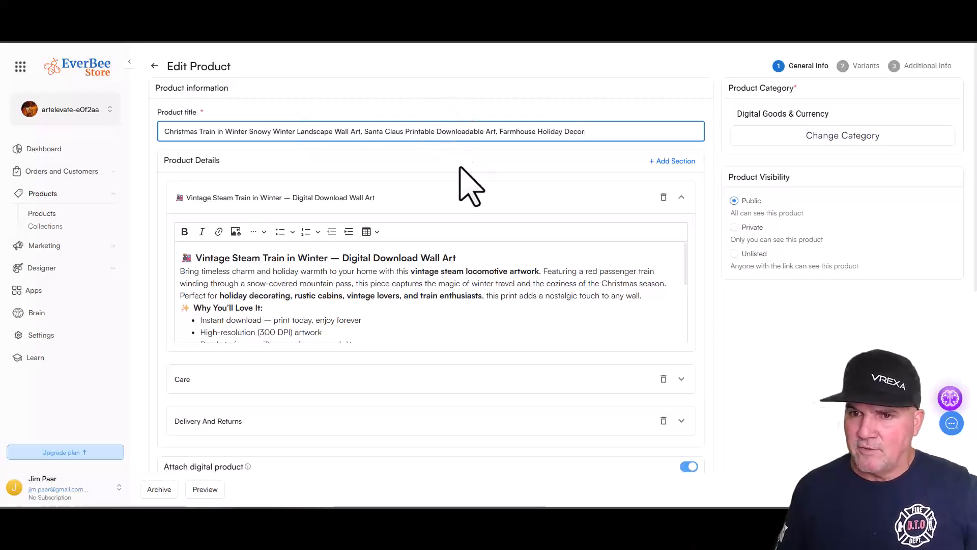
mouse_move(476, 199)
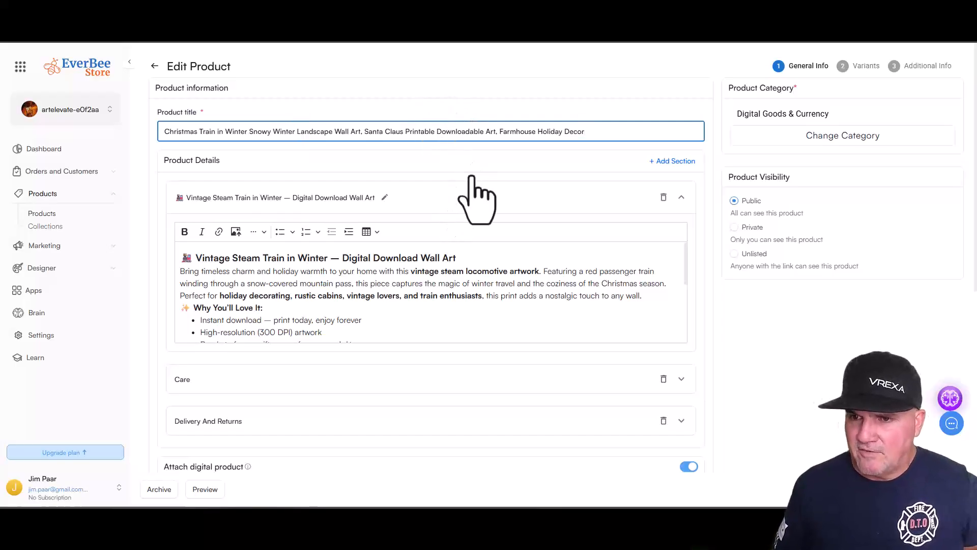
mouse_move(589, 132)
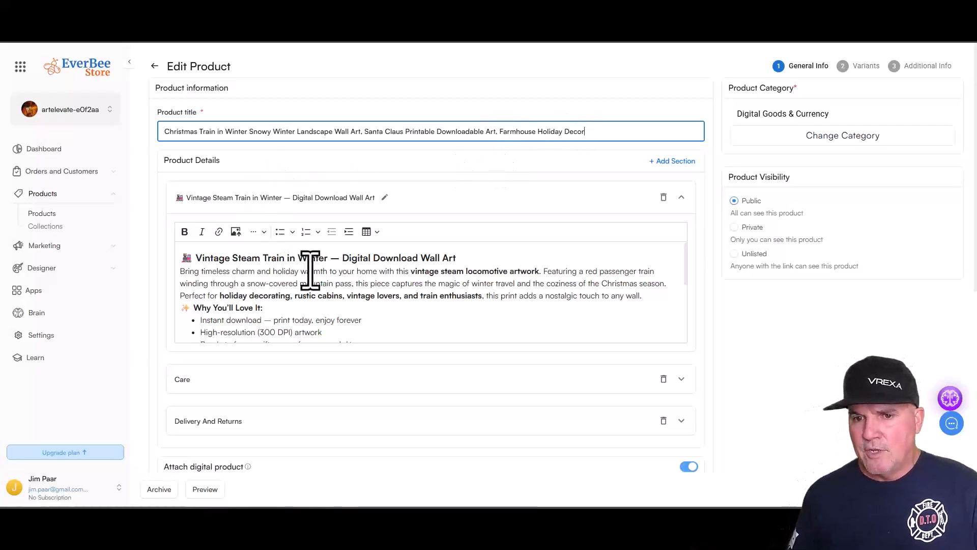
mouse_move(475, 382)
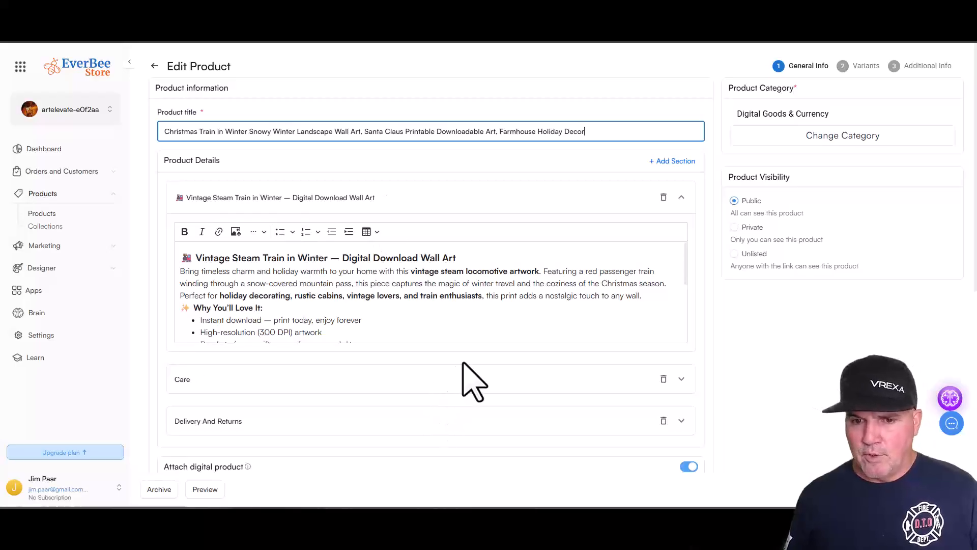
scroll("down", 3)
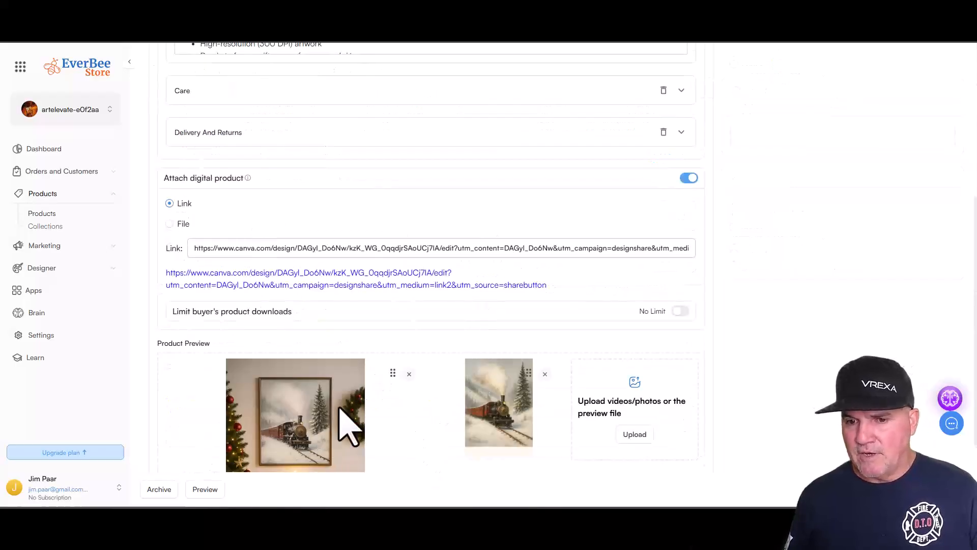
mouse_move(389, 380)
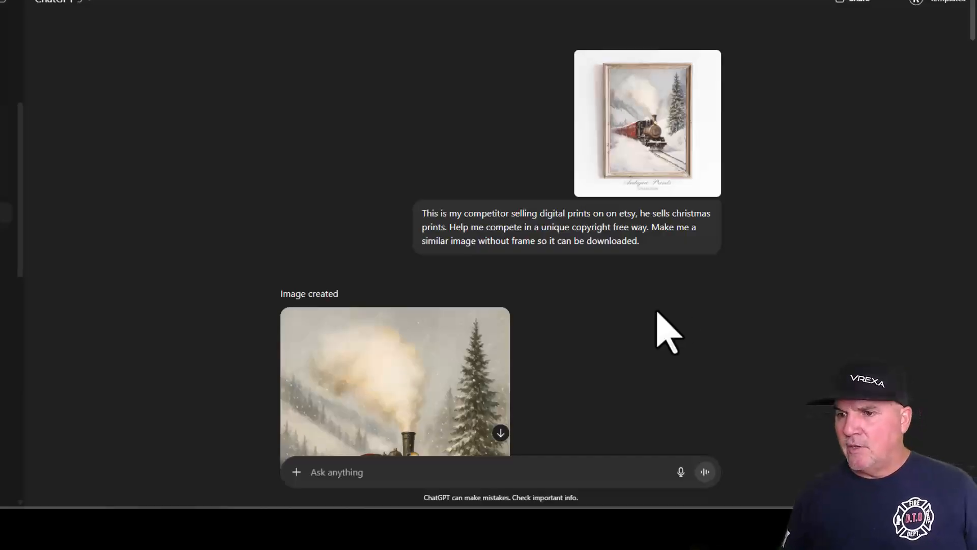
mouse_move(710, 324)
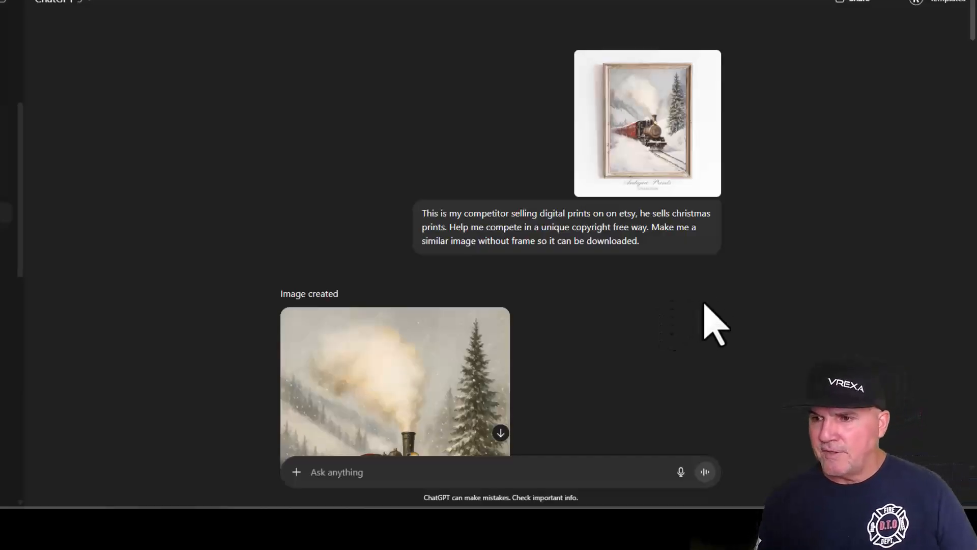
mouse_move(684, 156)
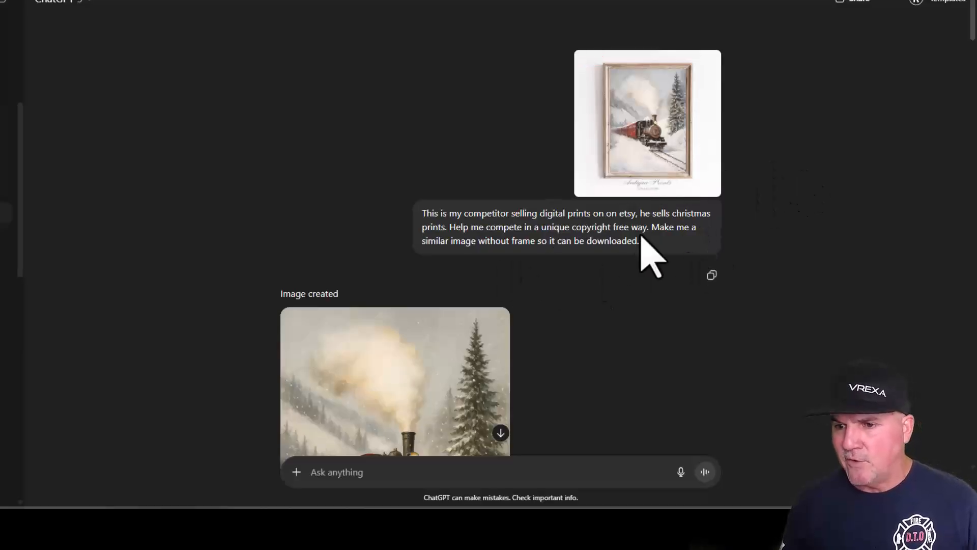
mouse_move(617, 242)
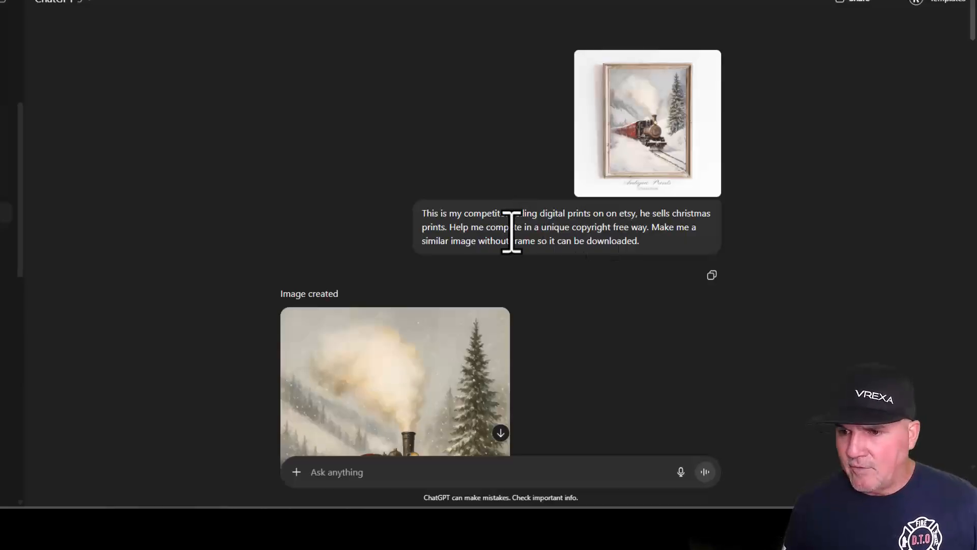
mouse_move(863, 206)
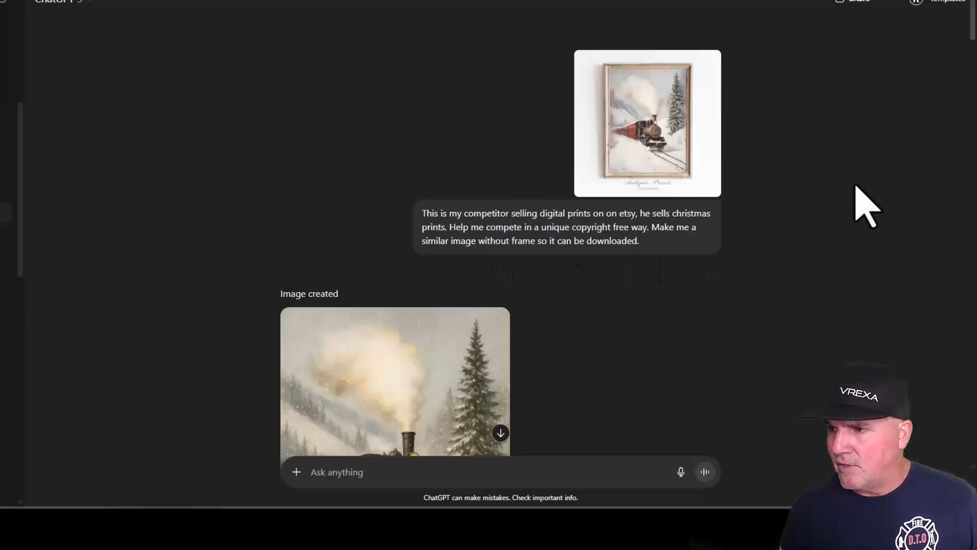
mouse_move(682, 261)
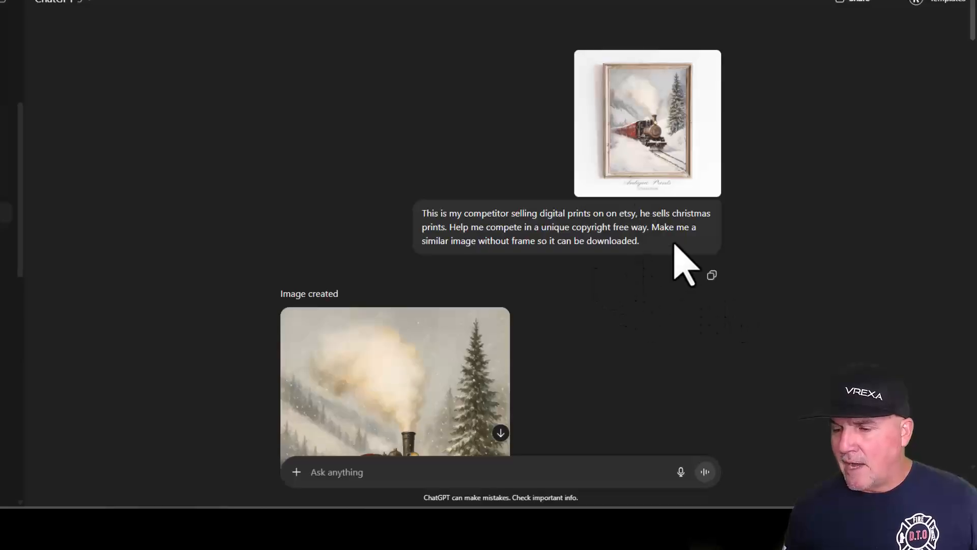
mouse_move(719, 287)
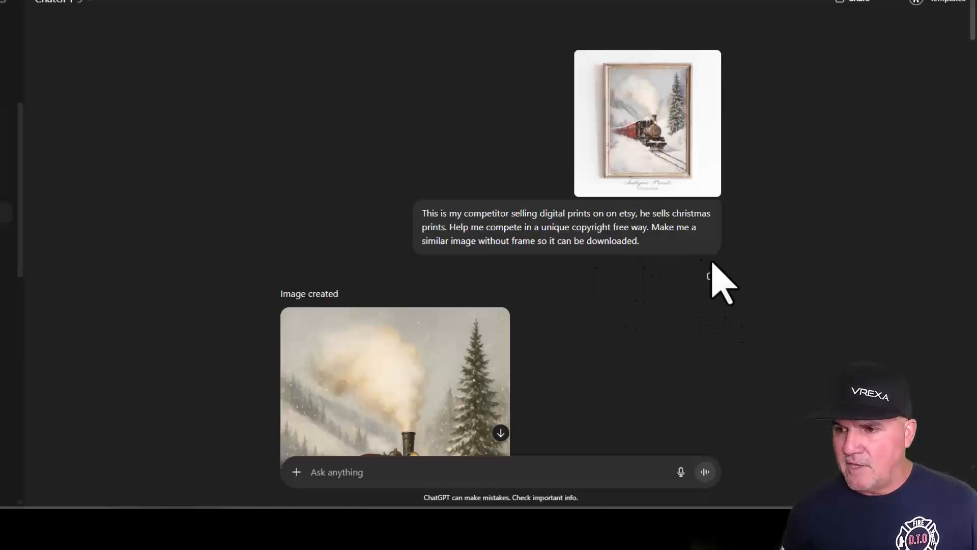
Scroll the ChatGPT conversation to the copyright-free train print answer and generated image.
scroll("down", 3)
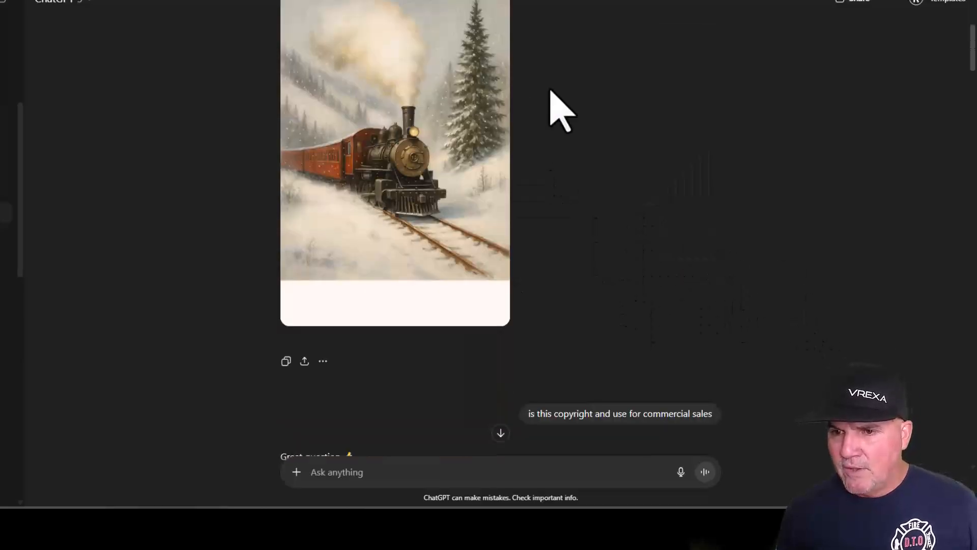
mouse_move(567, 190)
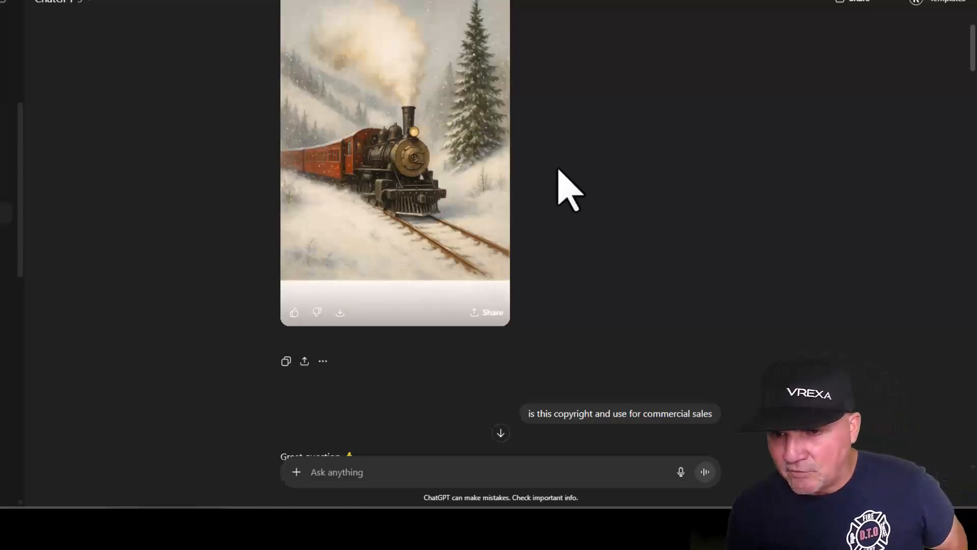
scroll("up", 3)
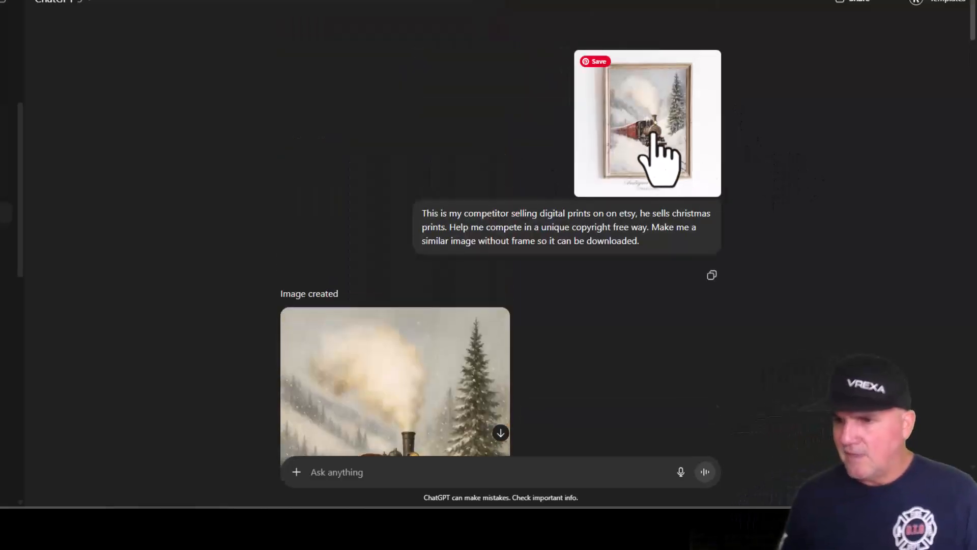
mouse_move(692, 399)
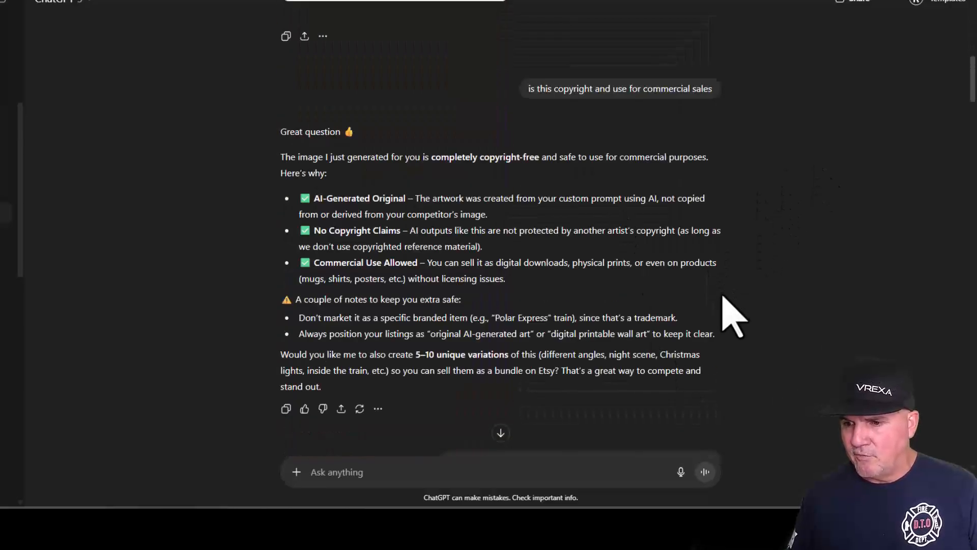
mouse_move(71, 367)
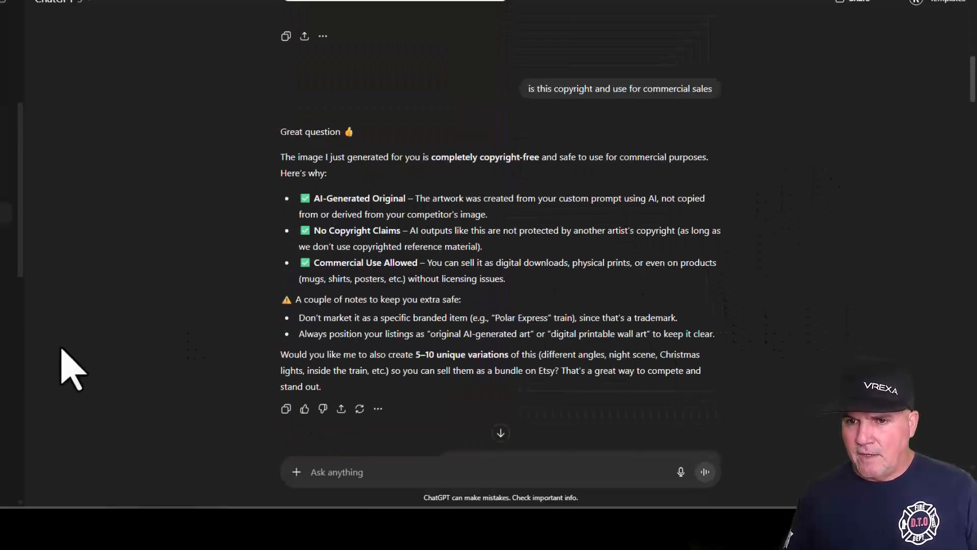
scroll("down", 3)
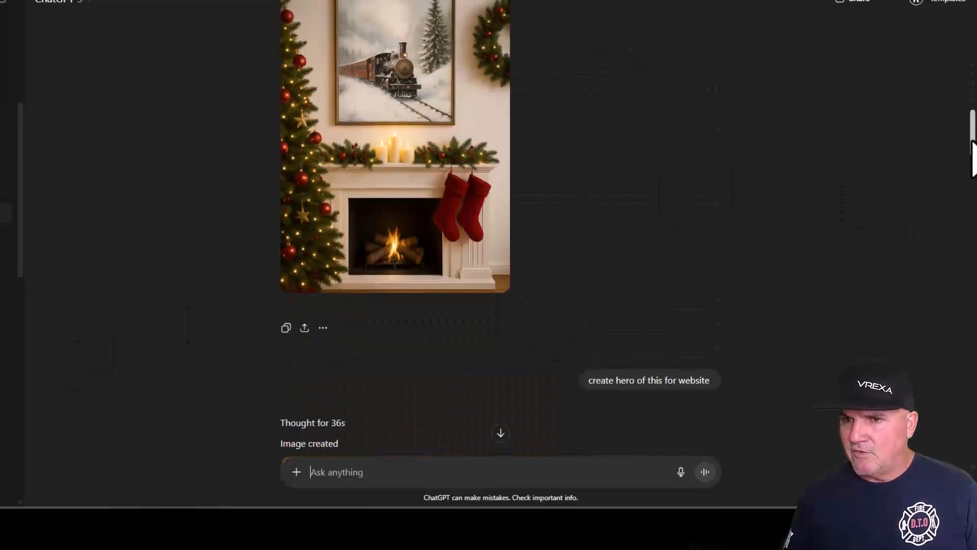
scroll("up", 3)
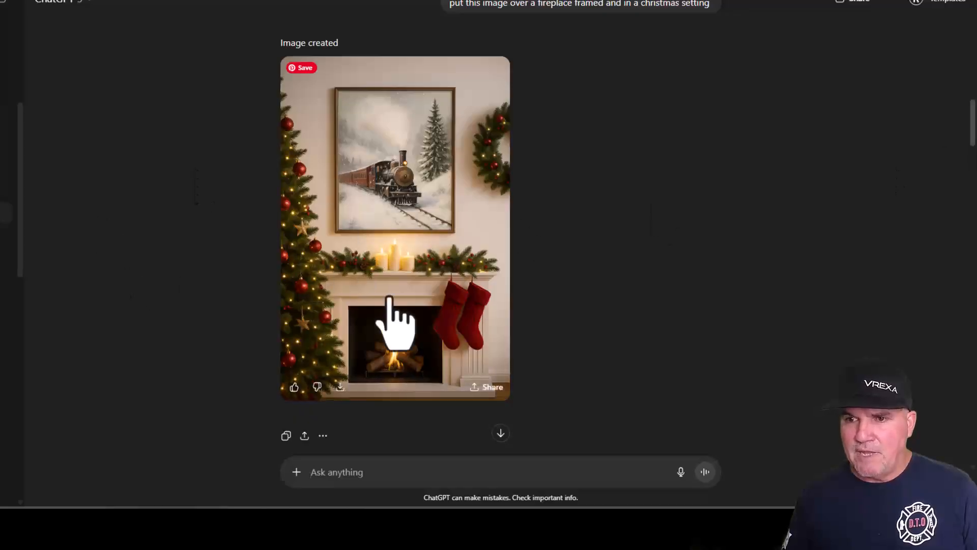
mouse_move(414, 337)
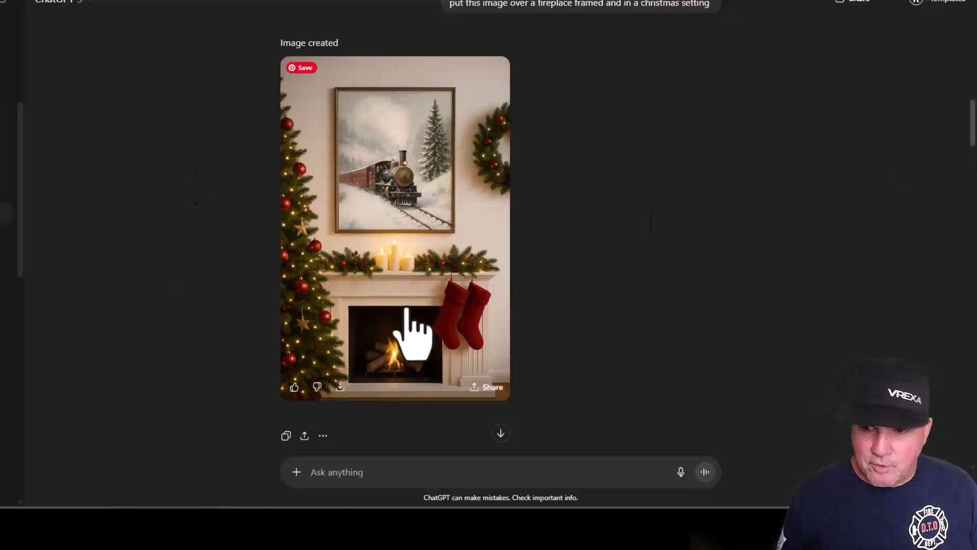
mouse_move(426, 281)
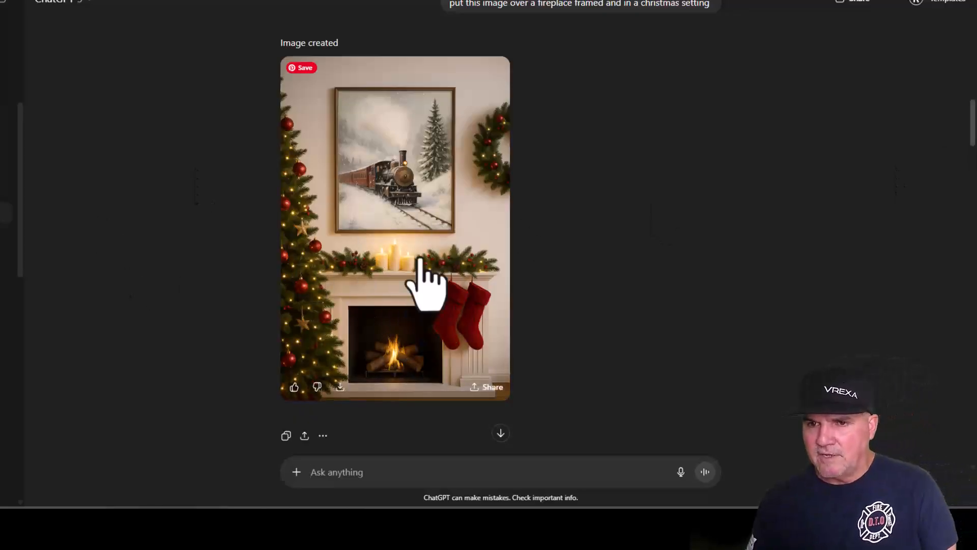
mouse_move(614, 121)
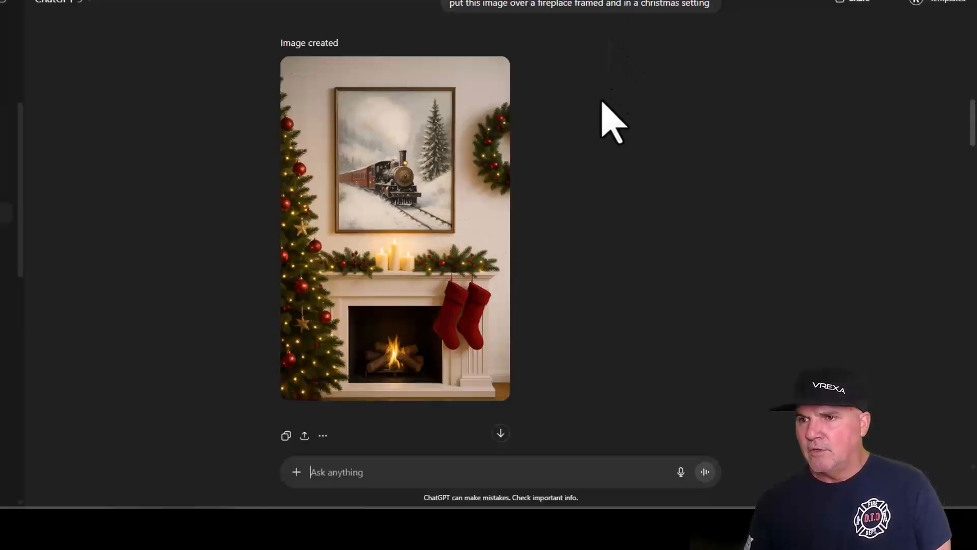
mouse_move(352, 194)
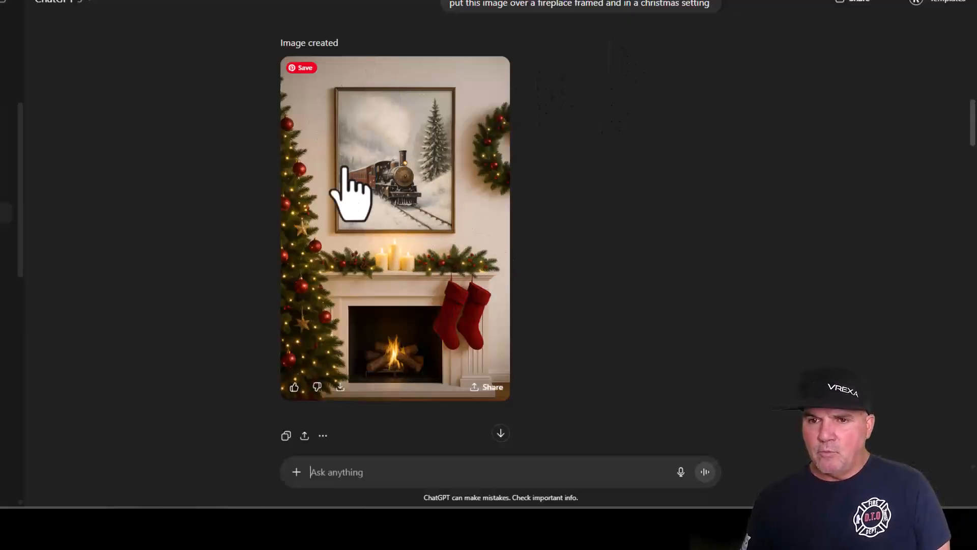
mouse_move(602, 320)
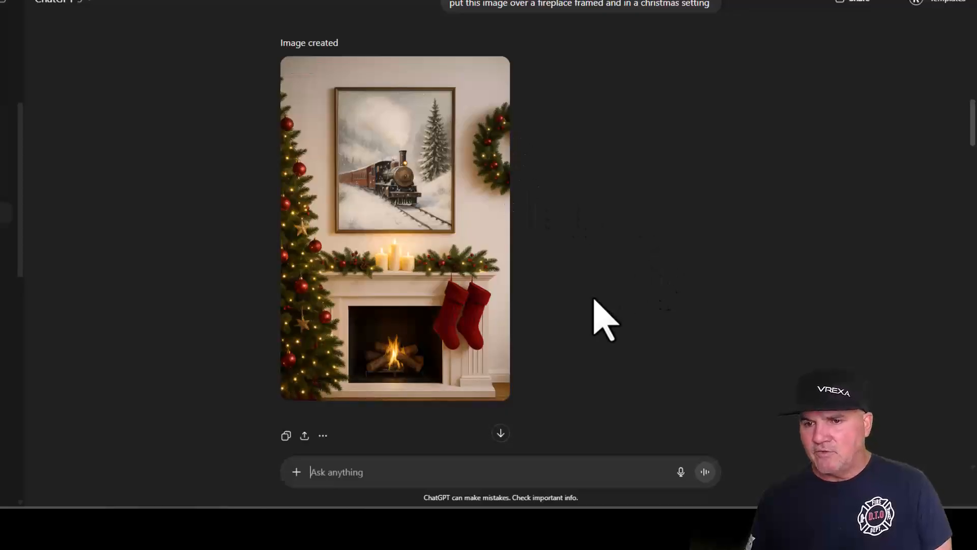
mouse_move(592, 47)
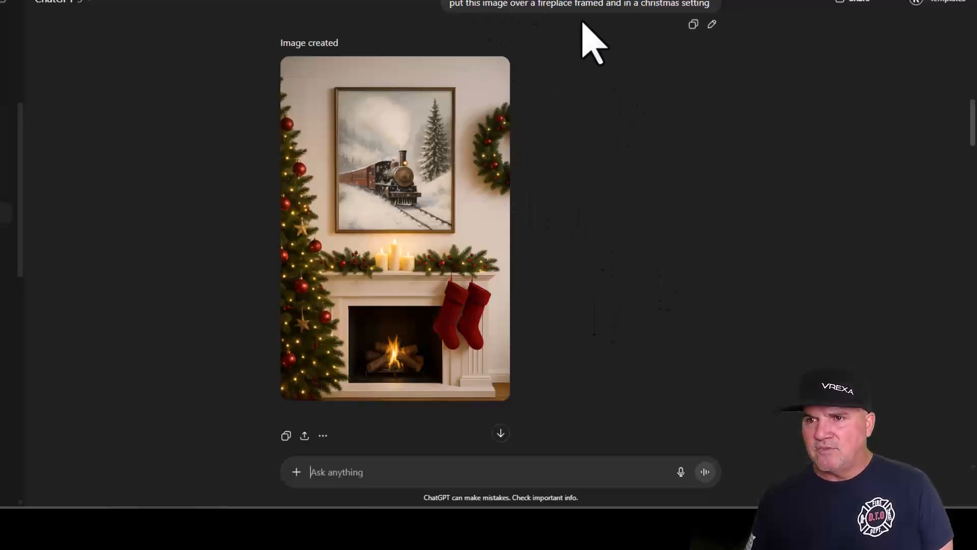
mouse_move(648, 43)
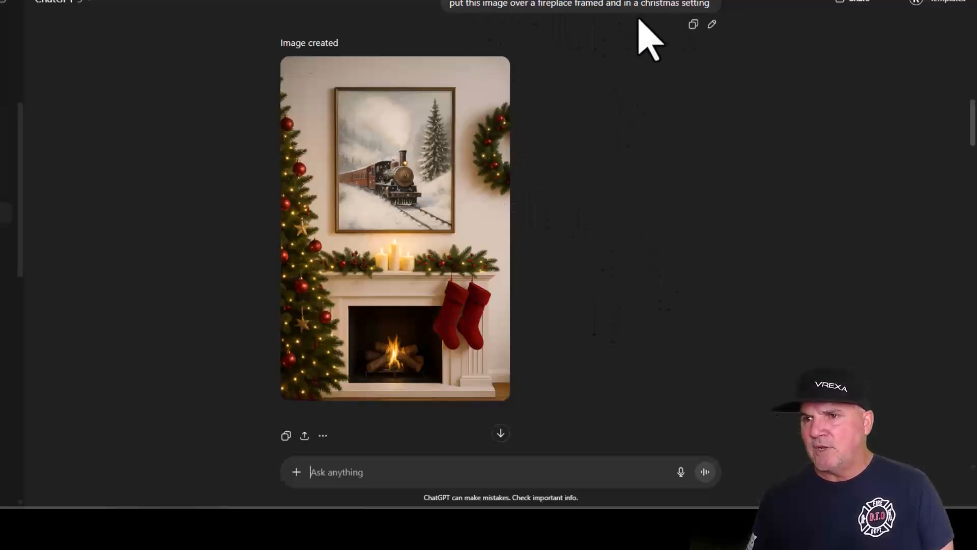
mouse_move(473, 237)
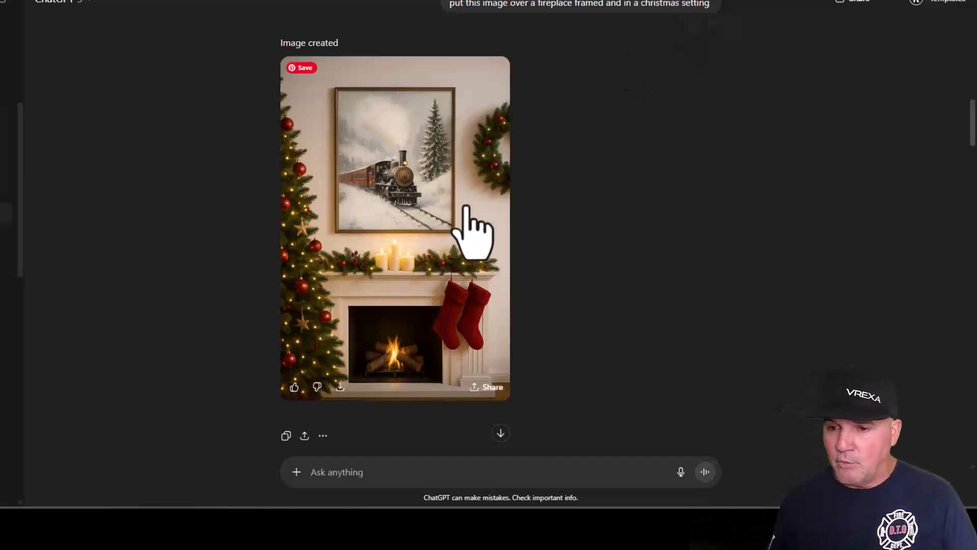
scroll("down", 3)
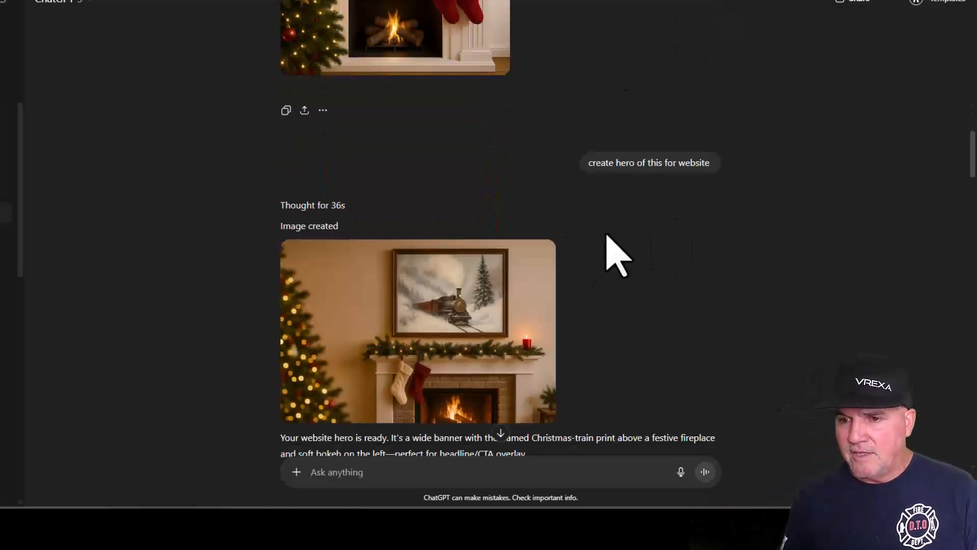
mouse_move(922, 217)
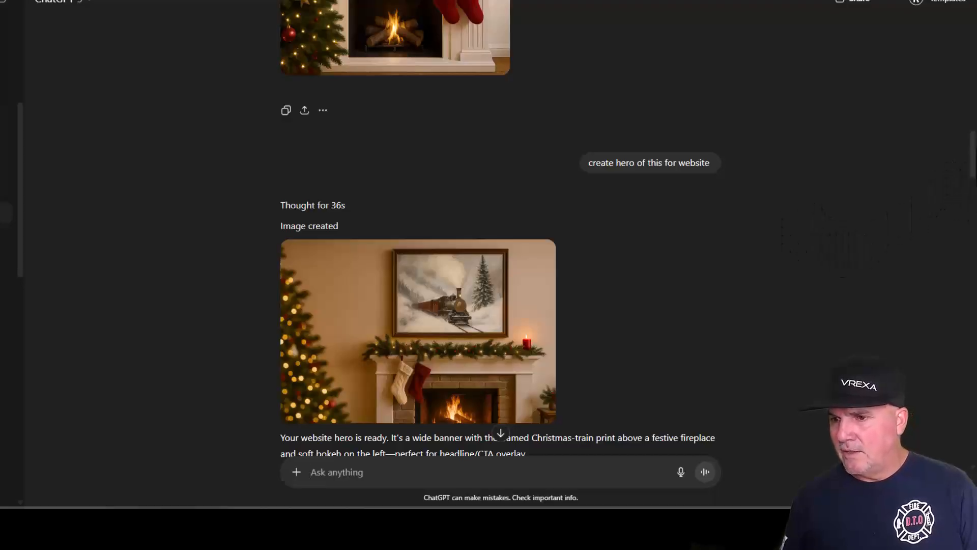
scroll("down", 3)
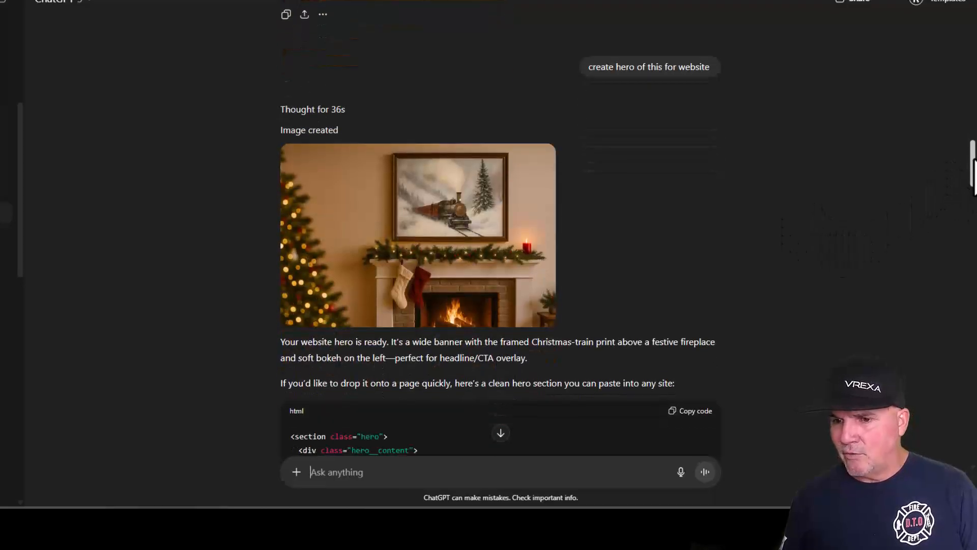
mouse_move(692, 287)
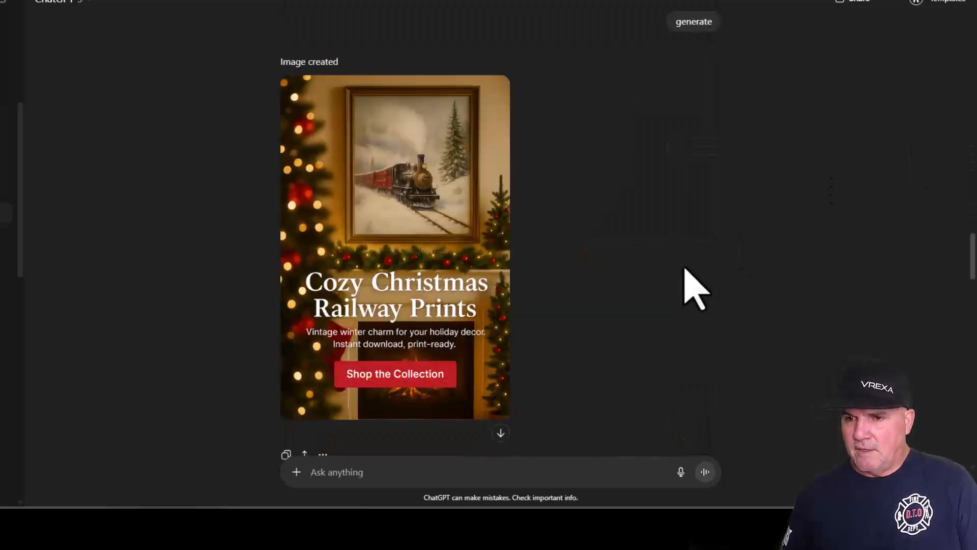
mouse_move(547, 329)
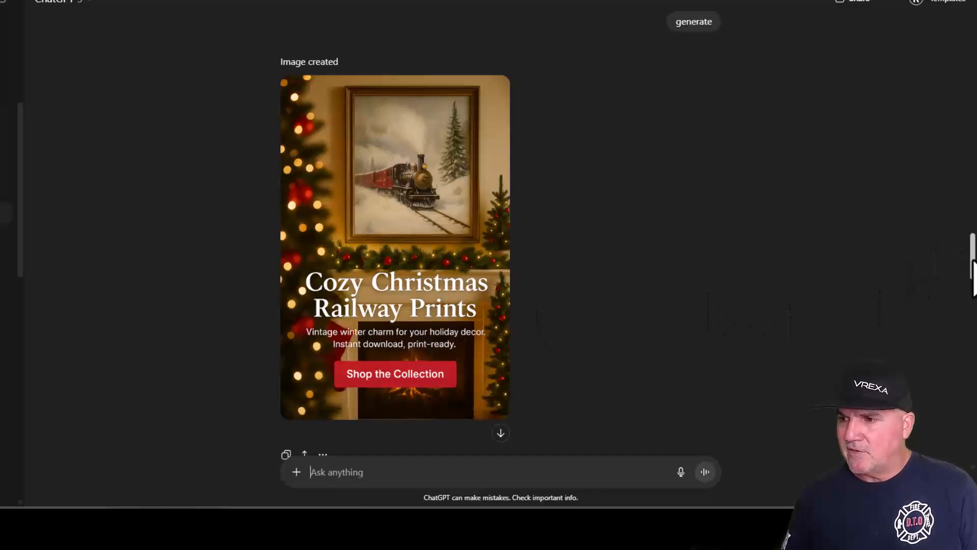
scroll("down", 3)
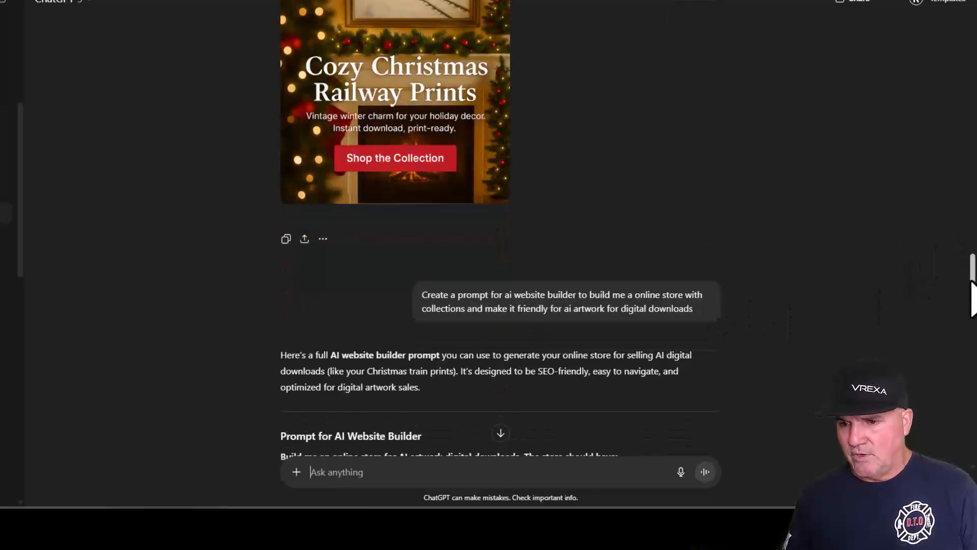
scroll("up", 3)
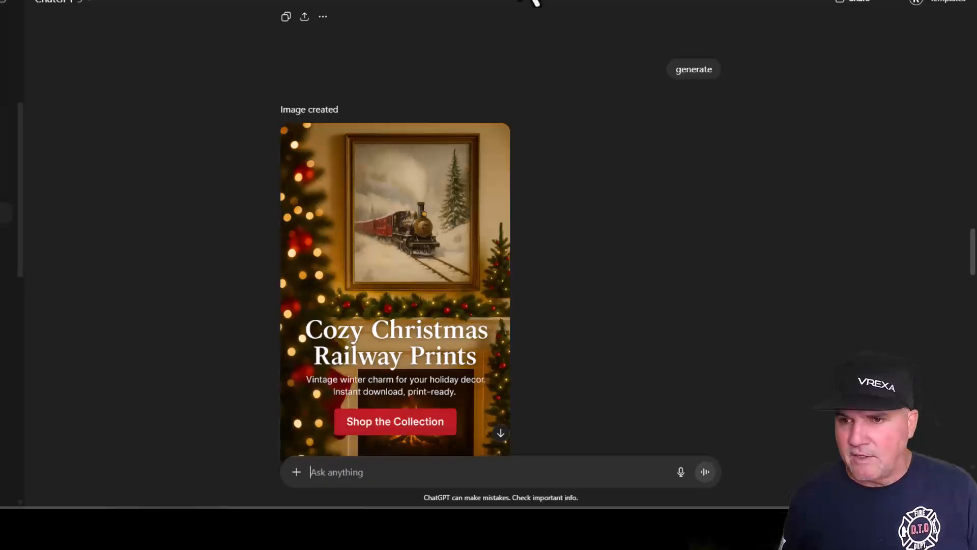
mouse_move(551, 187)
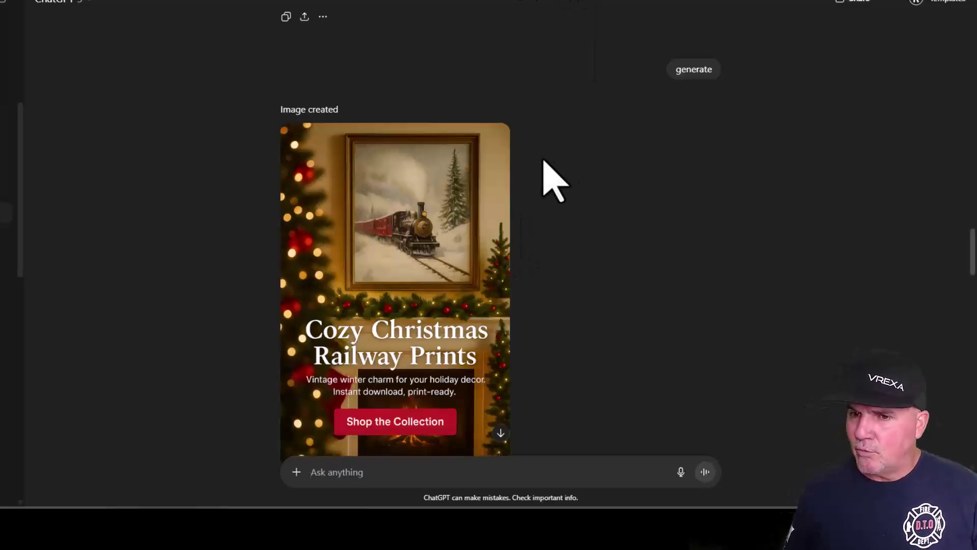
mouse_move(561, 59)
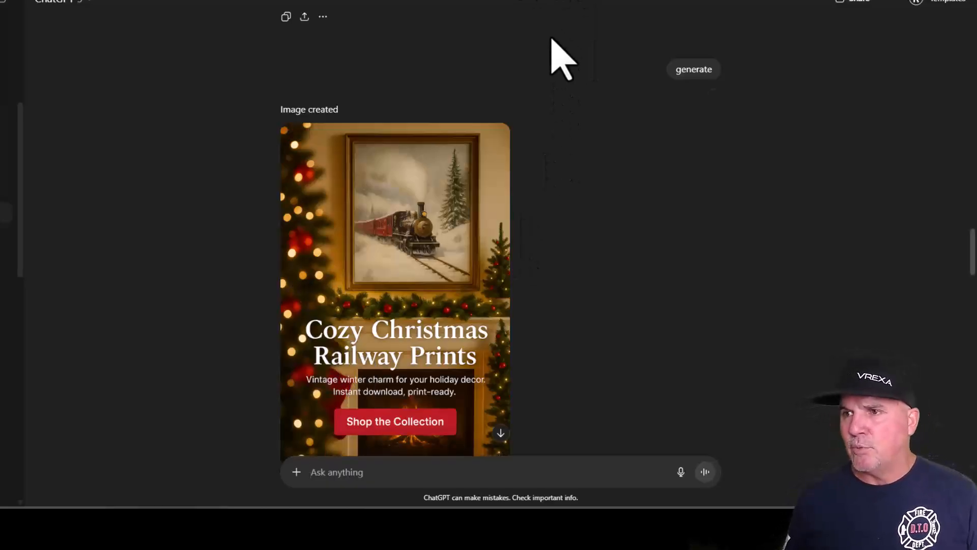
mouse_move(367, 56)
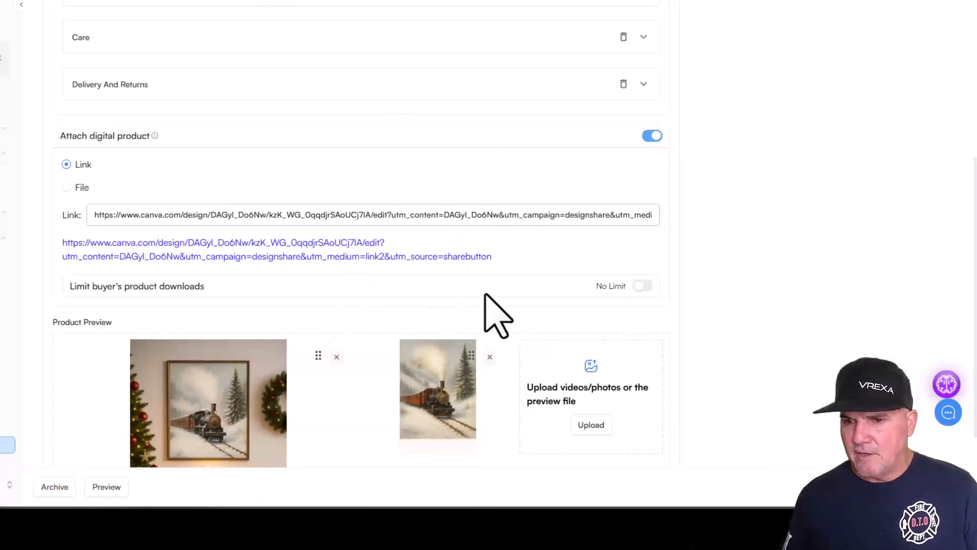
Scroll the Christmas Train edit page to read its 'Vintage Steam Train in Winter' description.
scroll("up", 3)
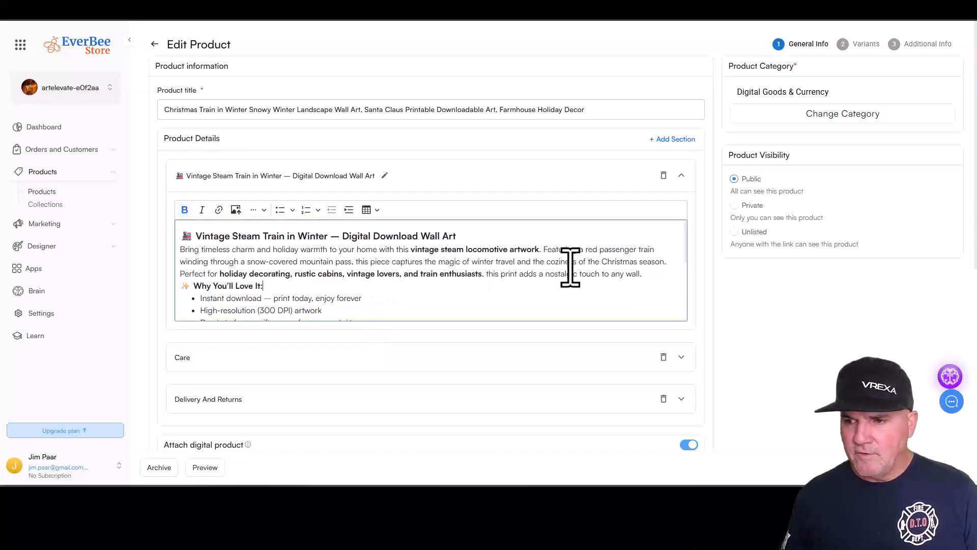
scroll("down", 3)
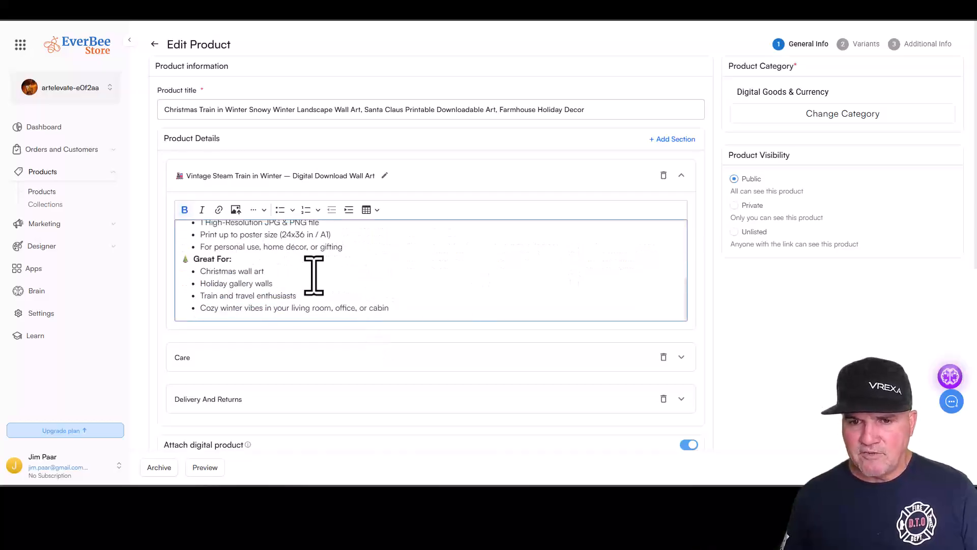
mouse_move(296, 295)
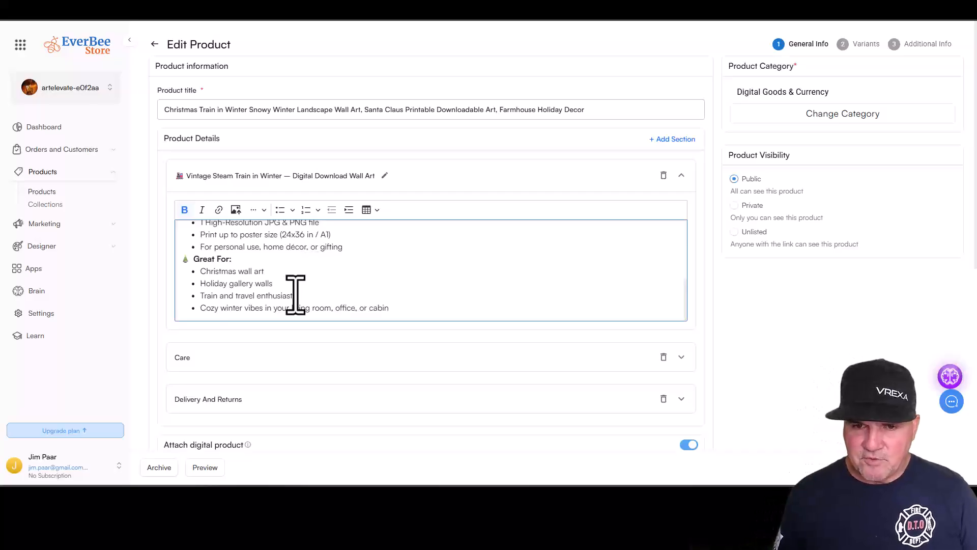
mouse_move(261, 311)
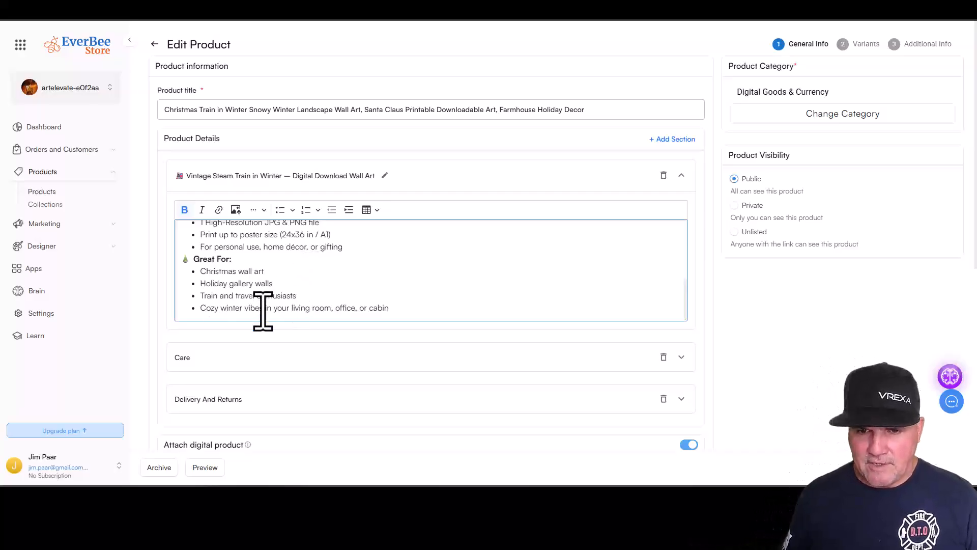
mouse_move(253, 343)
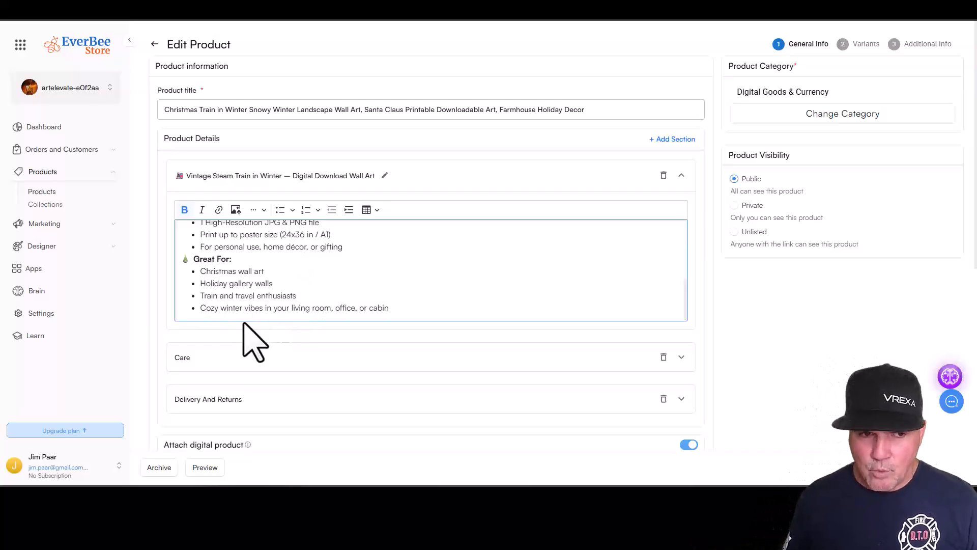
mouse_move(411, 274)
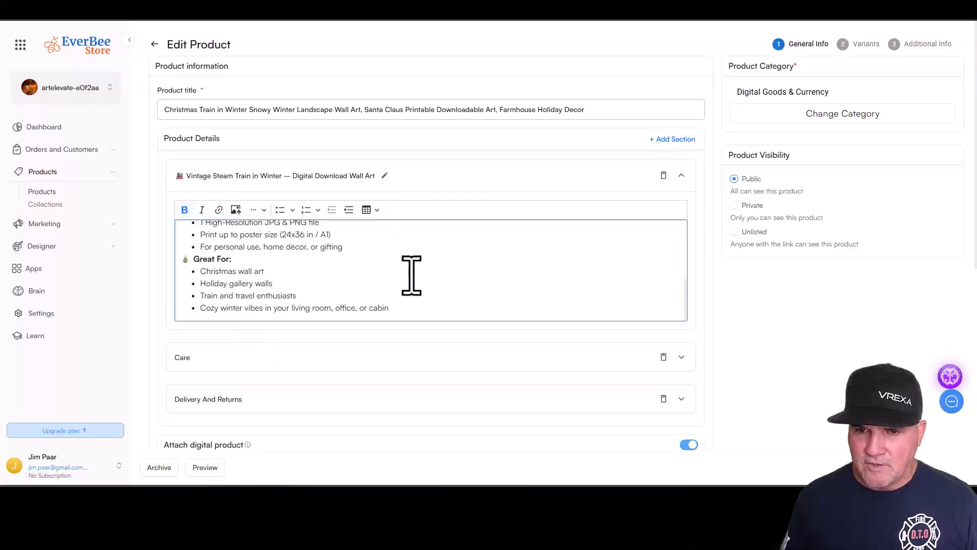
mouse_move(315, 293)
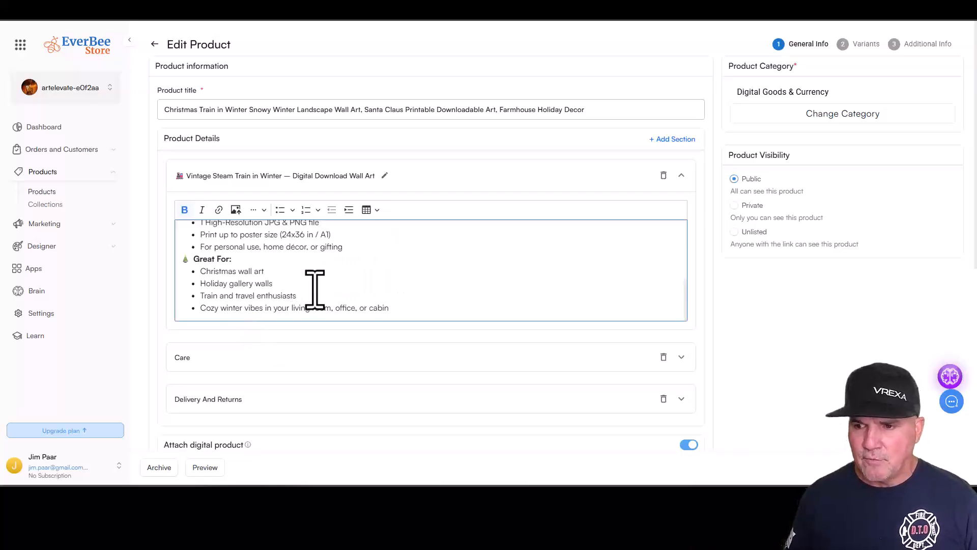
mouse_move(391, 287)
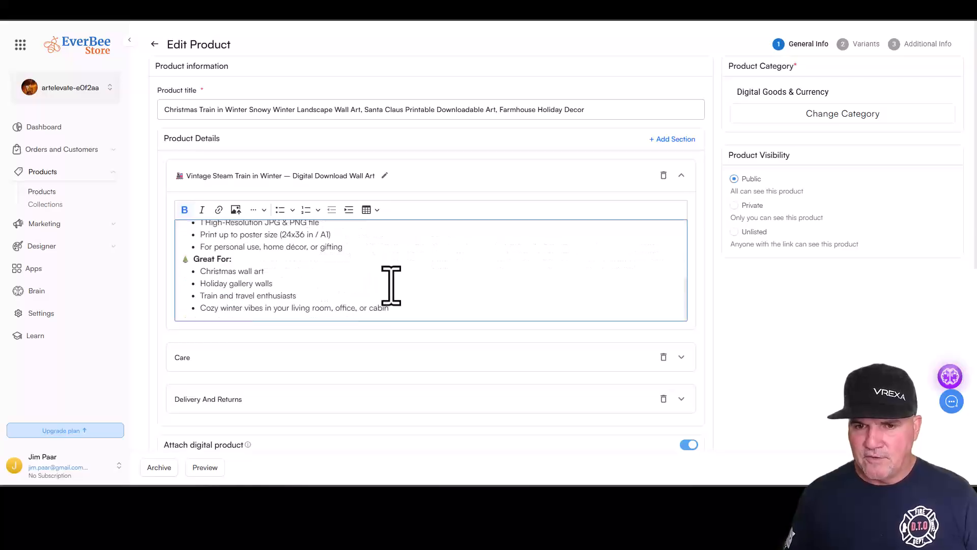
mouse_move(960, 181)
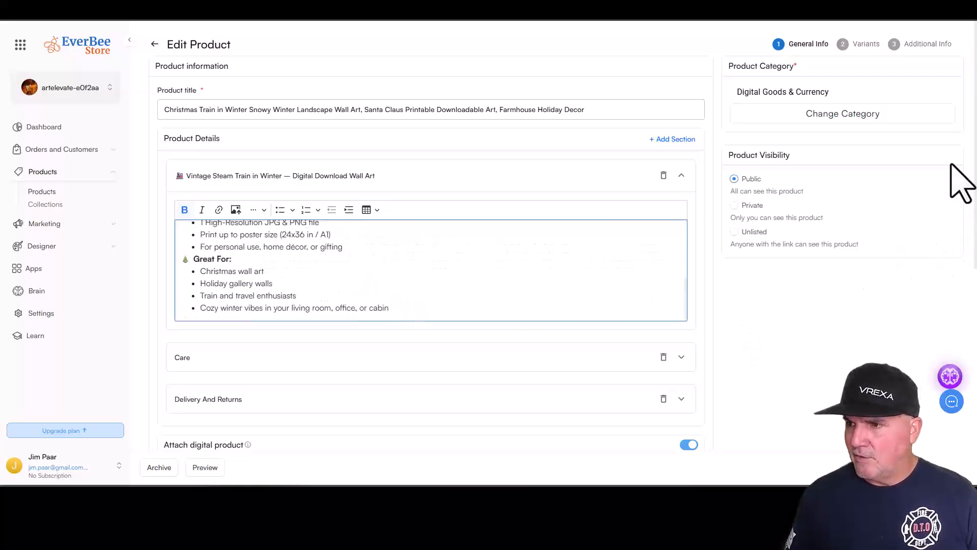
Reveal the Delivery And Returns notes: instant download, 300 DPI, framing uses, above the Canva link.
scroll("down", 3)
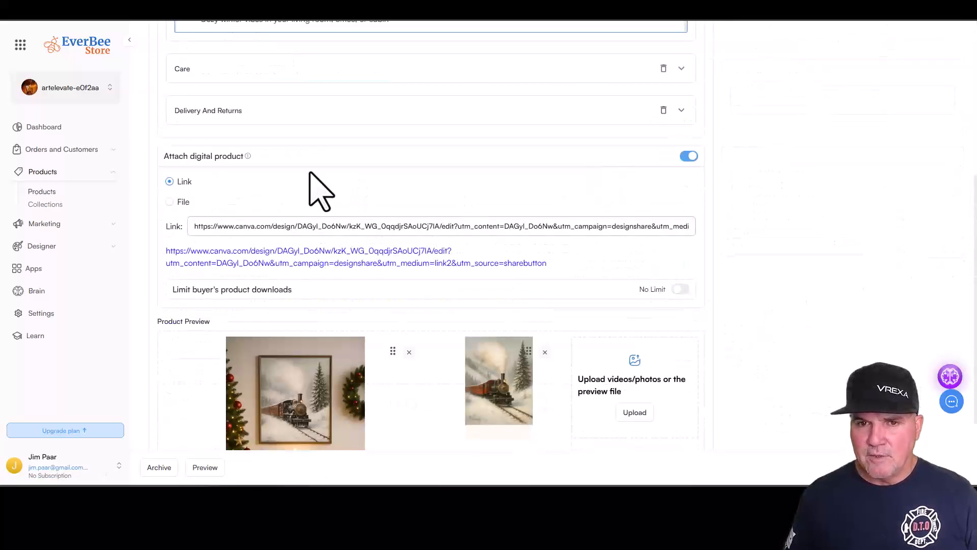
scroll("up", 3)
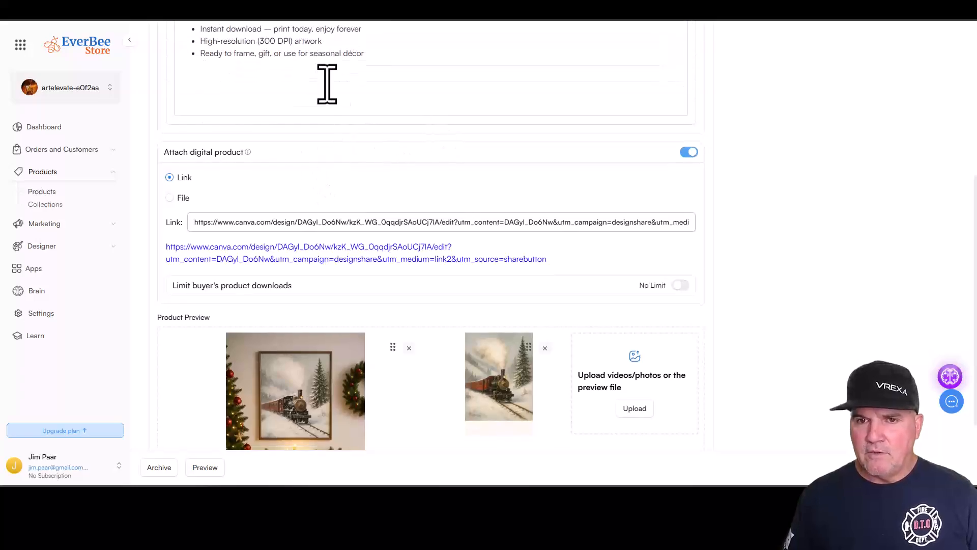
scroll("up", 3)
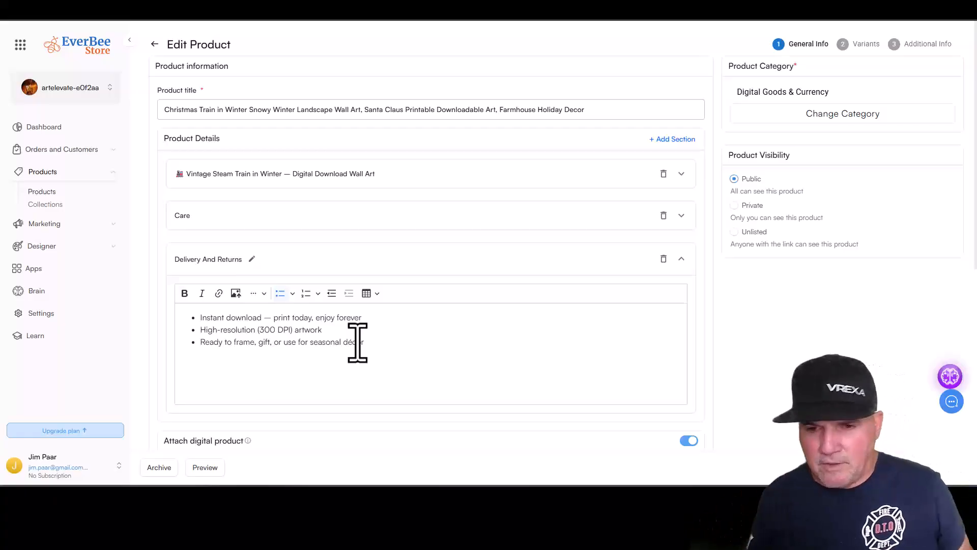
mouse_move(269, 370)
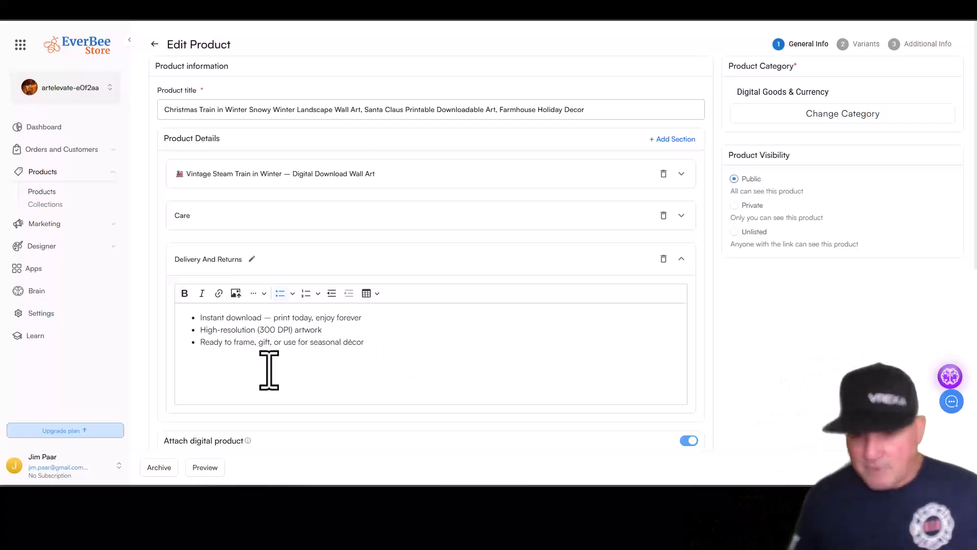
scroll("down", 3)
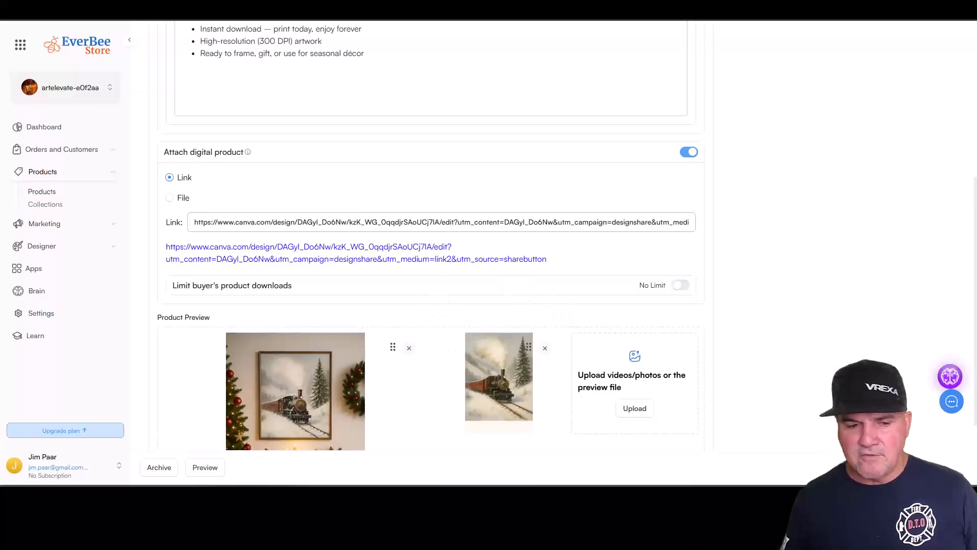
mouse_move(281, 287)
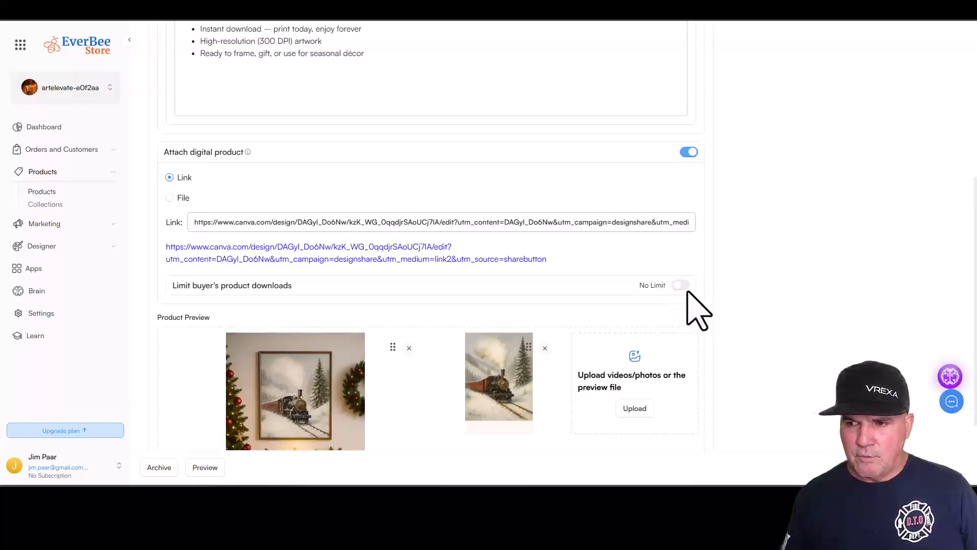
left_click(681, 285)
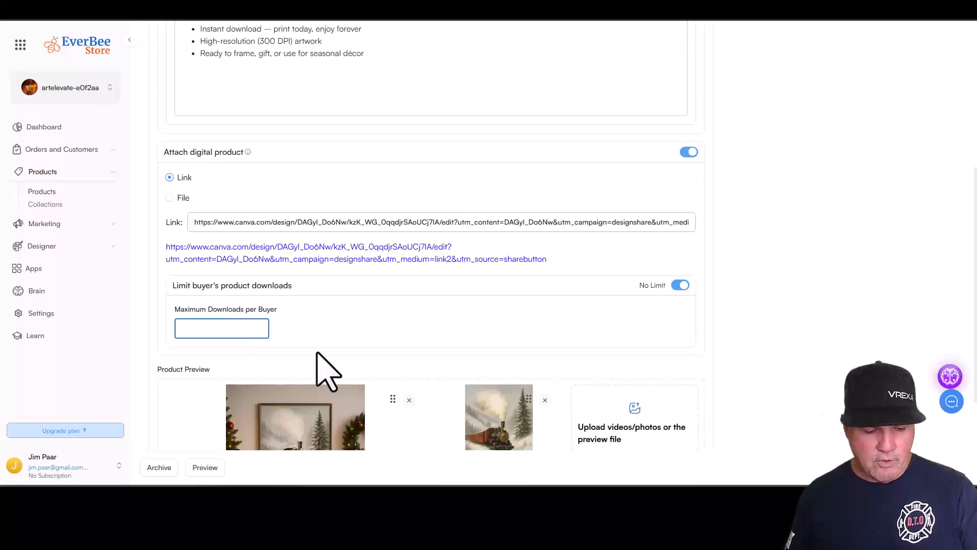
left_click(681, 285)
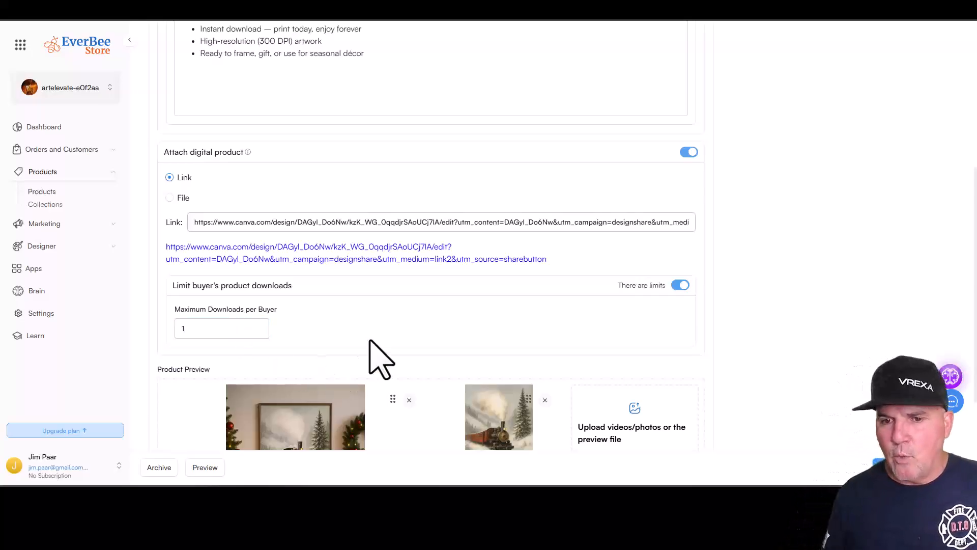
mouse_move(511, 315)
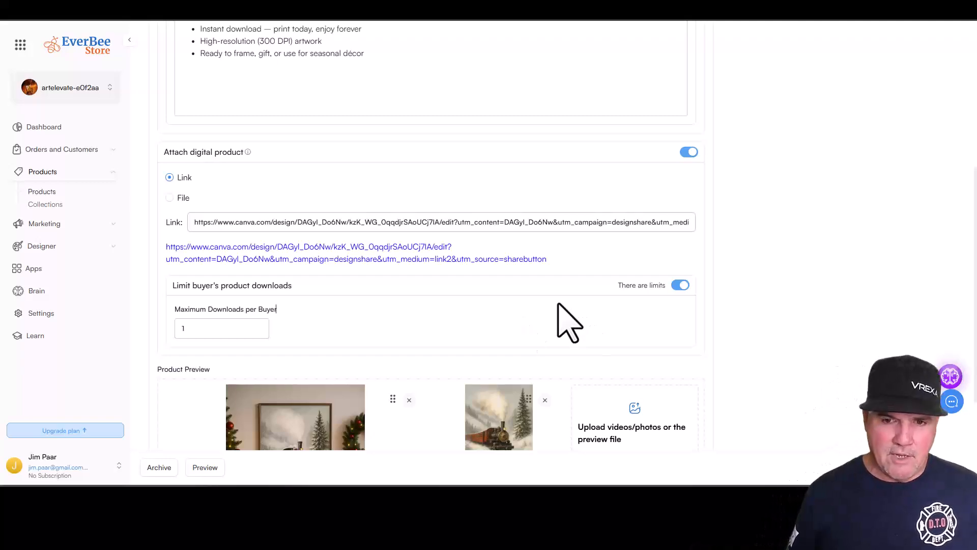
mouse_move(411, 424)
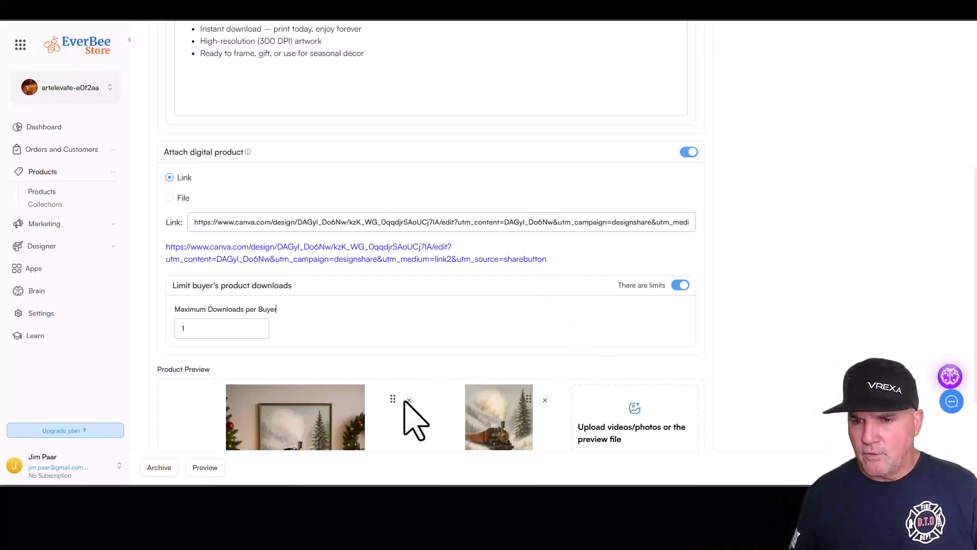
mouse_move(409, 318)
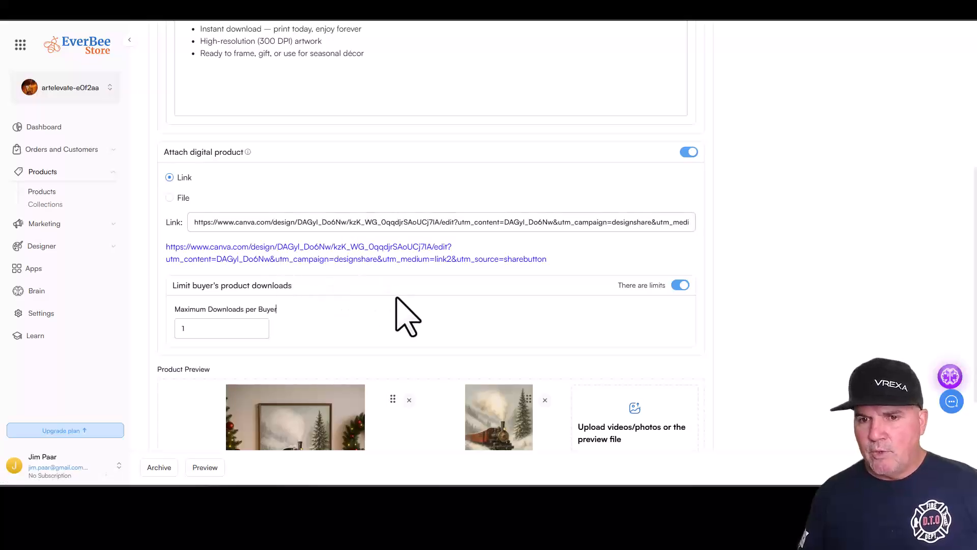
mouse_move(427, 352)
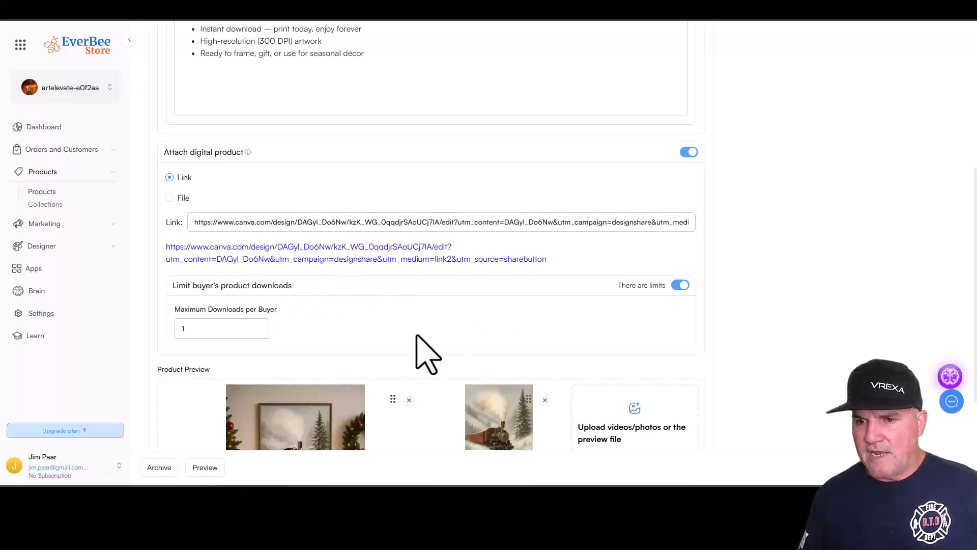
mouse_move(446, 330)
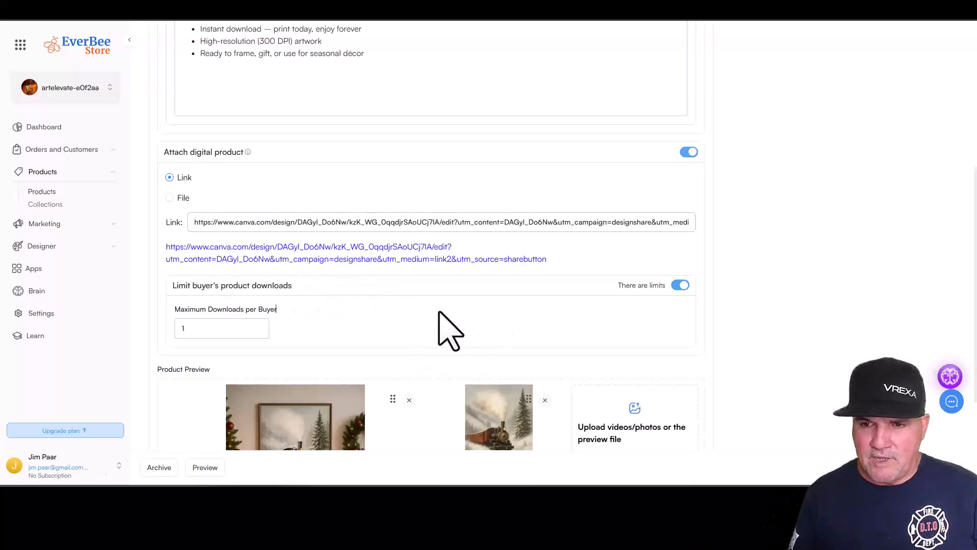
scroll("down", 3)
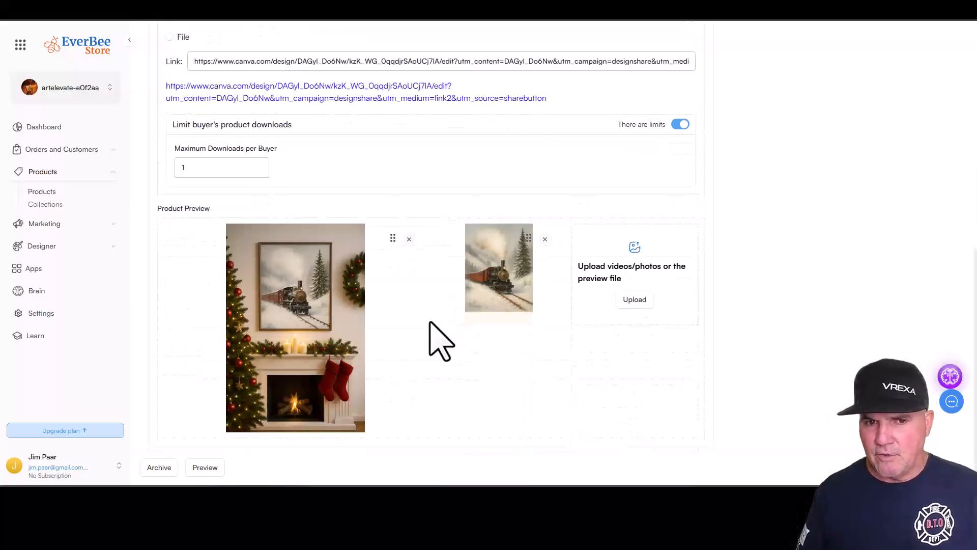
mouse_move(460, 349)
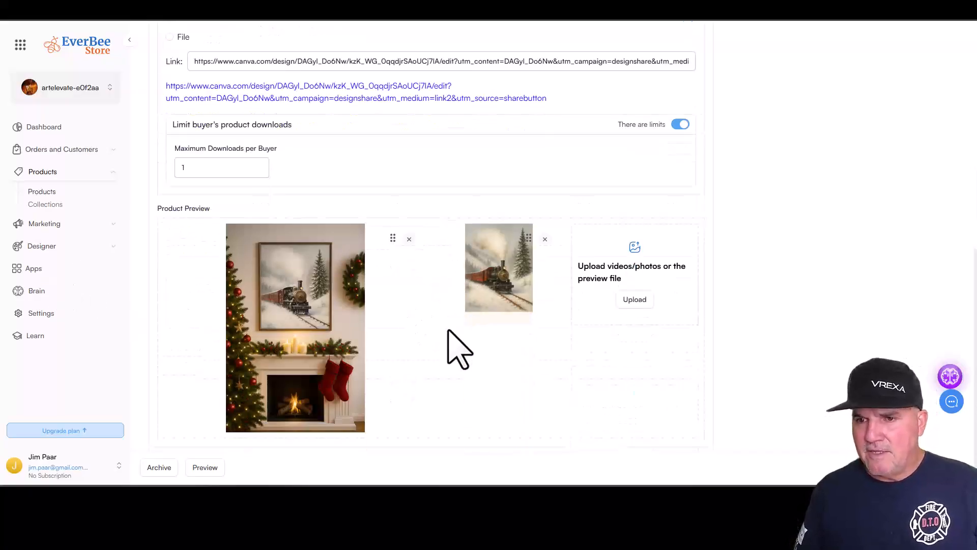
mouse_move(197, 237)
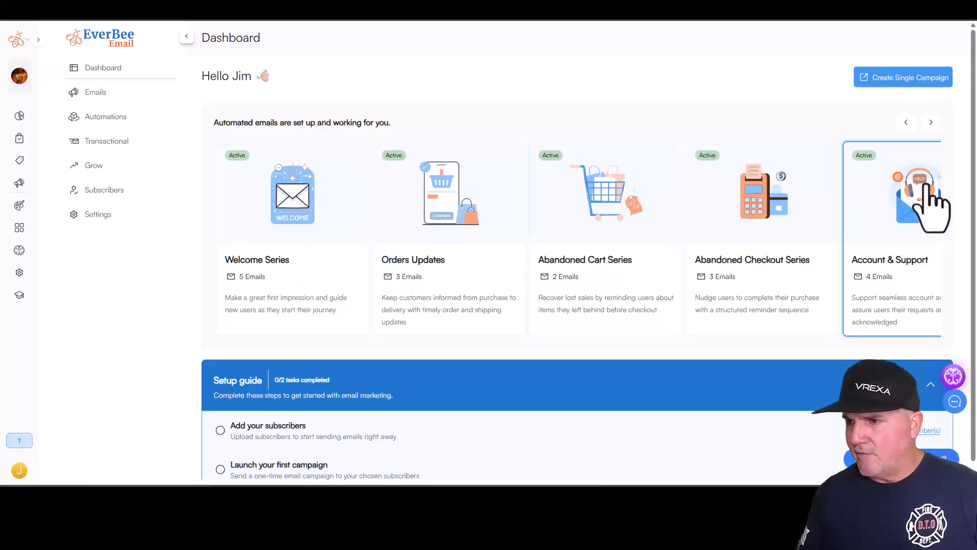
mouse_move(598, 273)
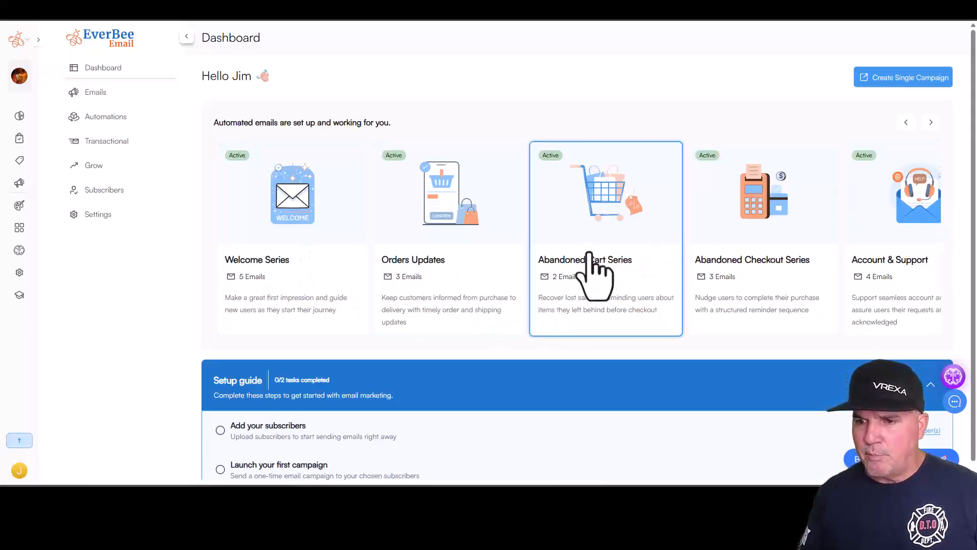
mouse_move(617, 305)
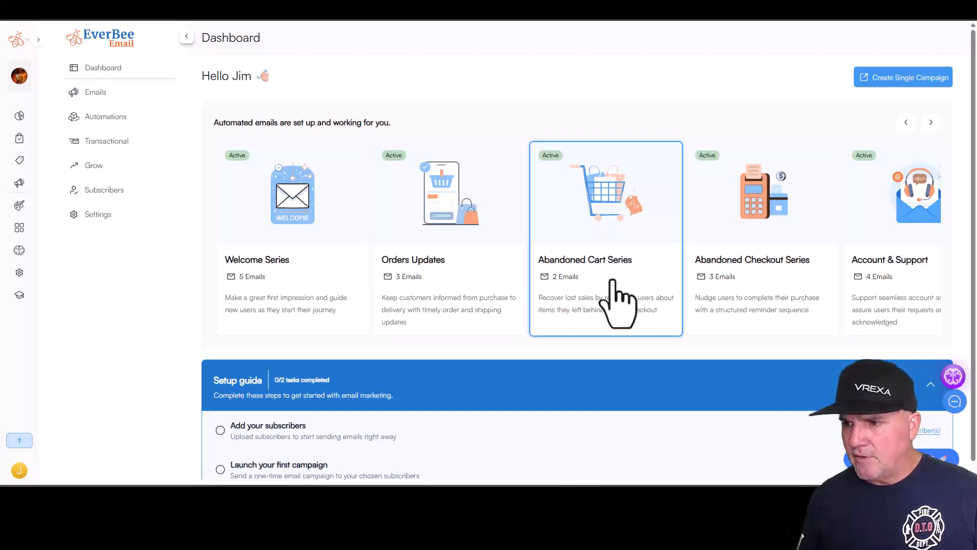
mouse_move(470, 287)
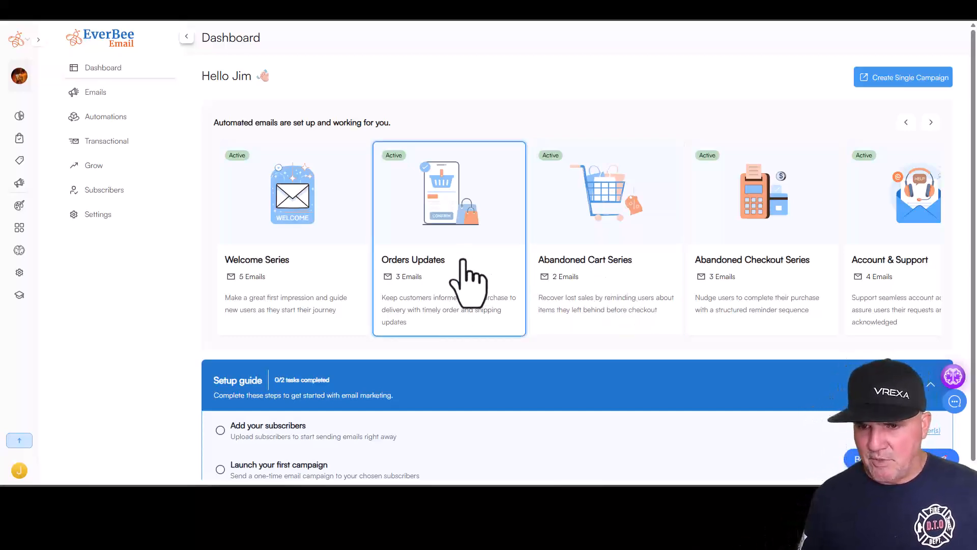
mouse_move(318, 337)
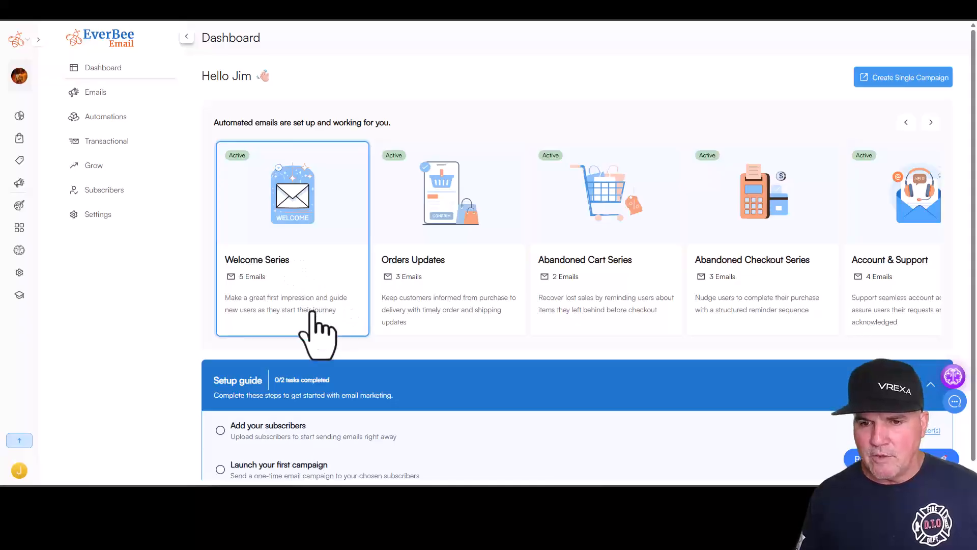
Bring up the EverBee Email dashboard of active automated series like Welcome and Abandoned Cart.
left_click(107, 141)
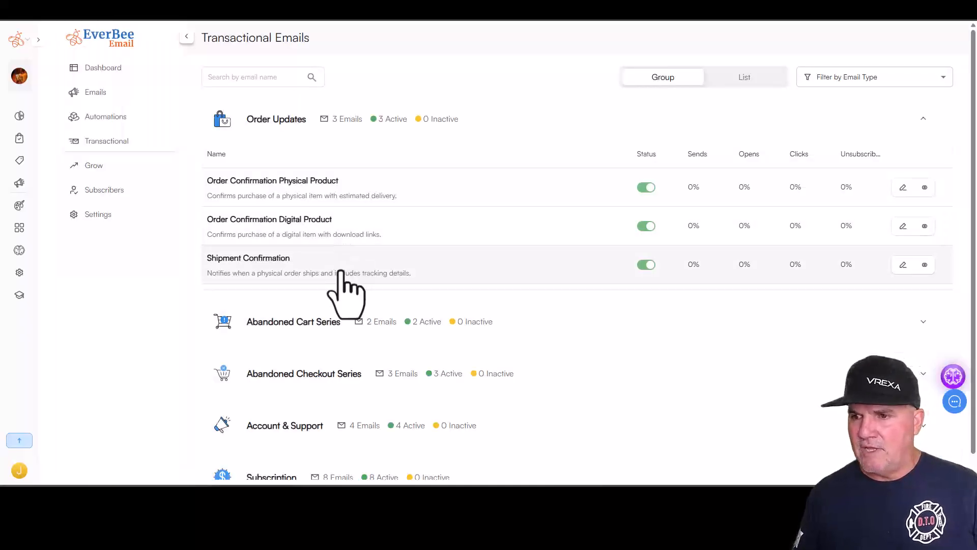
mouse_move(268, 235)
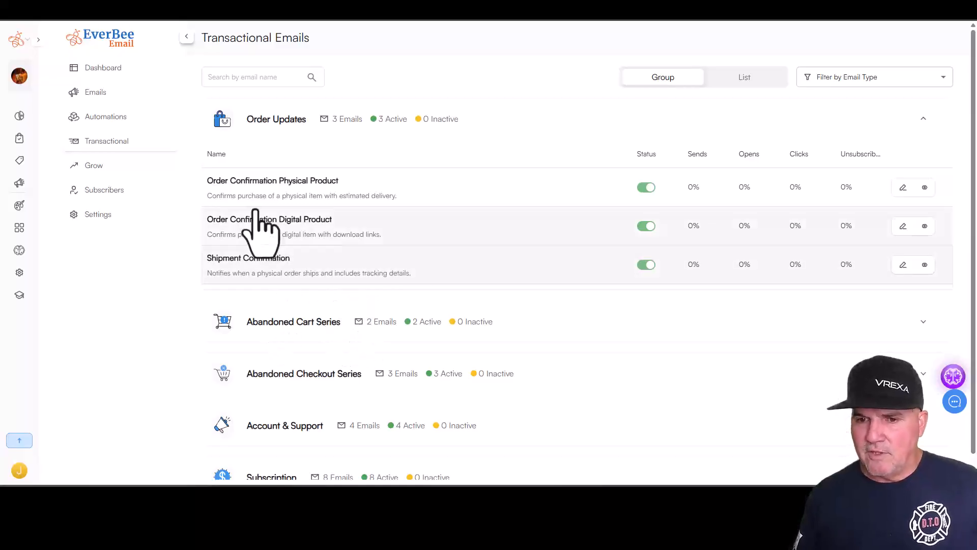
mouse_move(321, 256)
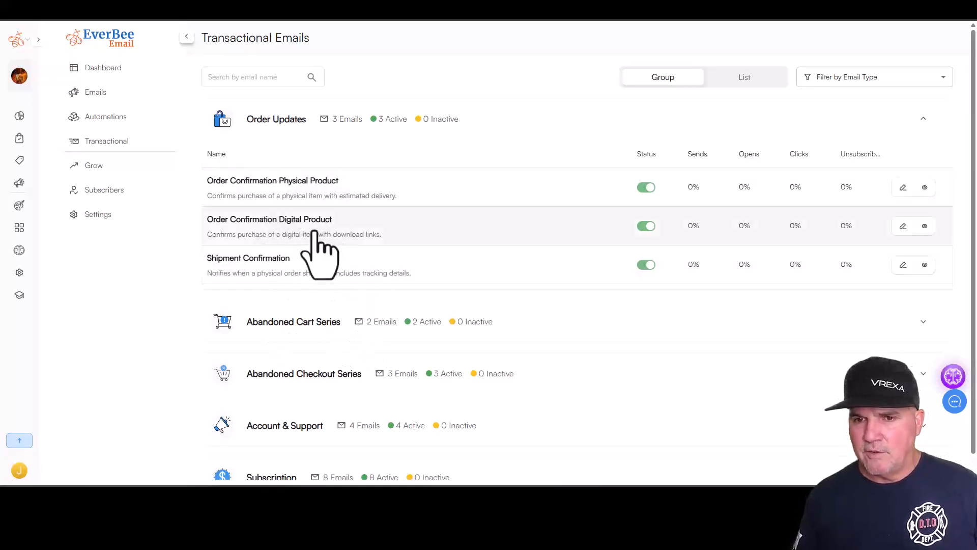
mouse_move(576, 224)
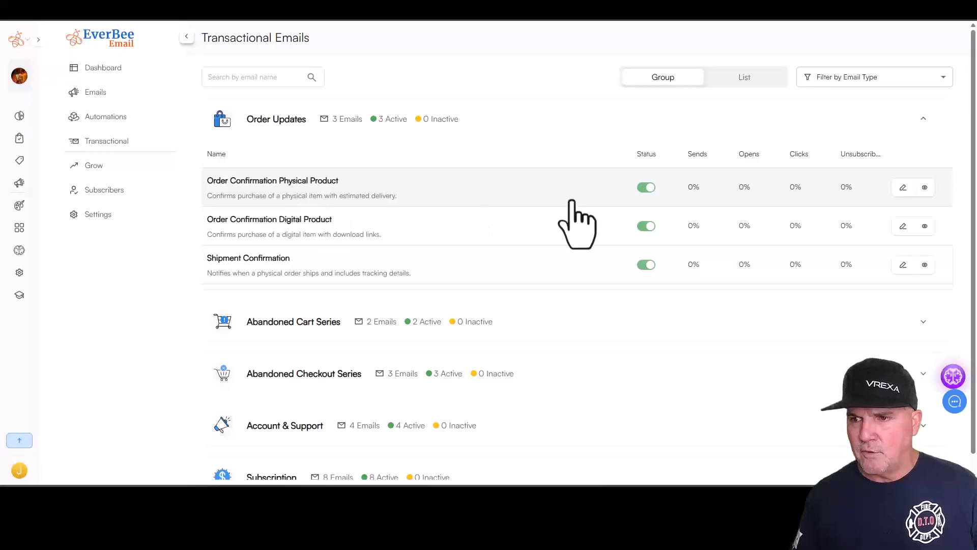
Preview the physical-product order confirmation email, then return and expand the Order Updates group.
left_click(273, 180)
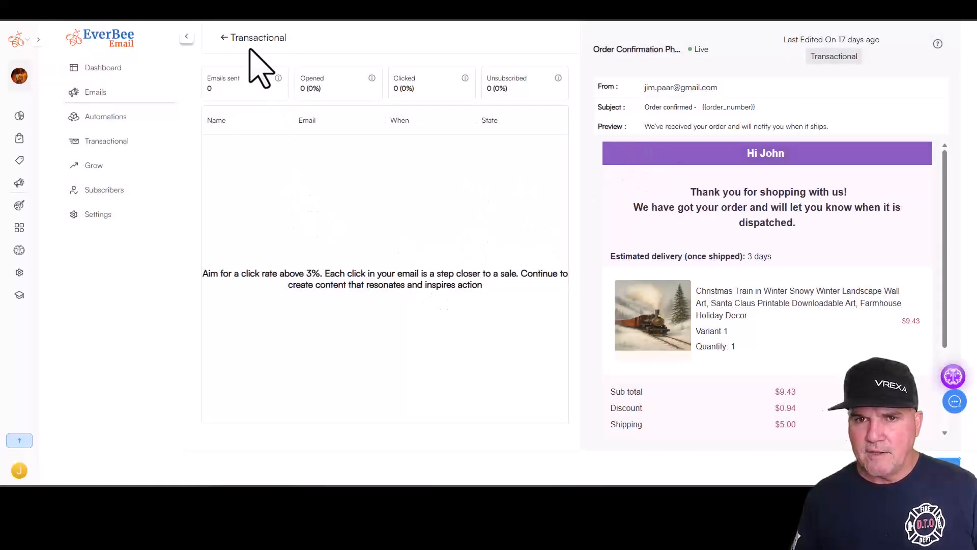
left_click(223, 36)
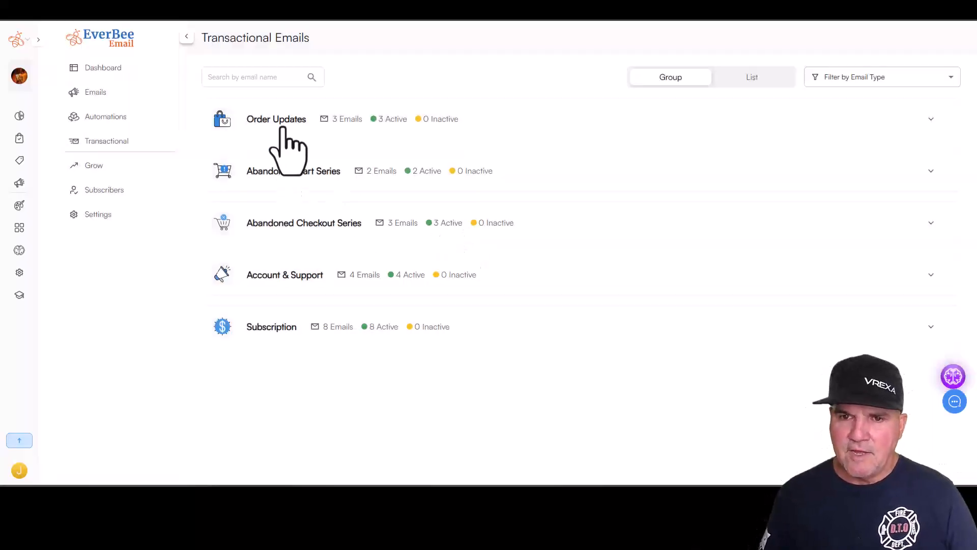
left_click(276, 118)
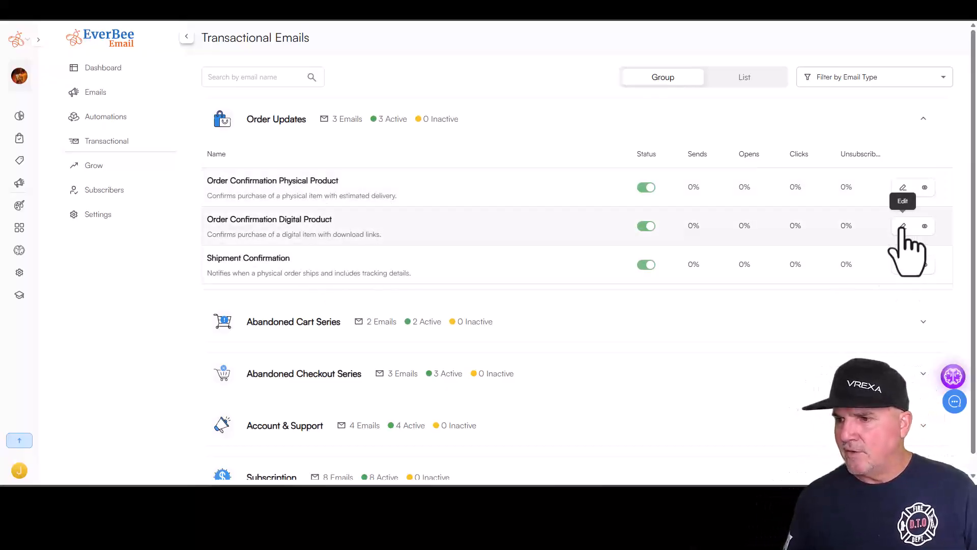
Edit the Order Confirmation Digital Product email and review its content blocks, then leave the editor.
left_click(902, 226)
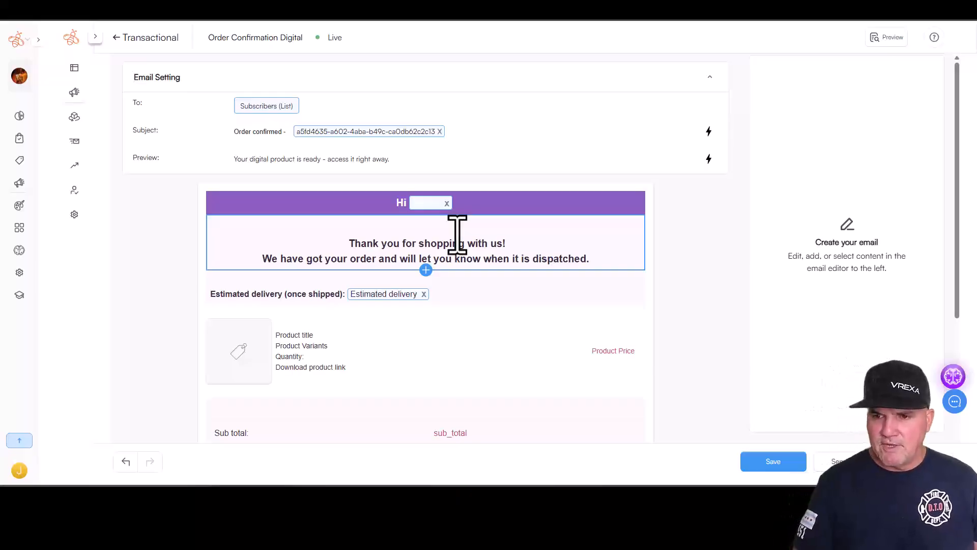
mouse_move(644, 261)
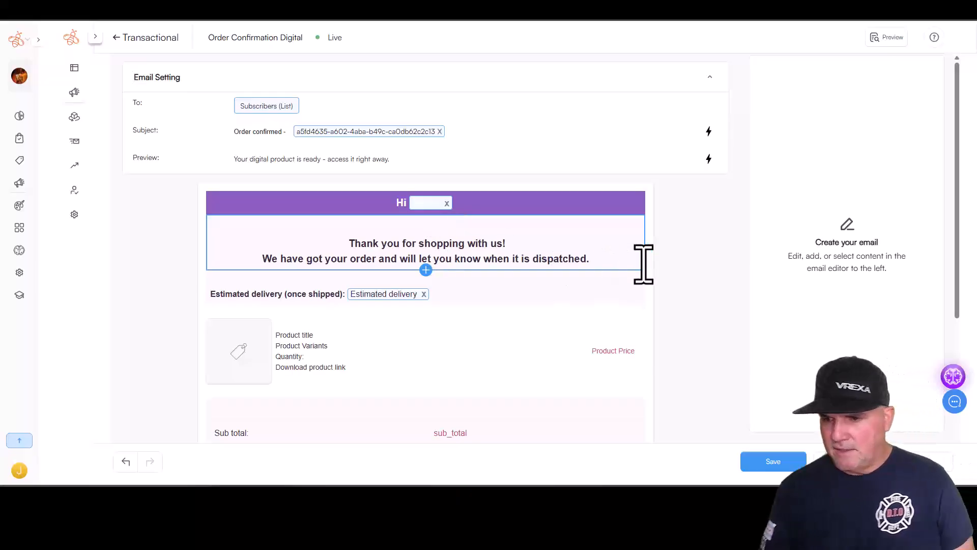
scroll("down", 3)
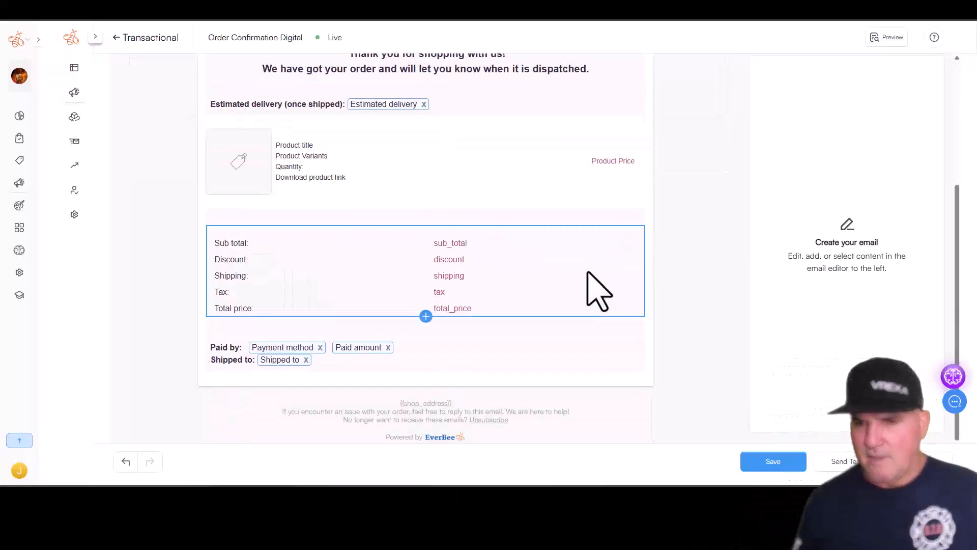
scroll("up", 3)
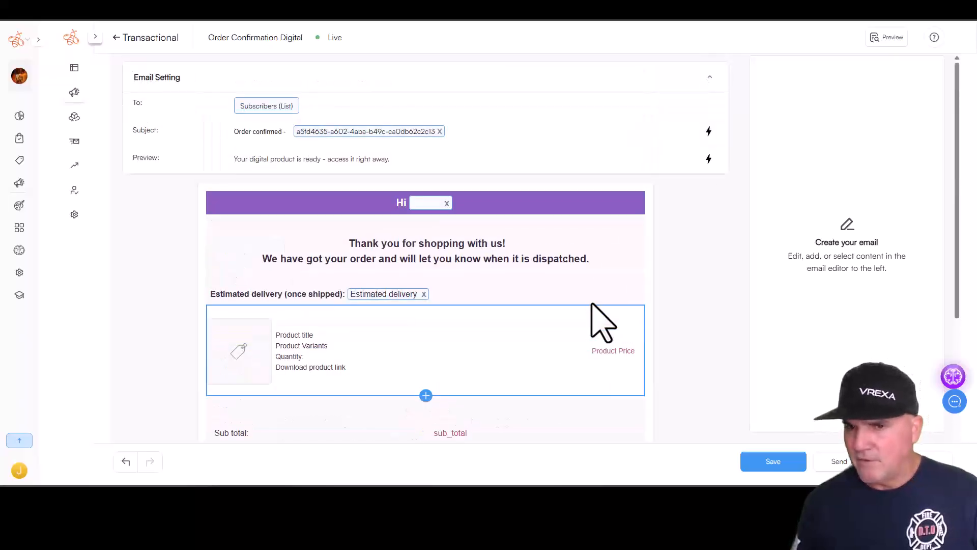
left_click(145, 38)
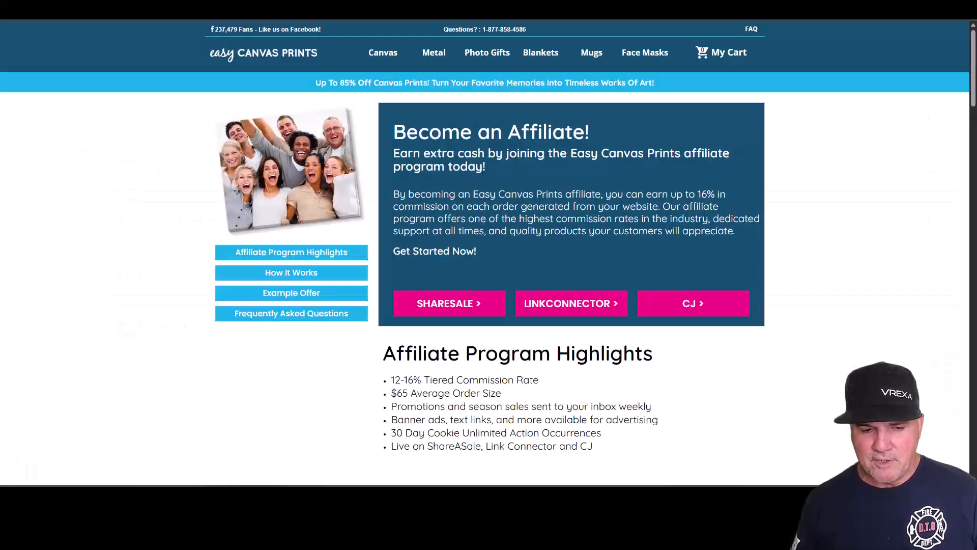
mouse_move(740, 358)
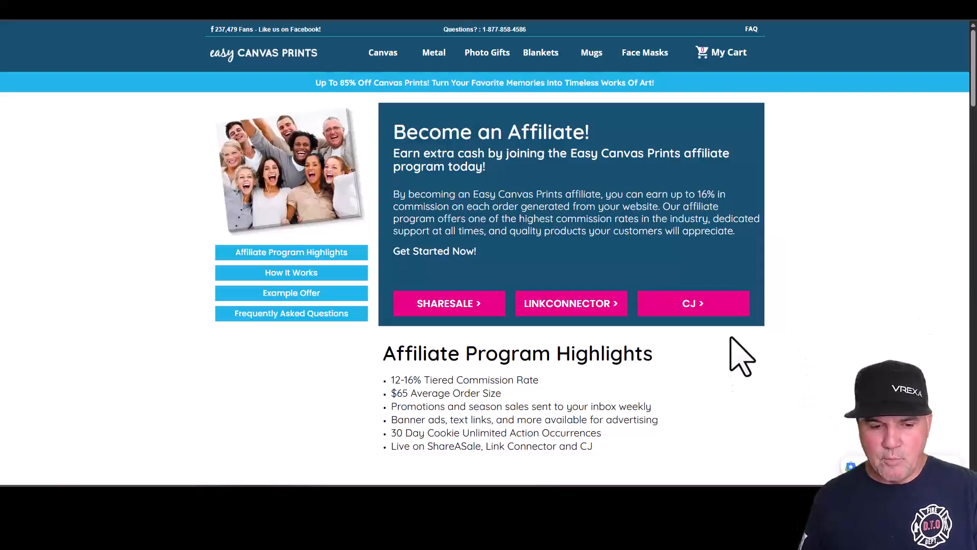
mouse_move(572, 184)
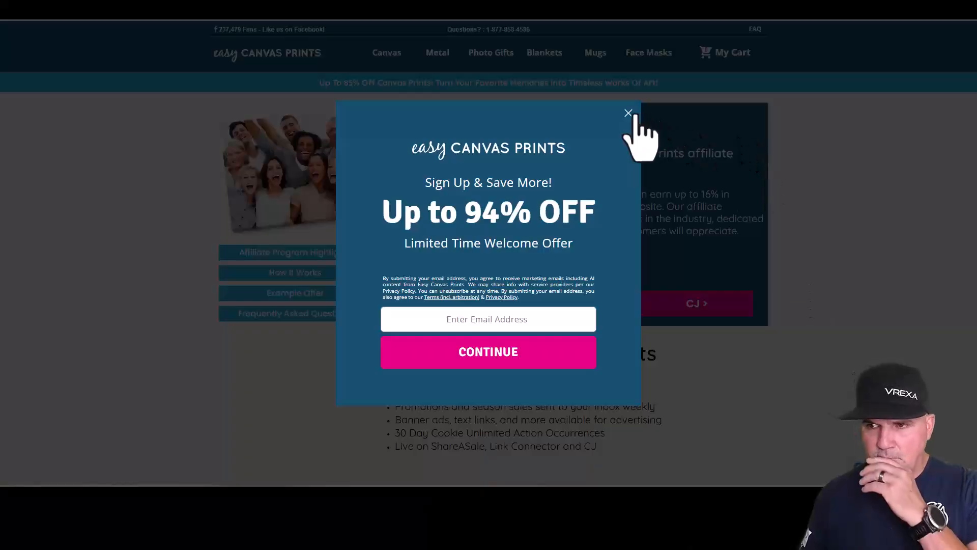
left_click(628, 113)
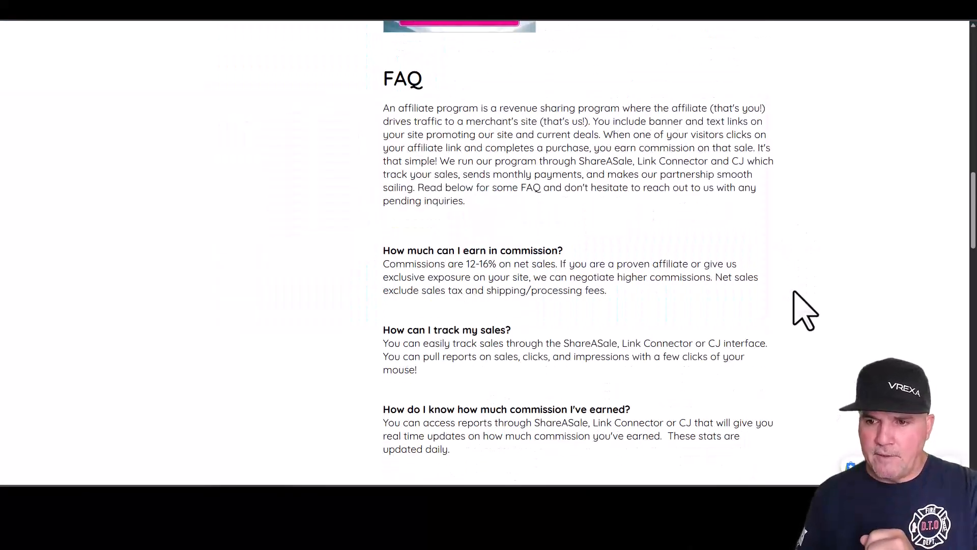
scroll("down", 3)
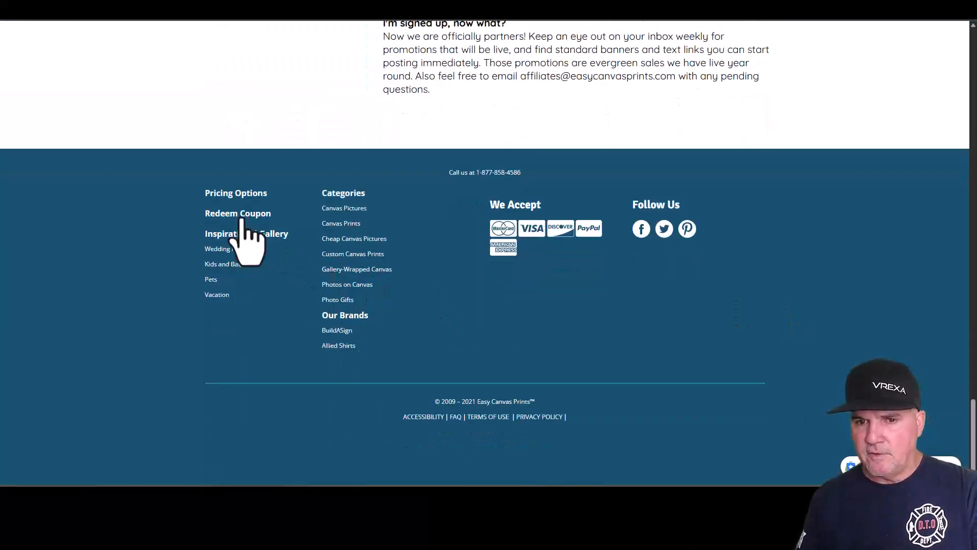
mouse_move(347, 288)
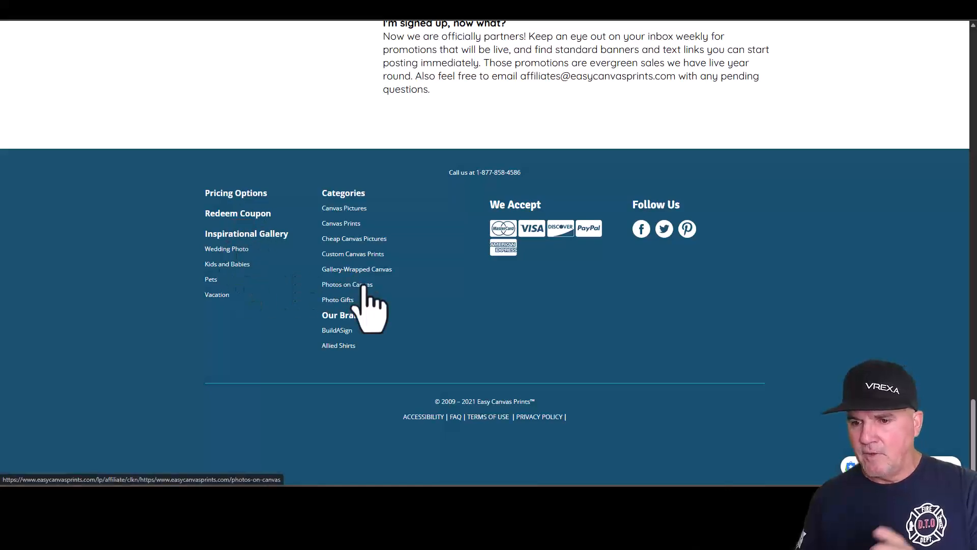
mouse_move(367, 311)
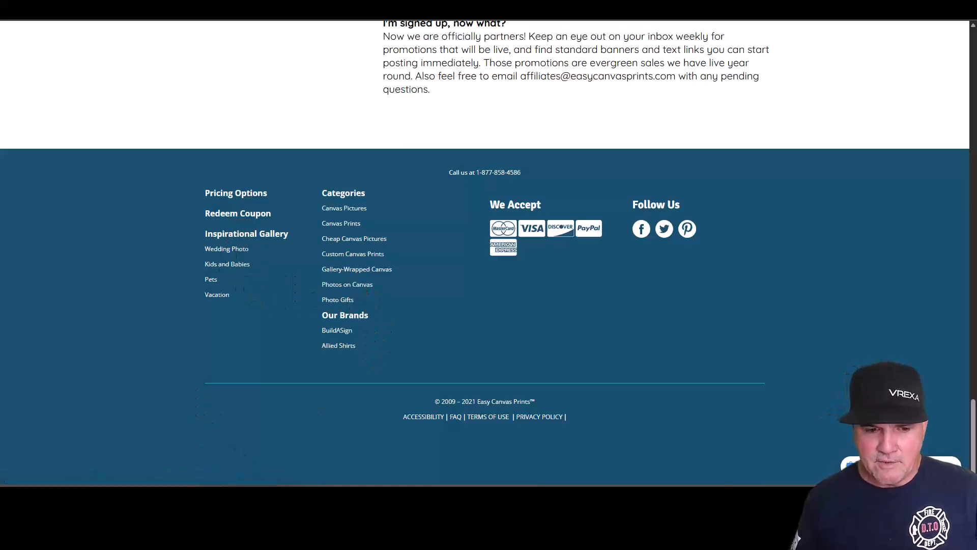
mouse_move(843, 246)
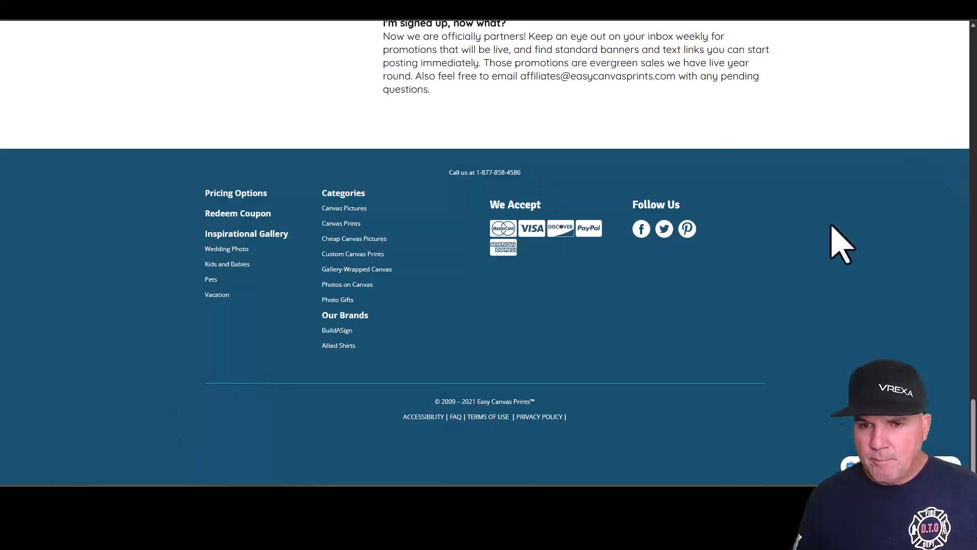
scroll("up", 3)
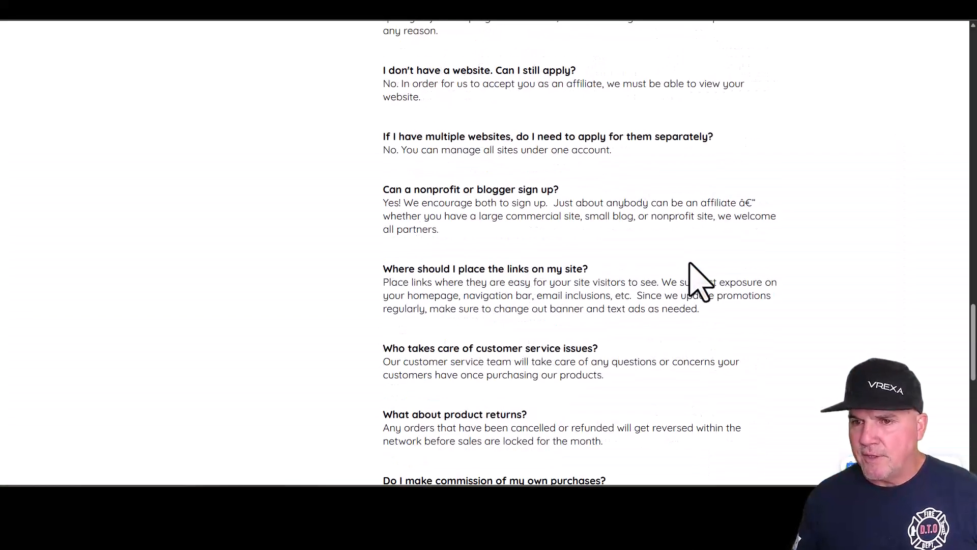
scroll("up", 3)
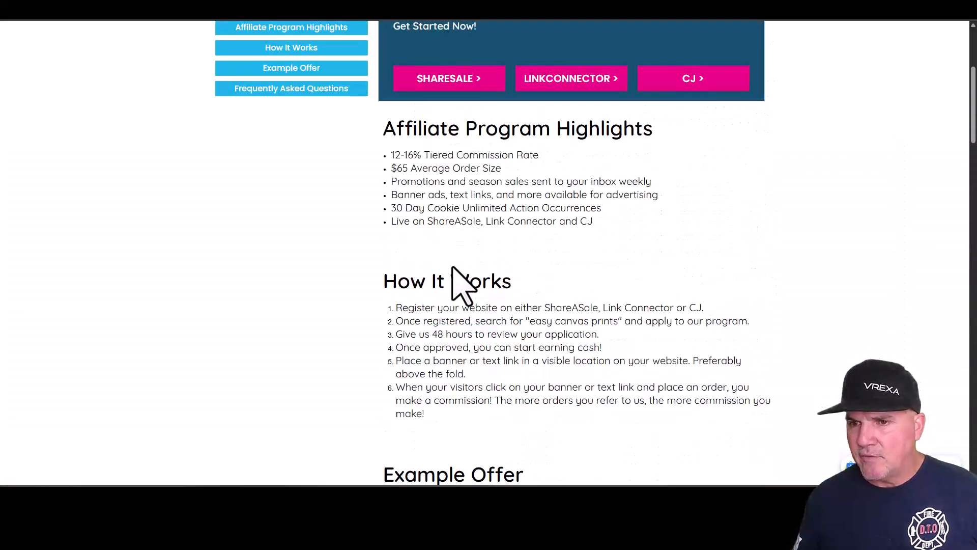
scroll("up", 3)
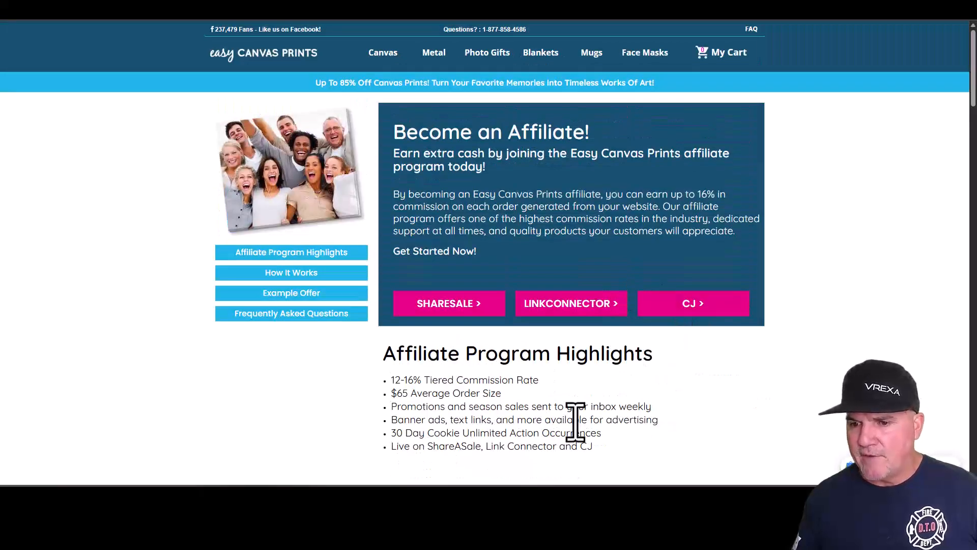
mouse_move(452, 429)
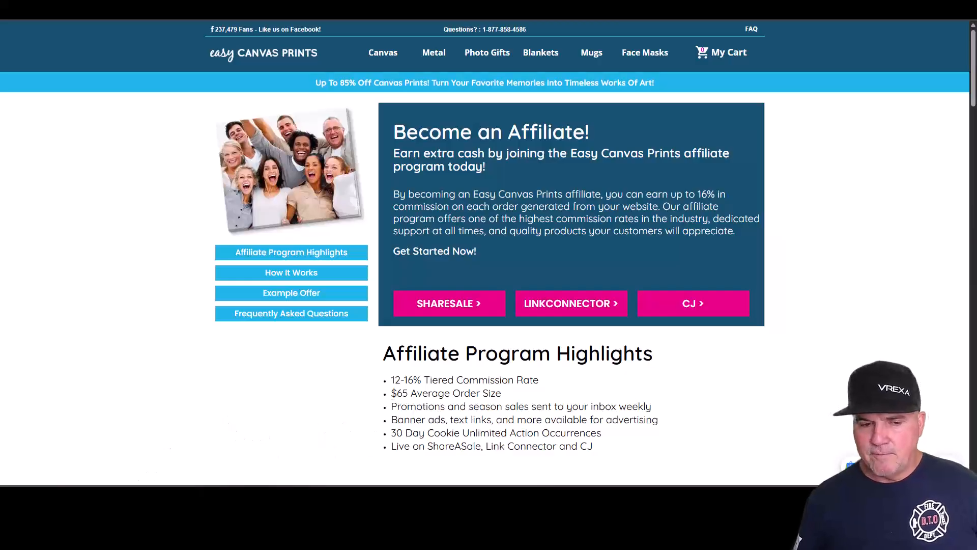
mouse_move(326, 427)
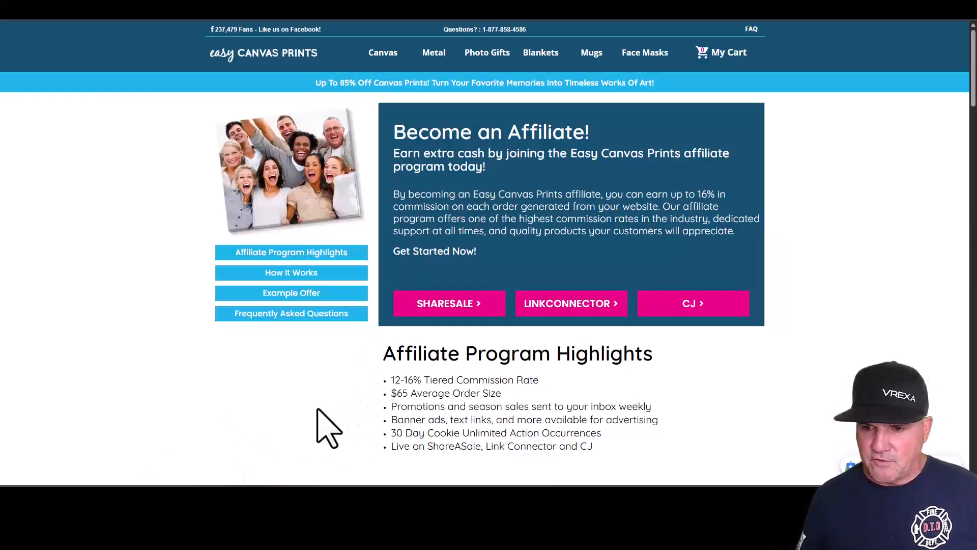
mouse_move(396, 146)
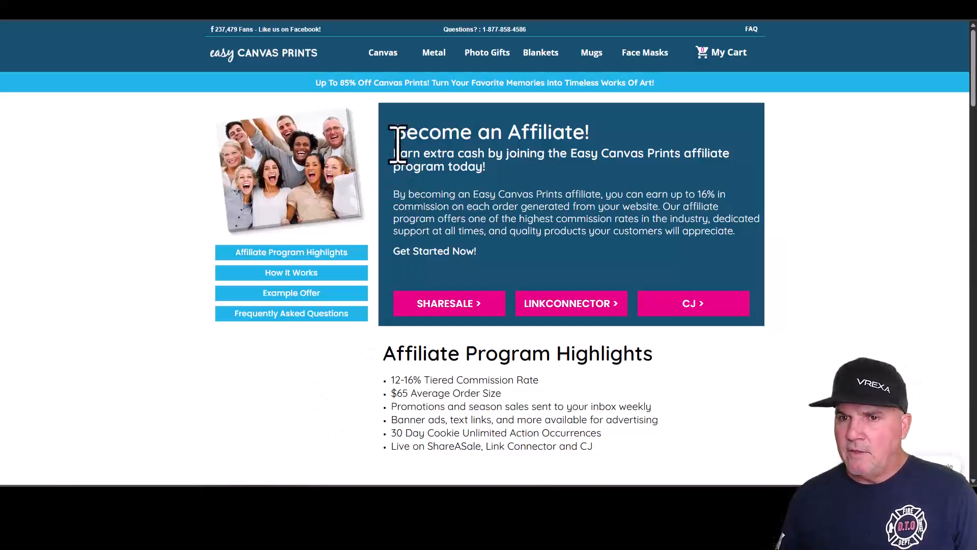
mouse_move(383, 128)
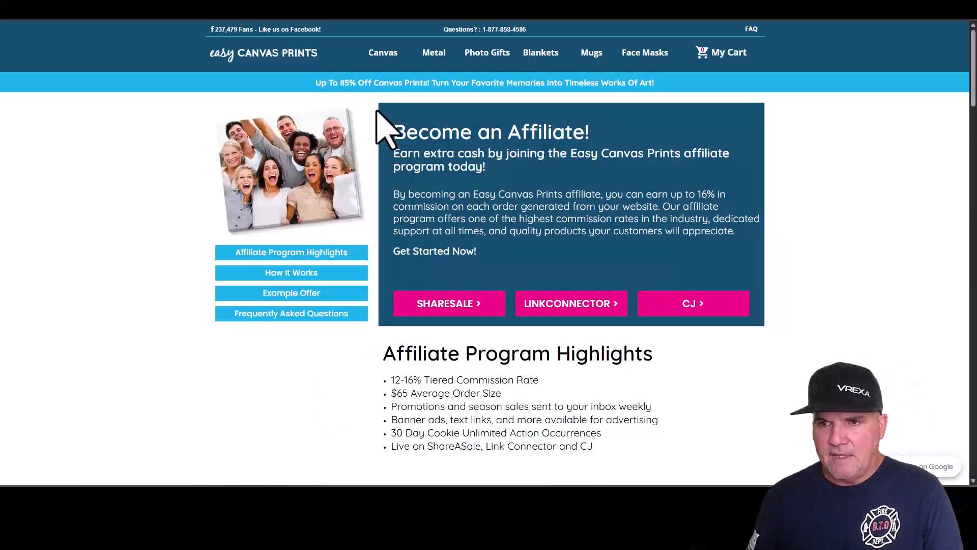
mouse_move(274, 140)
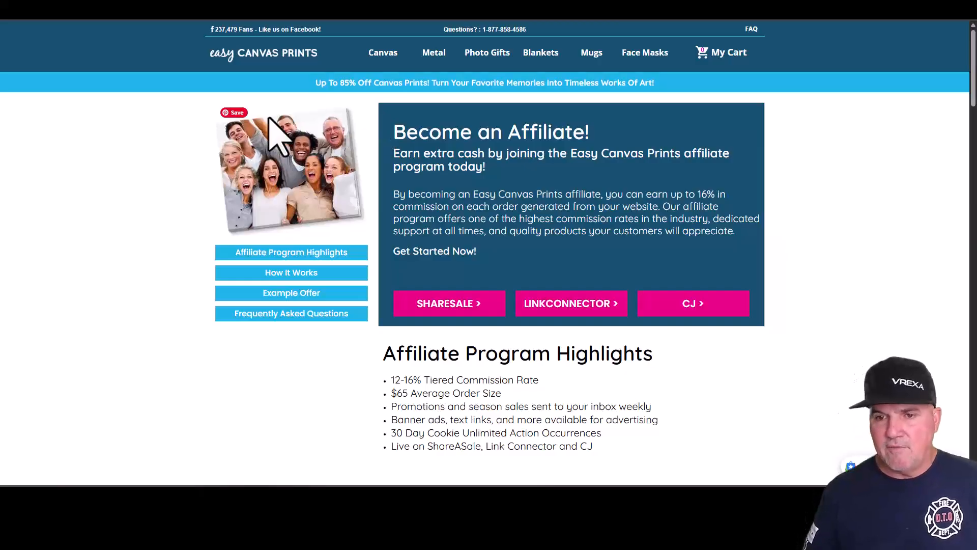
mouse_move(340, 426)
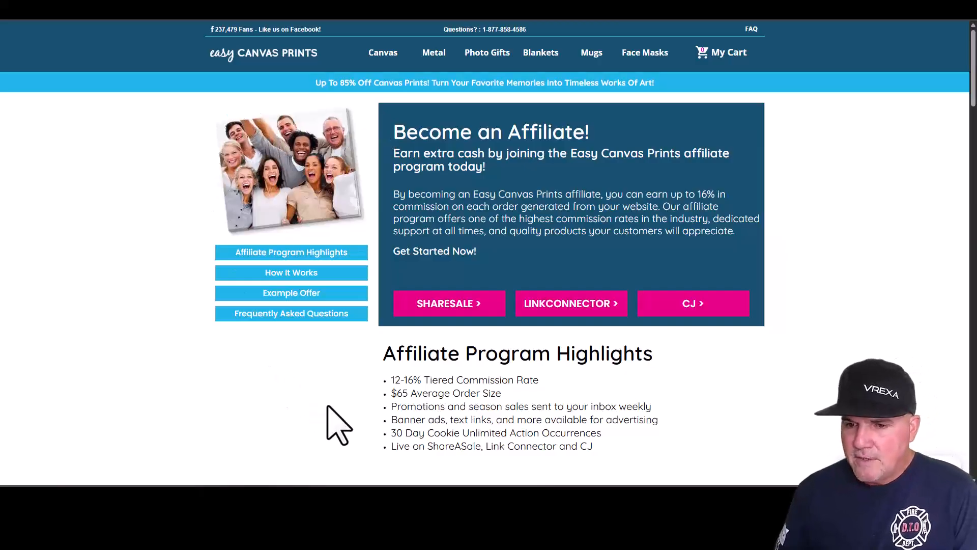
mouse_move(517, 408)
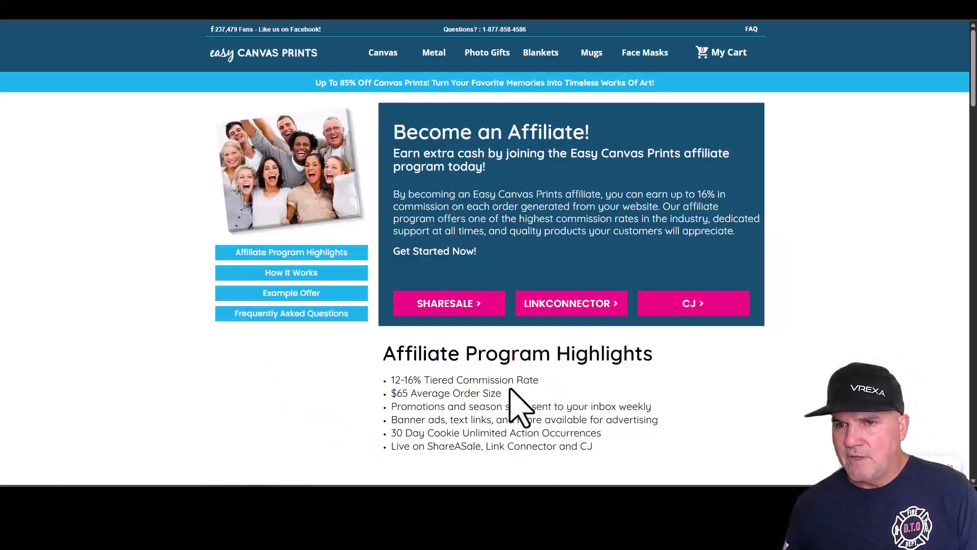
mouse_move(440, 442)
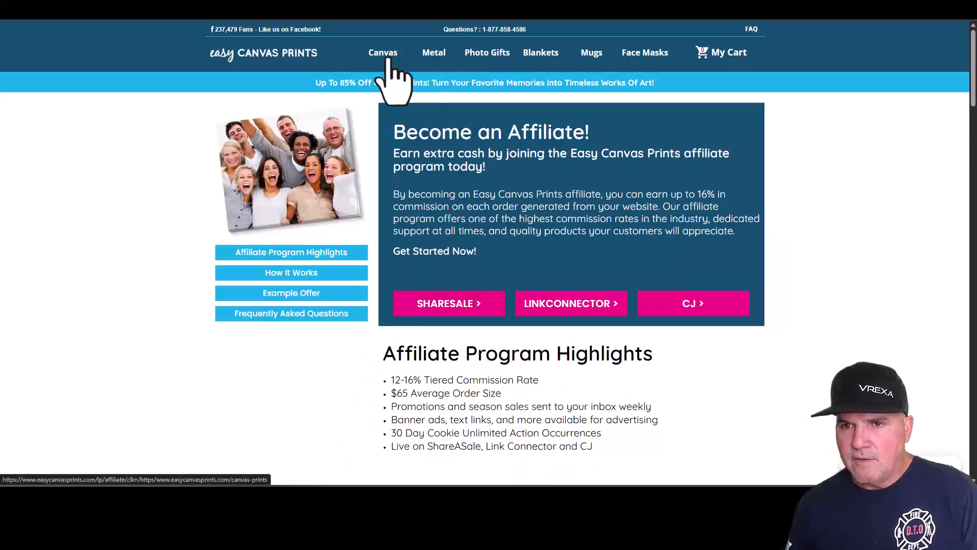
Show the Easy Canvas Prints canvas page with size deals from $4.30 and pricing calculator.
left_click(383, 52)
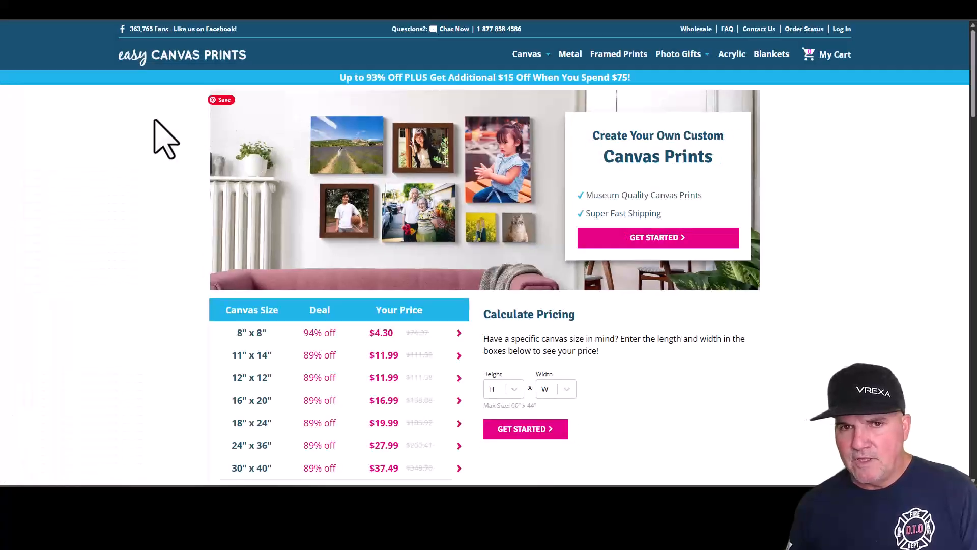
mouse_move(132, 343)
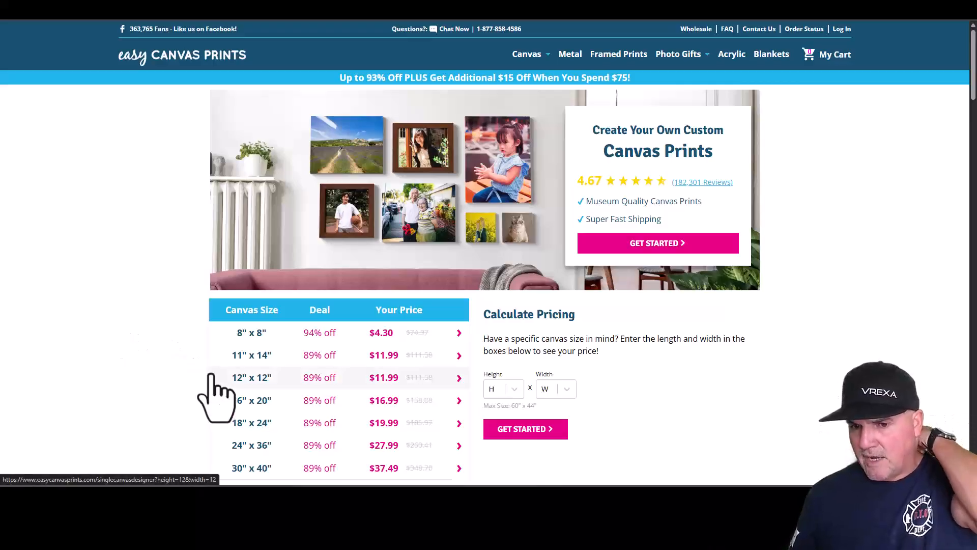
mouse_move(384, 112)
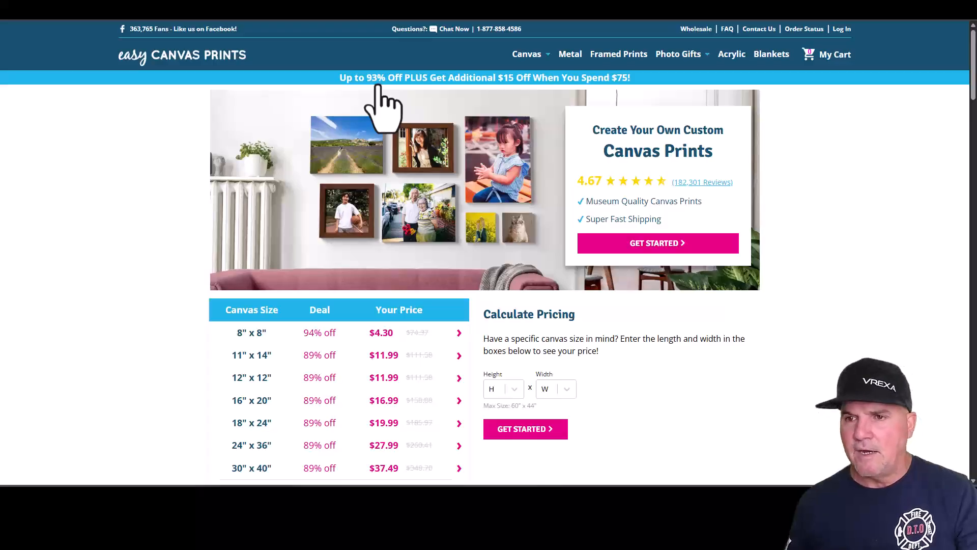
mouse_move(154, 414)
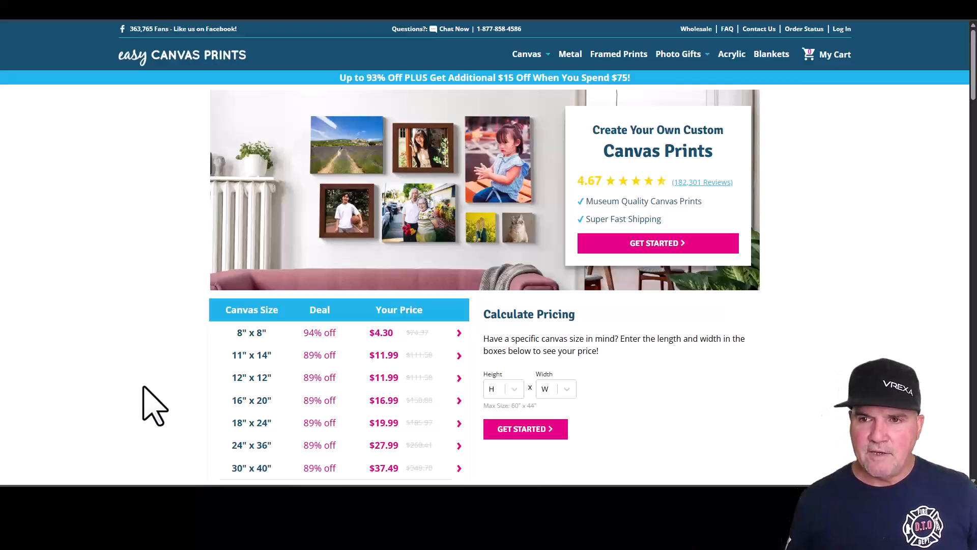
mouse_move(168, 405)
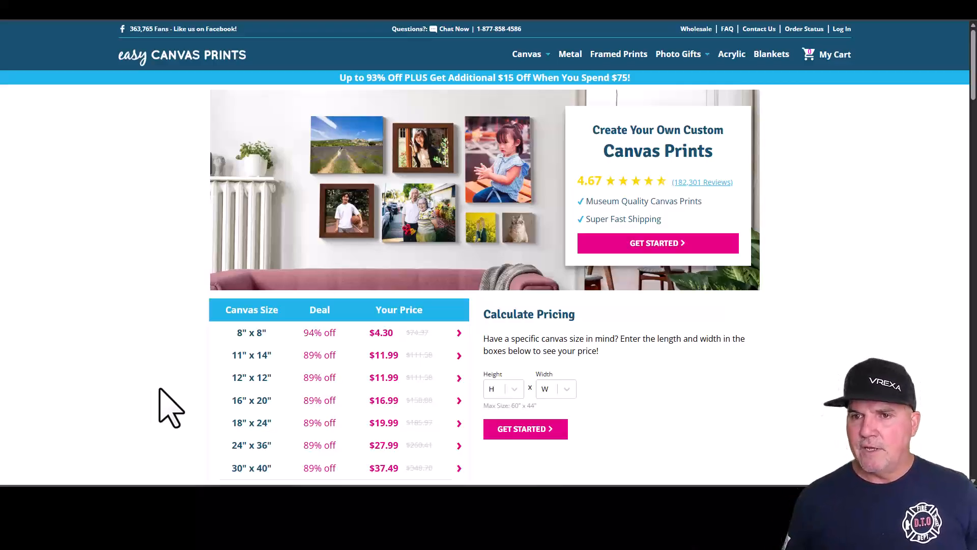
mouse_move(137, 309)
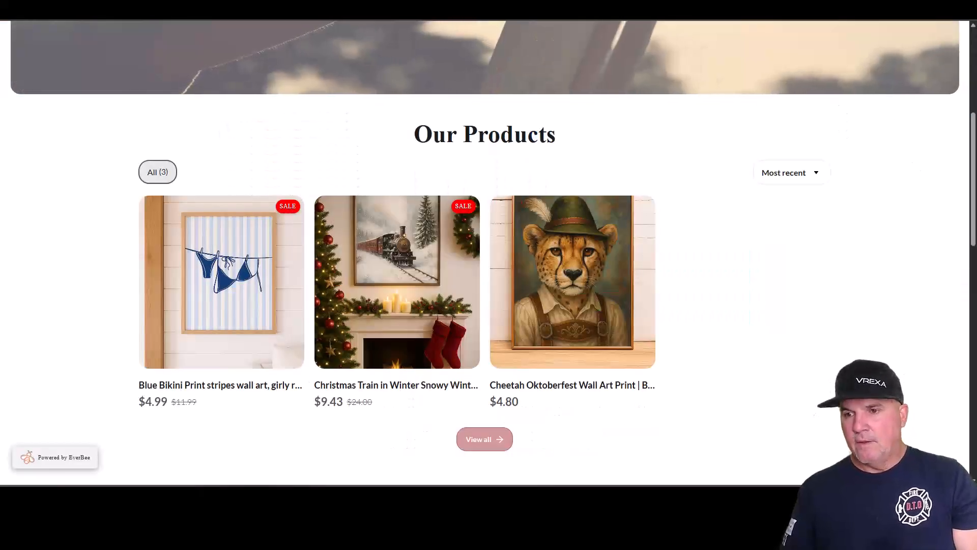
mouse_move(458, 309)
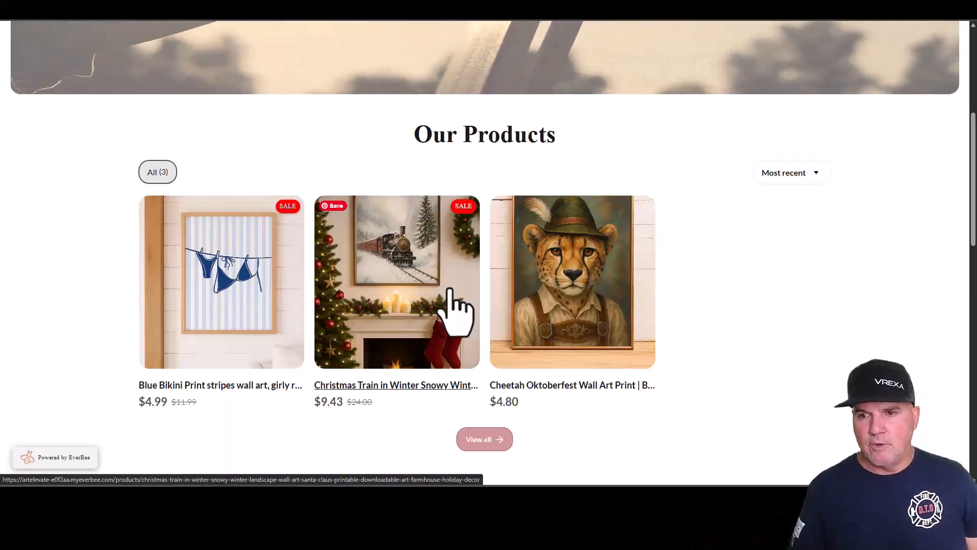
mouse_move(555, 293)
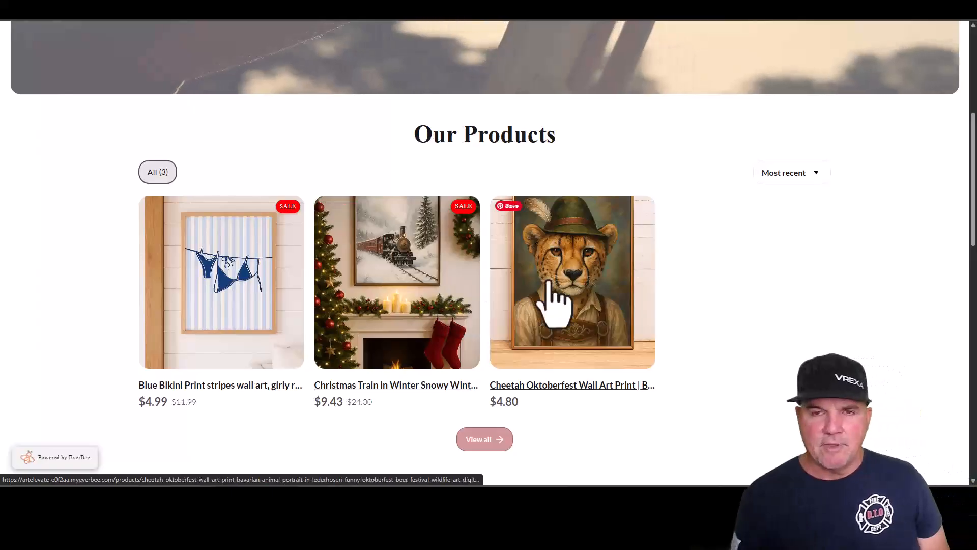
mouse_move(666, 393)
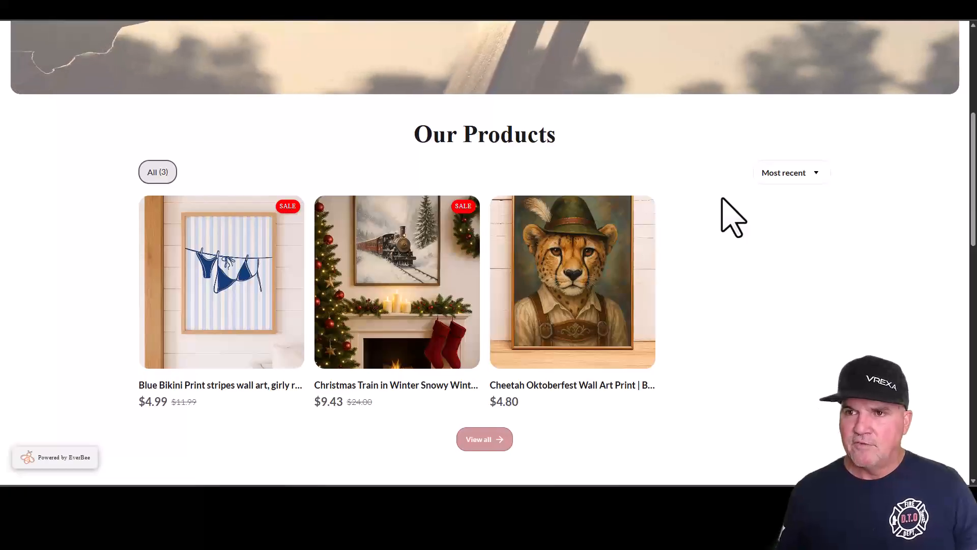
mouse_move(711, 199)
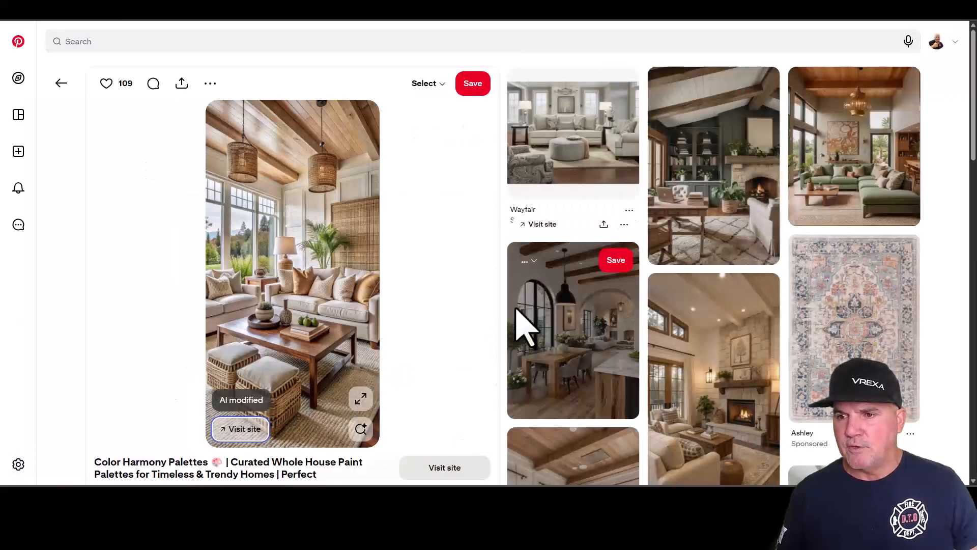
mouse_move(416, 312)
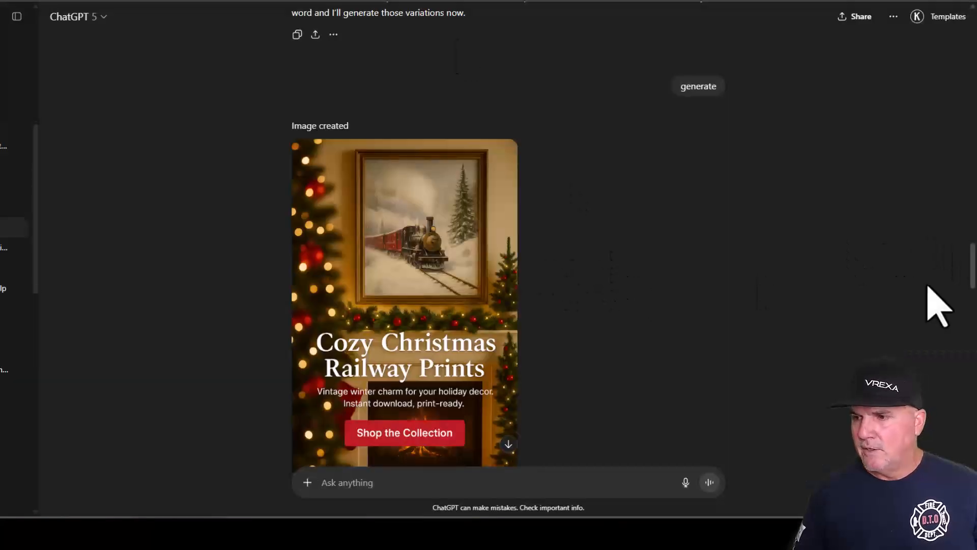
mouse_move(455, 414)
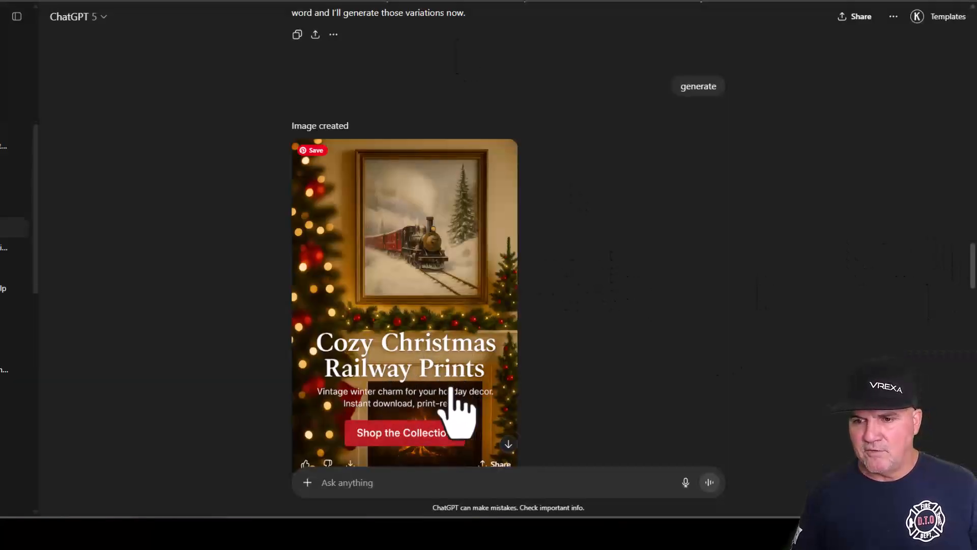
mouse_move(442, 389)
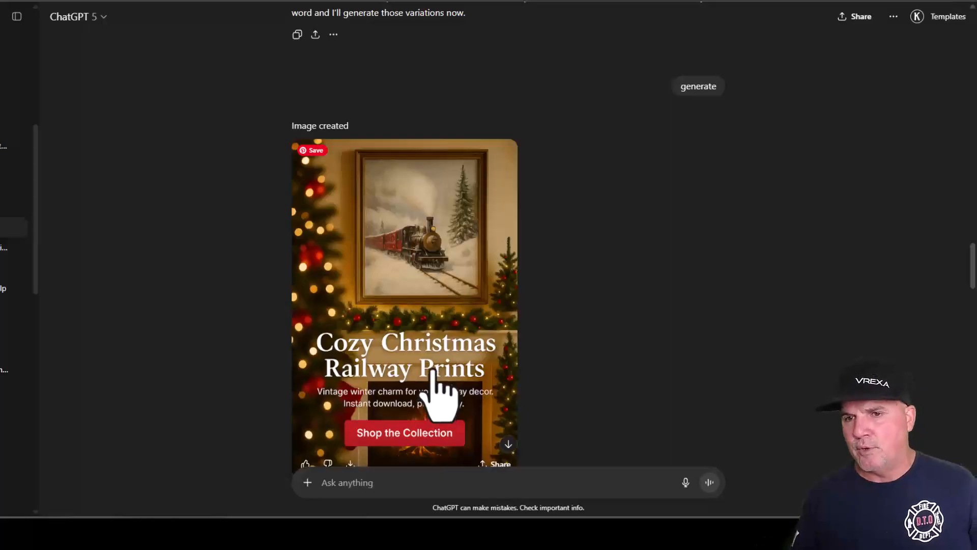
Scroll the ChatGPT chat so the full Cozy Christmas Railway Prints promo image is visible.
scroll("down", 3)
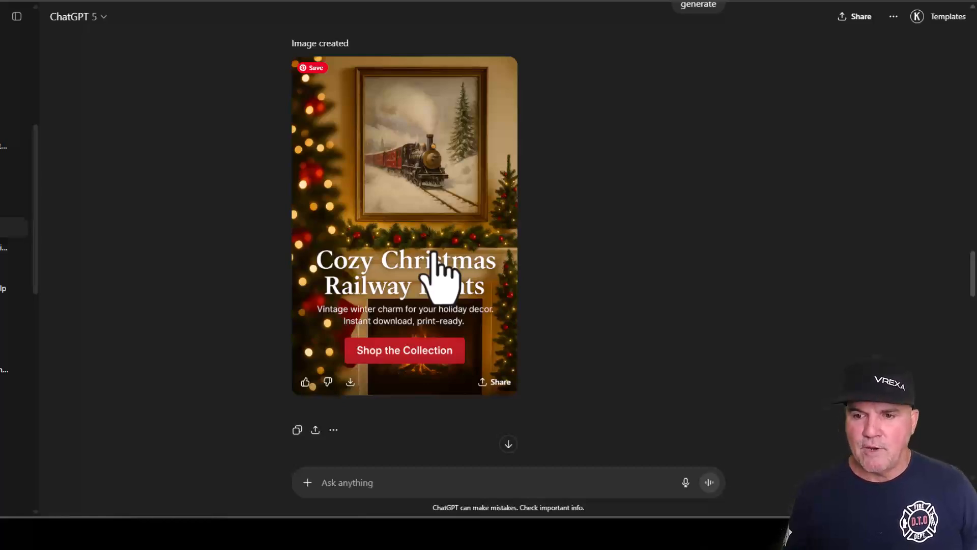
mouse_move(415, 346)
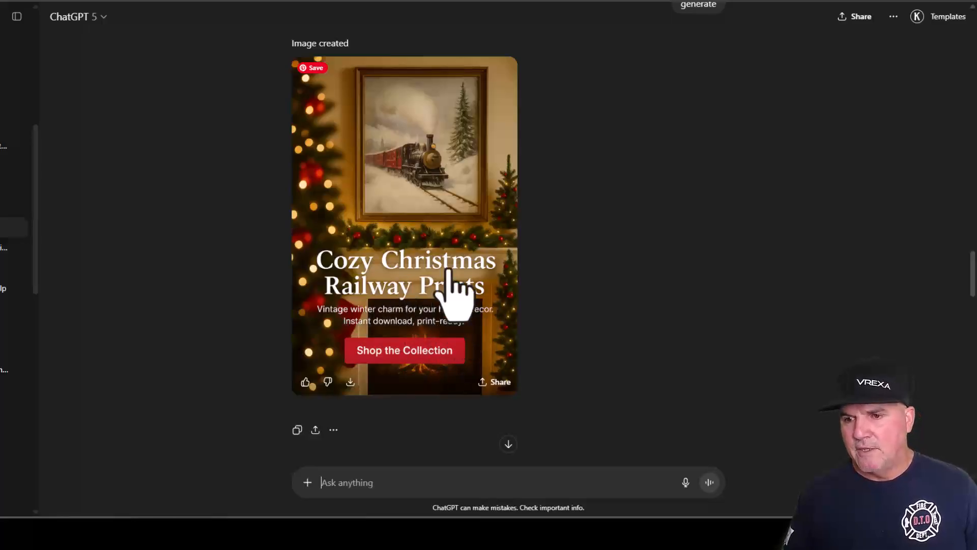
mouse_move(426, 293)
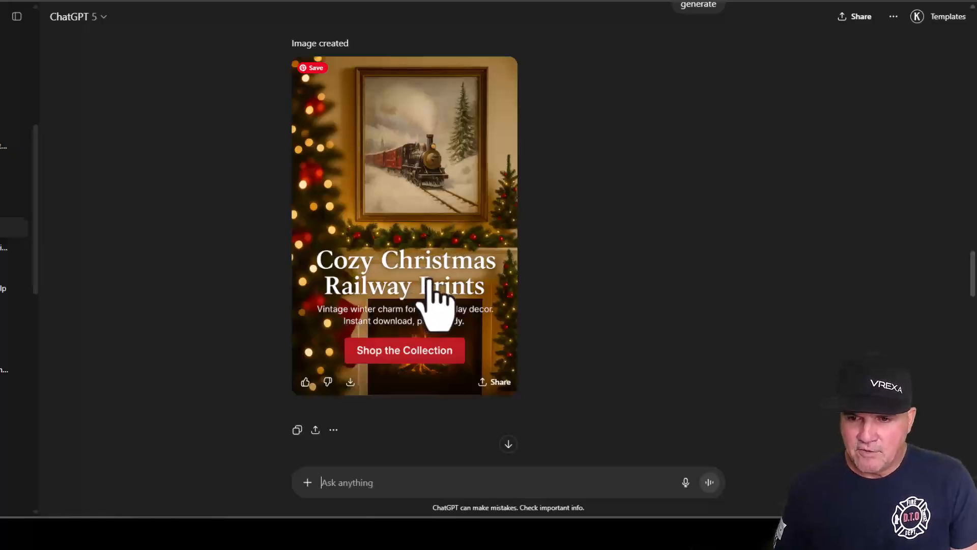
scroll("down", 3)
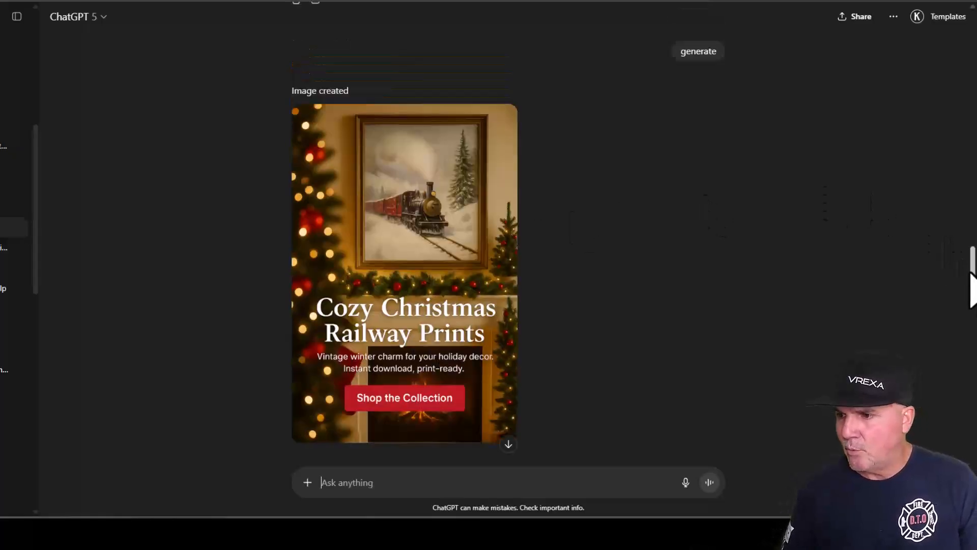
scroll("up", 3)
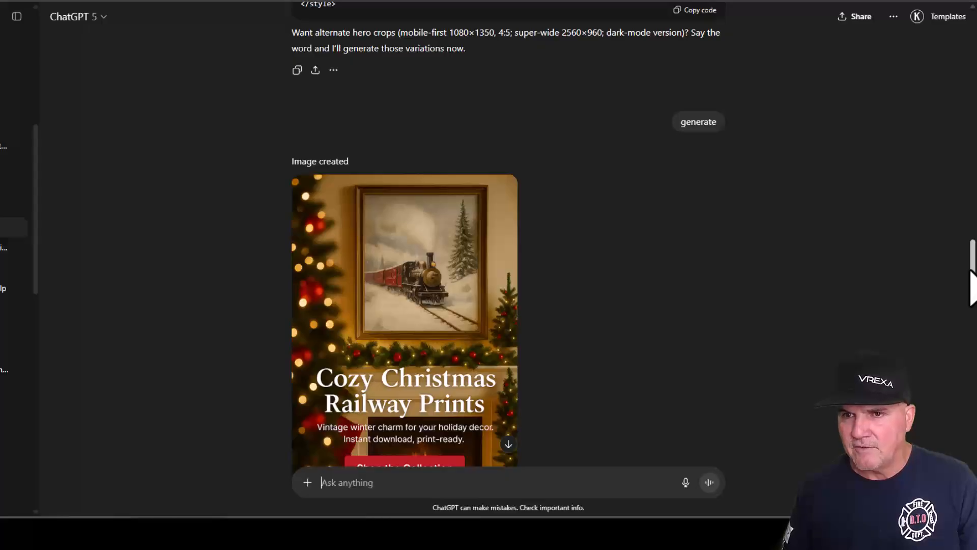
scroll("up", 3)
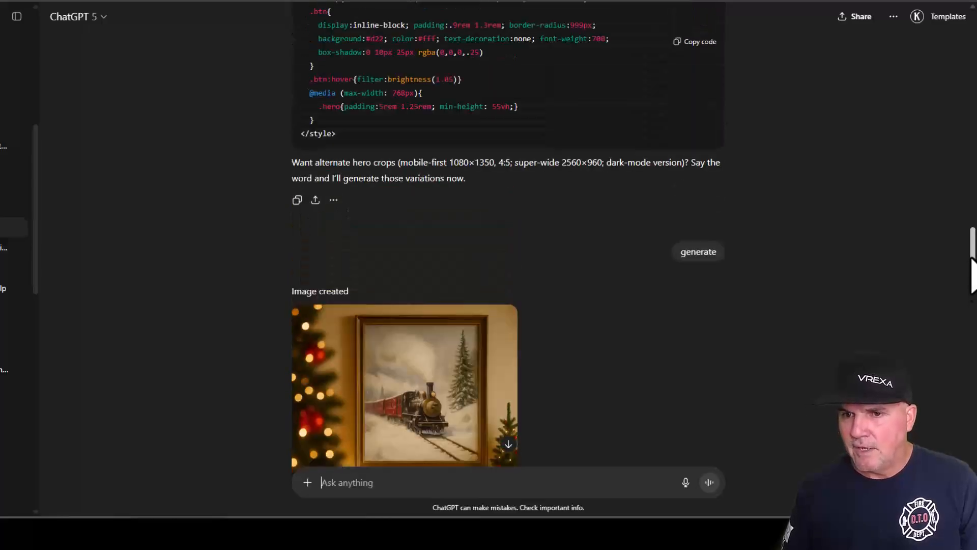
scroll("up", 3)
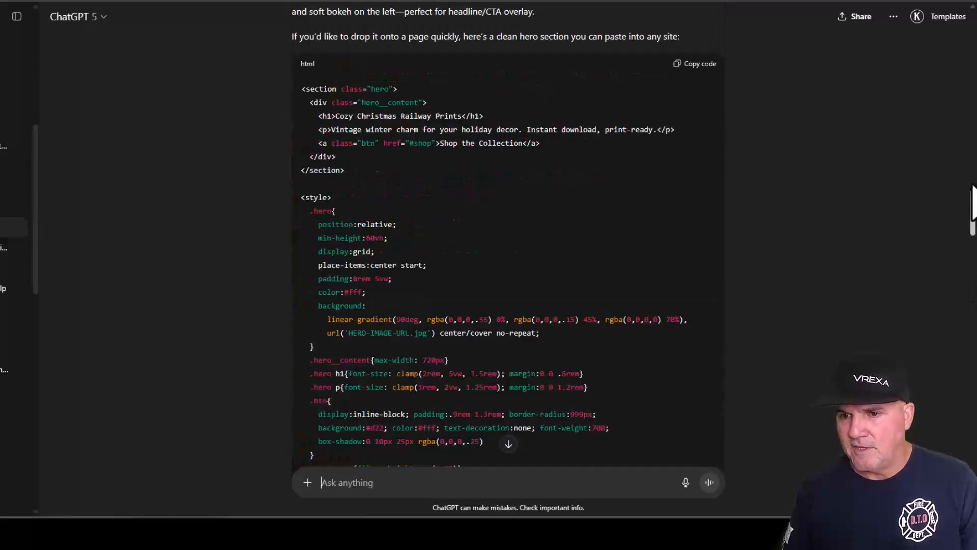
scroll("up", 3)
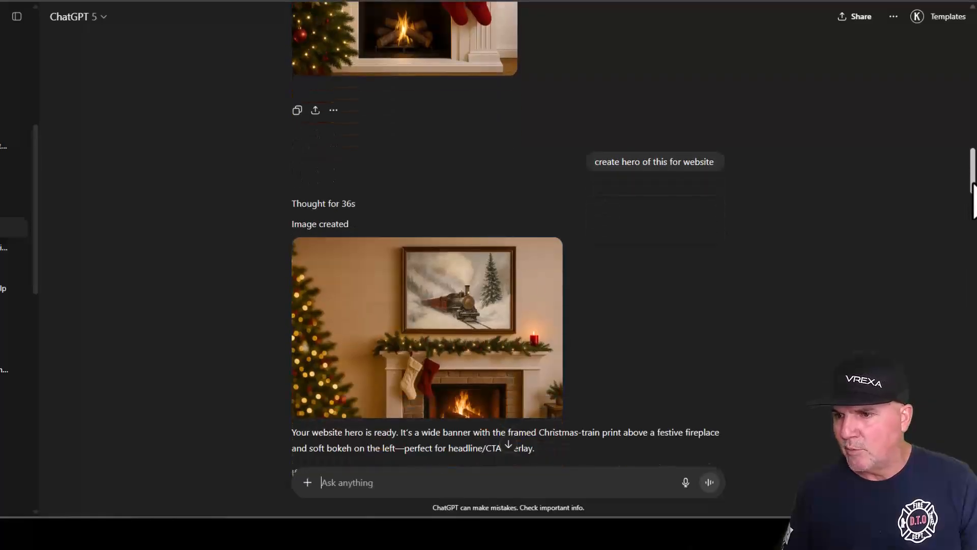
scroll("down", 3)
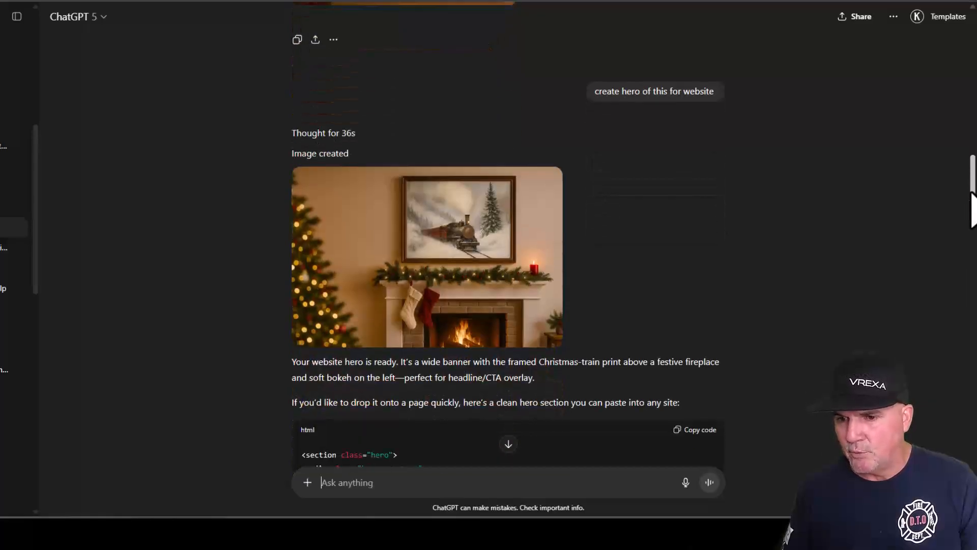
scroll("down", 3)
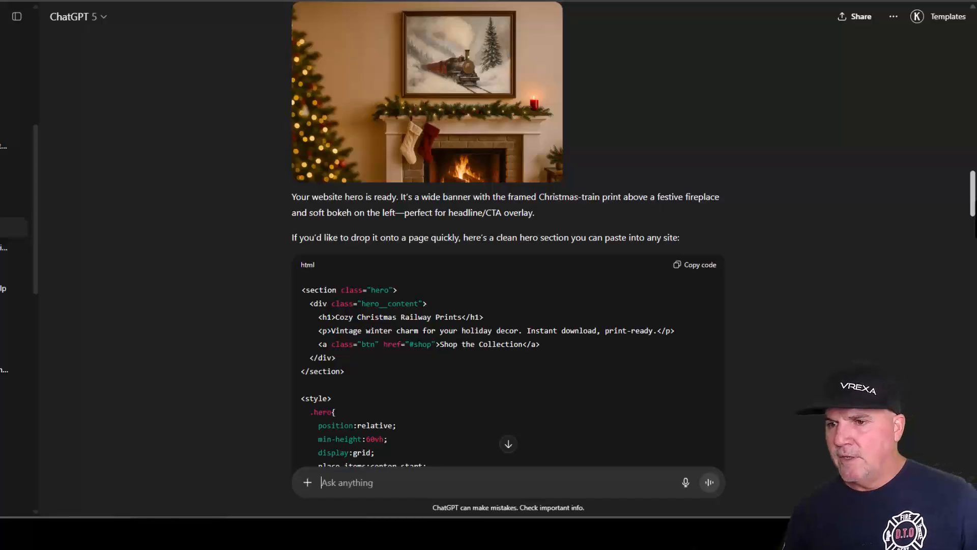
scroll("up", 3)
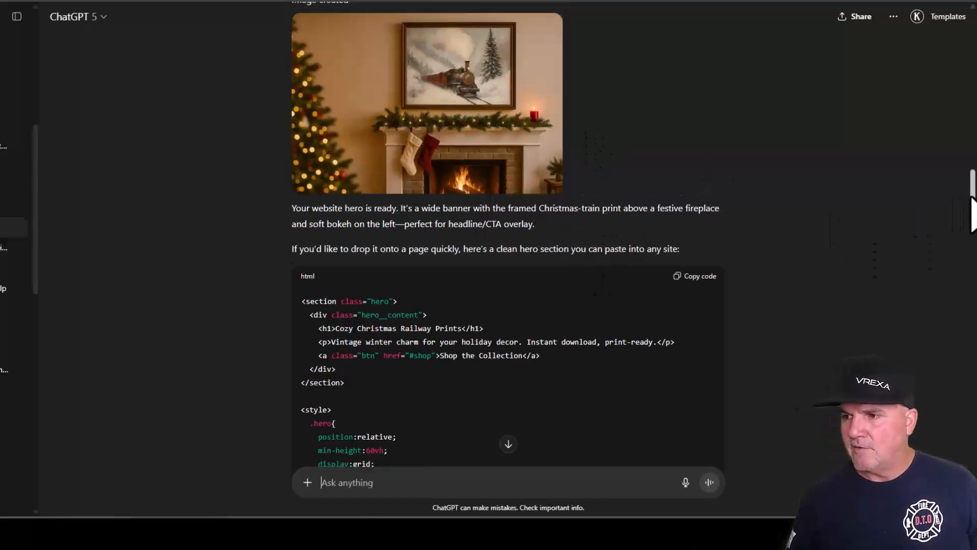
scroll("up", 3)
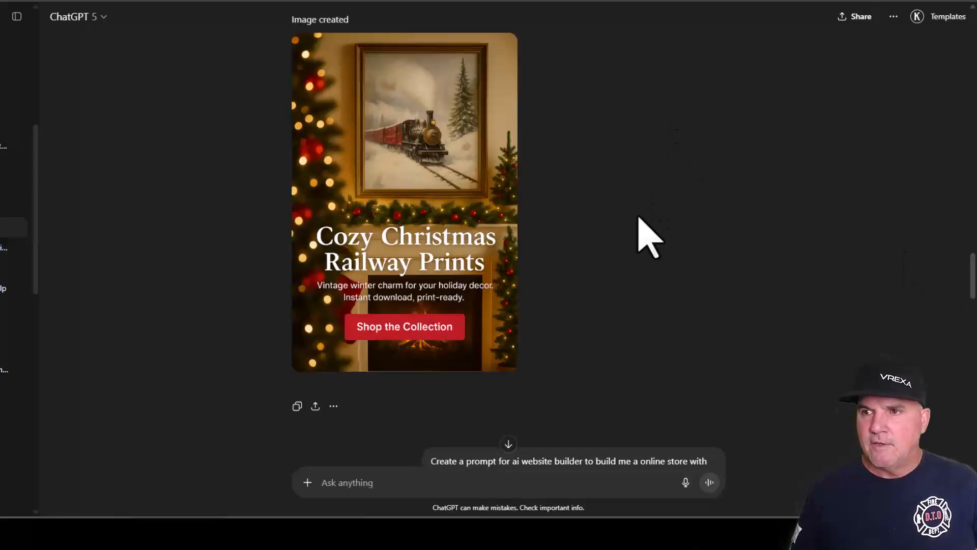
mouse_move(660, 224)
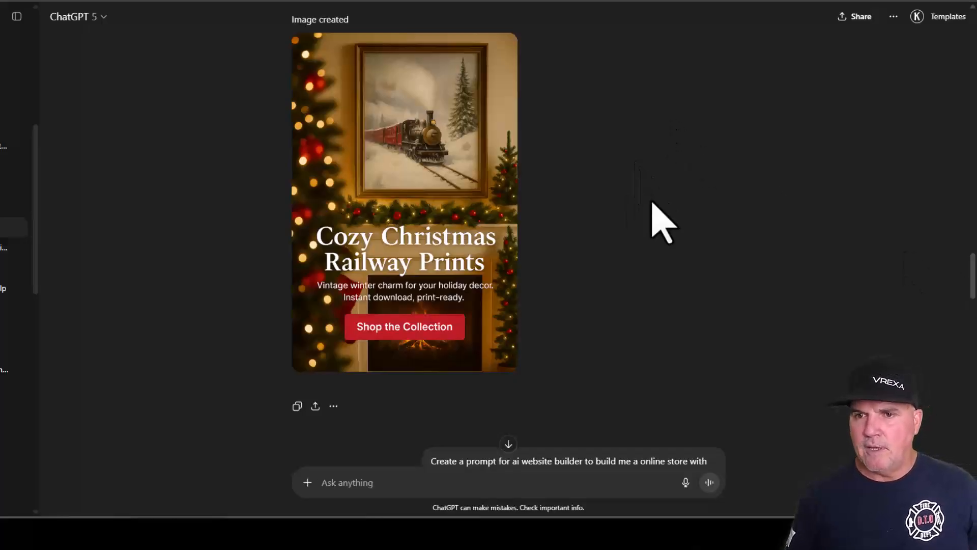
mouse_move(443, 324)
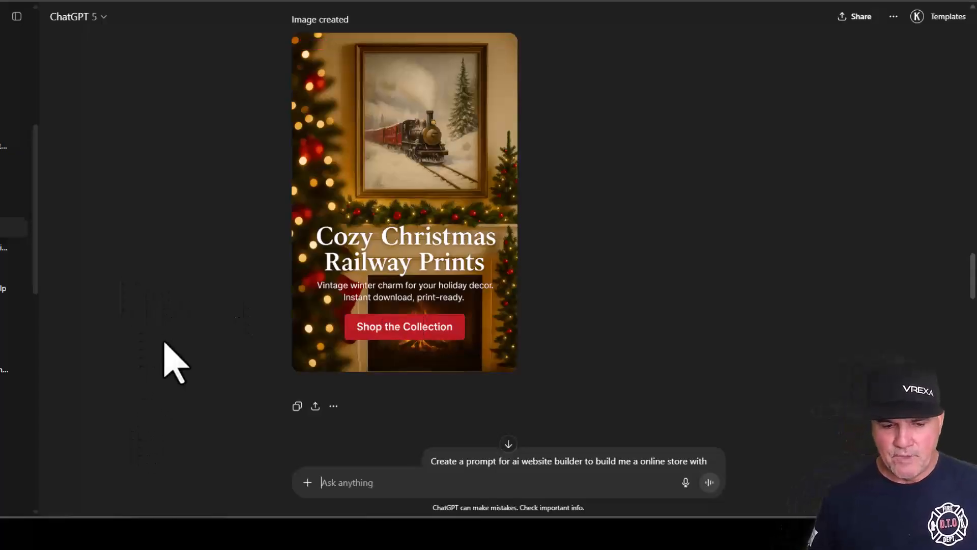
mouse_move(149, 306)
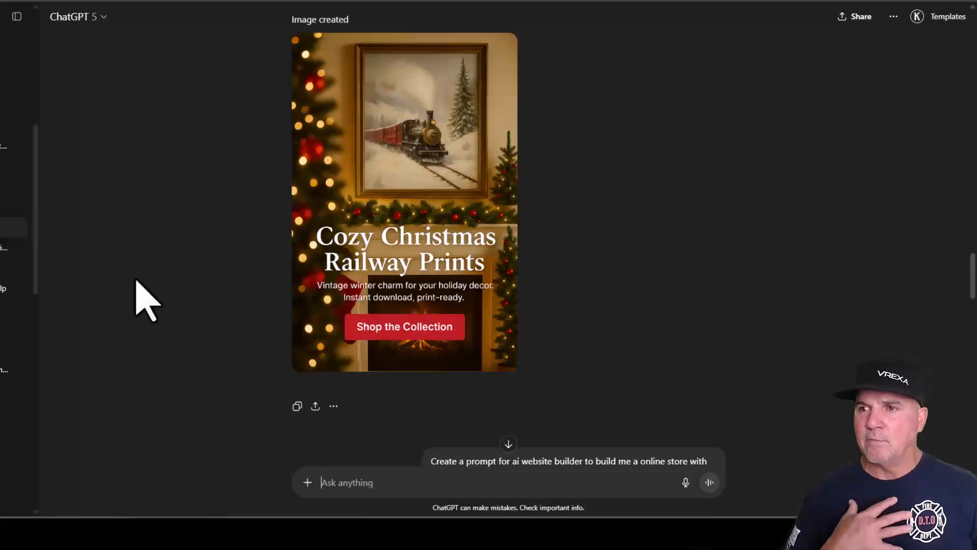
mouse_move(611, 224)
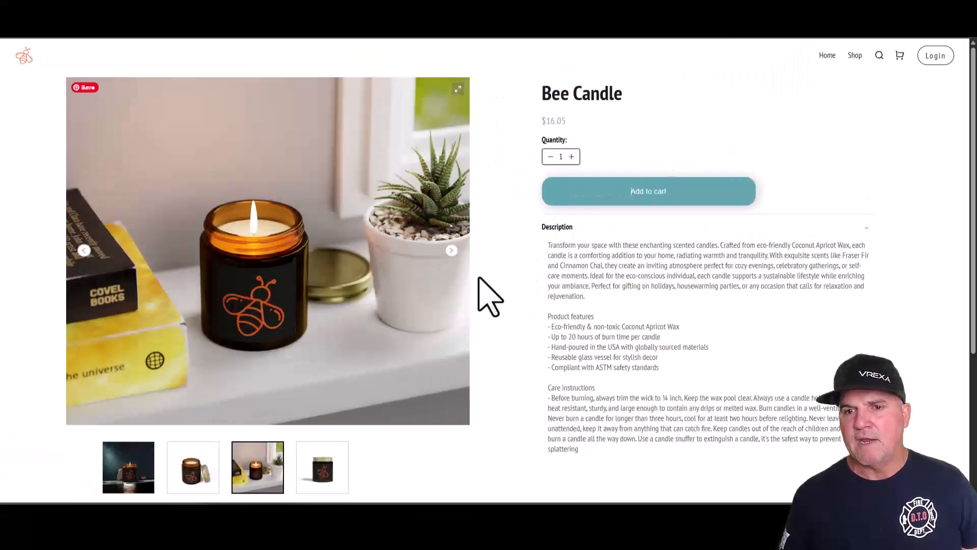
mouse_move(651, 118)
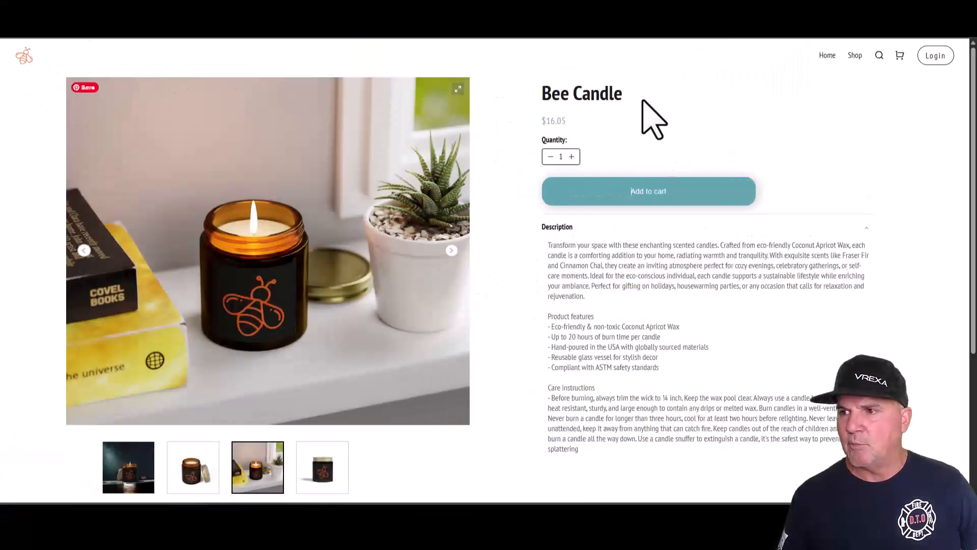
mouse_move(745, 338)
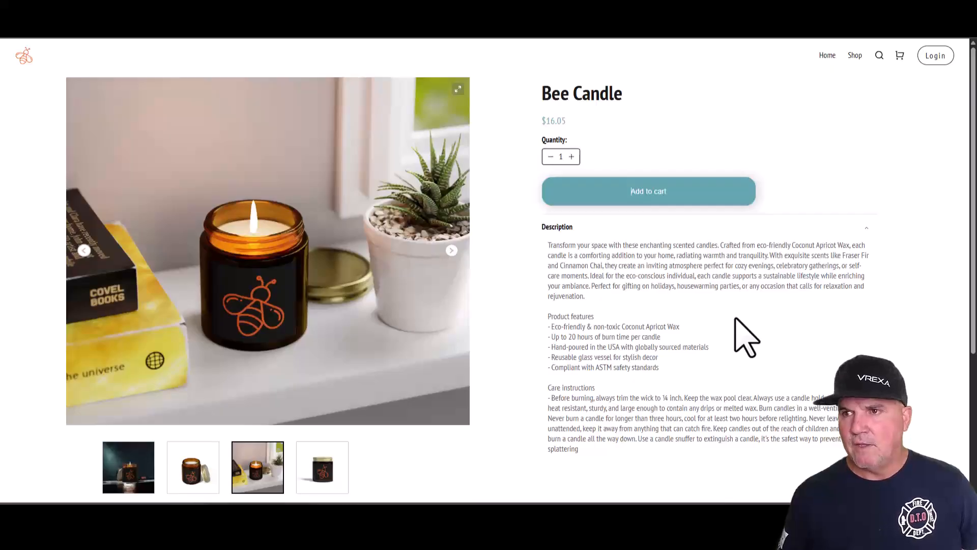
Return to the EverBee Swag home page and scroll its sections down to the 23-product shop listing.
left_click(826, 55)
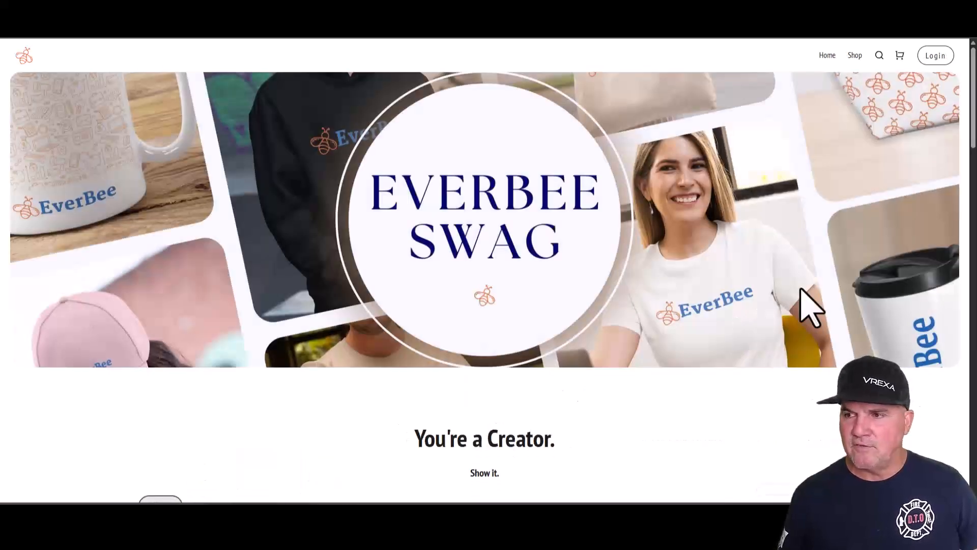
scroll("down", 3)
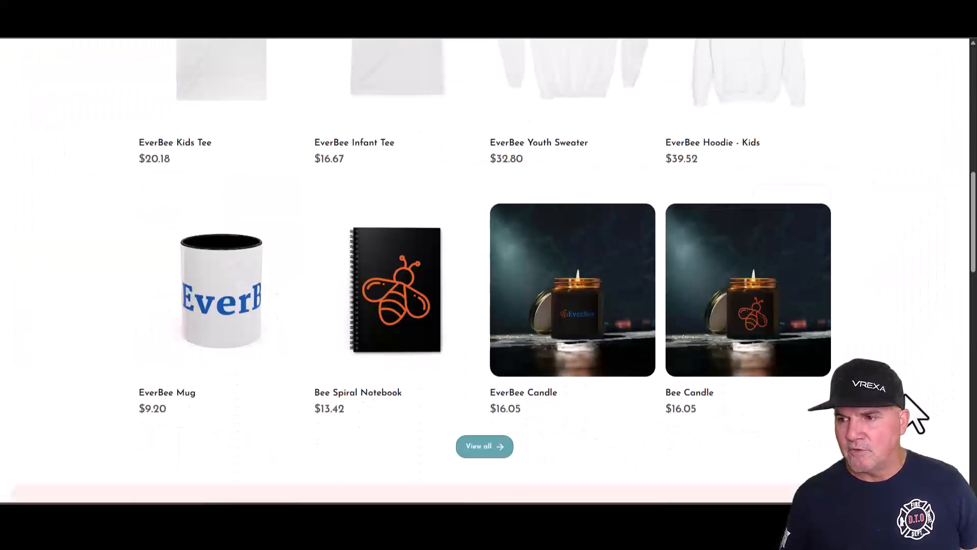
scroll("down", 3)
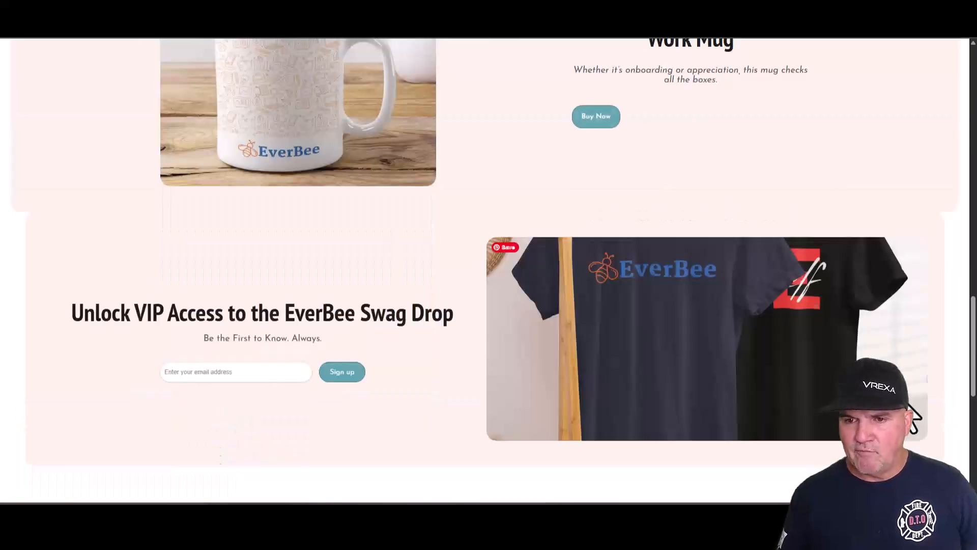
scroll("down", 3)
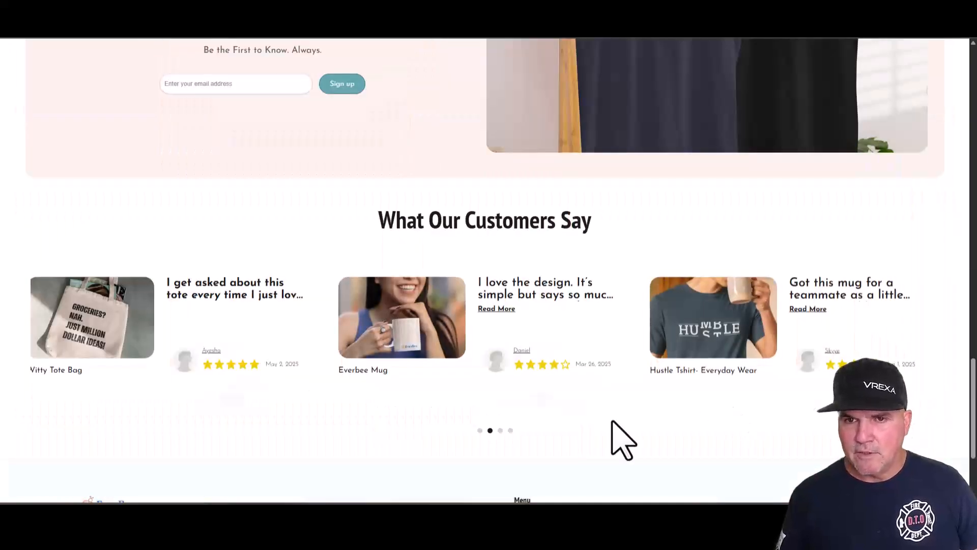
mouse_move(306, 455)
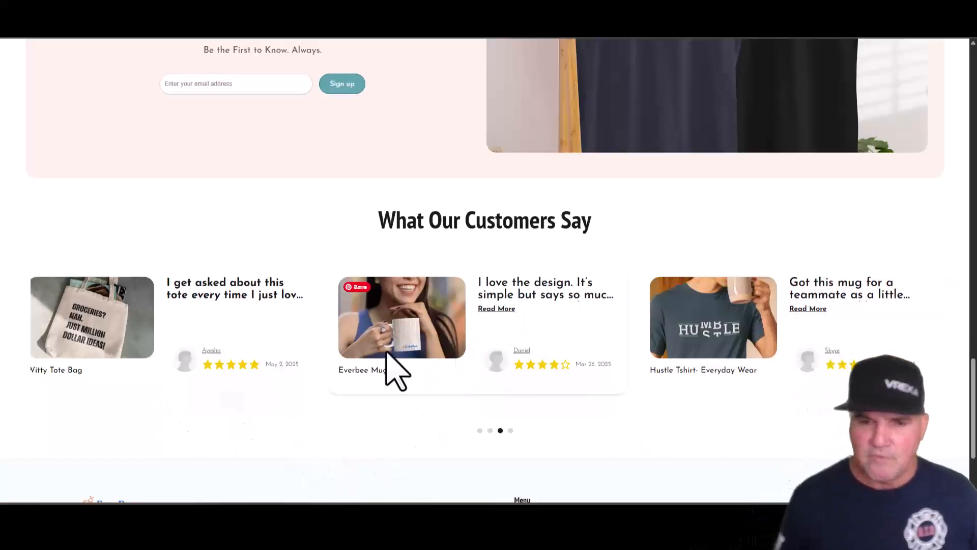
scroll("down", 3)
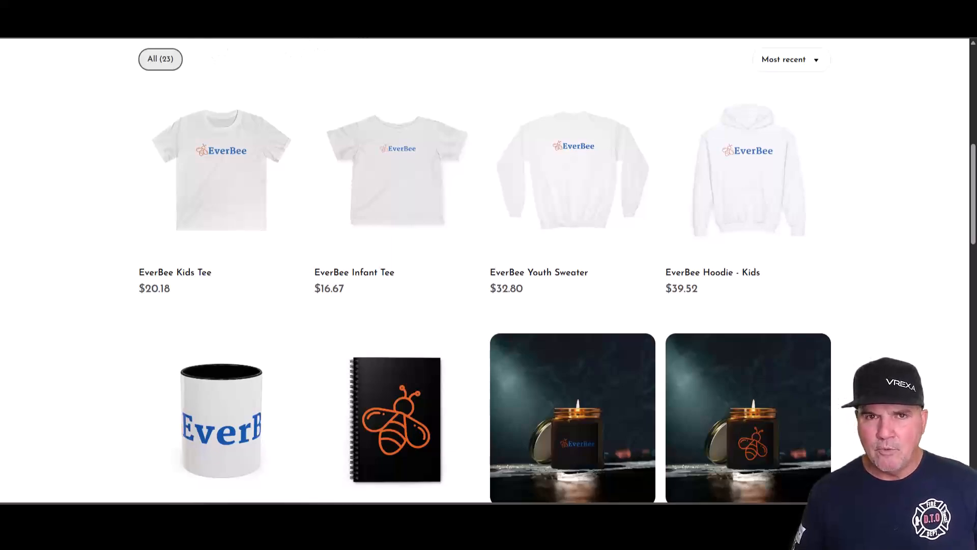
mouse_move(354, 267)
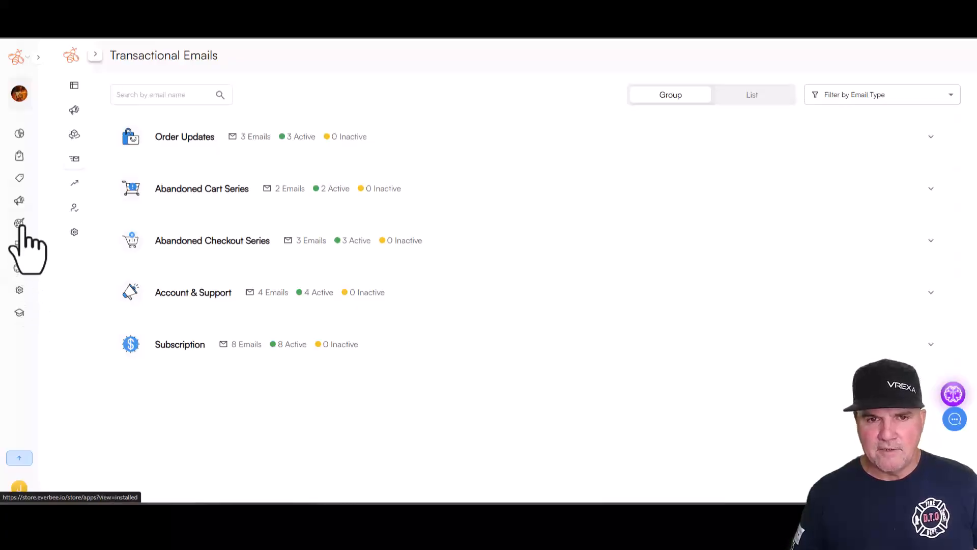
Navigate Designer > Content to the store builder and dismiss the Designing Your Store video.
left_click(38, 56)
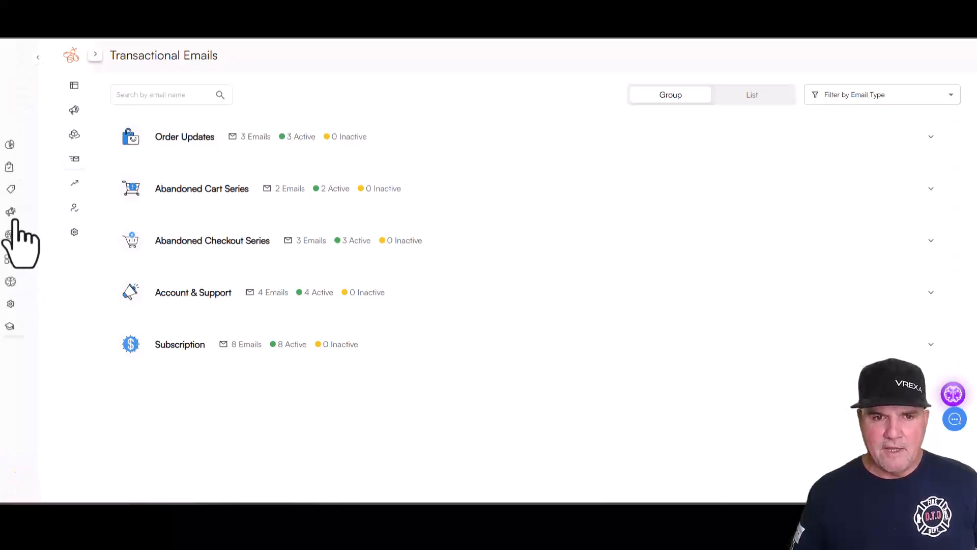
left_click(37, 56)
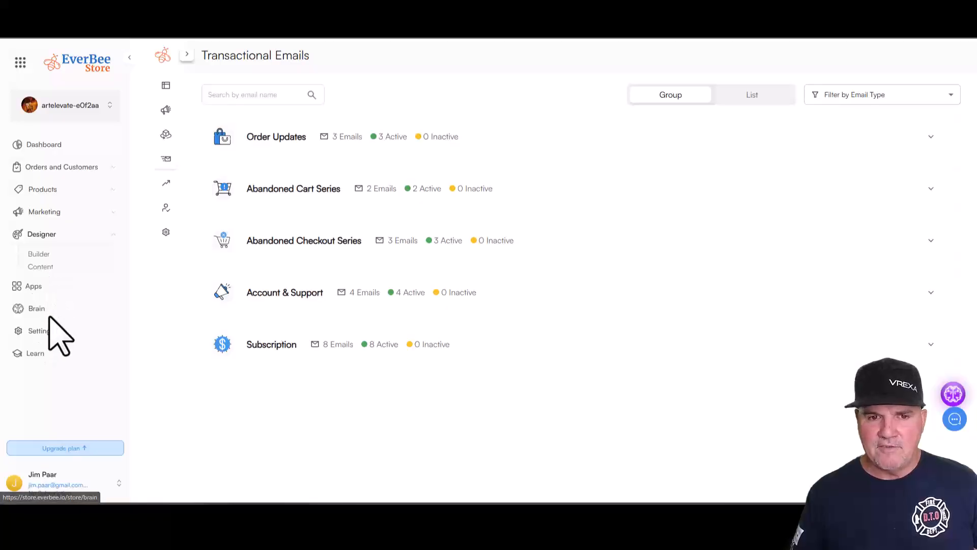
left_click(41, 267)
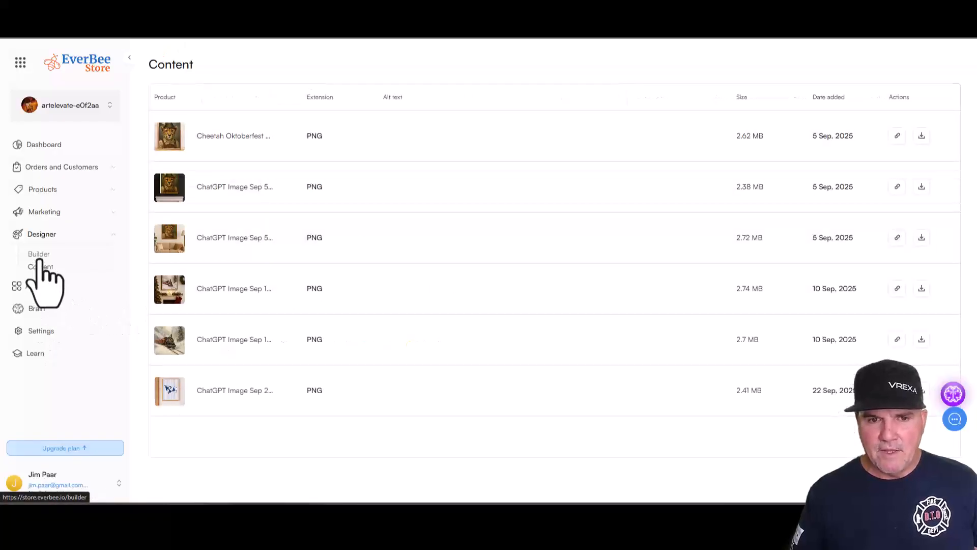
left_click(35, 353)
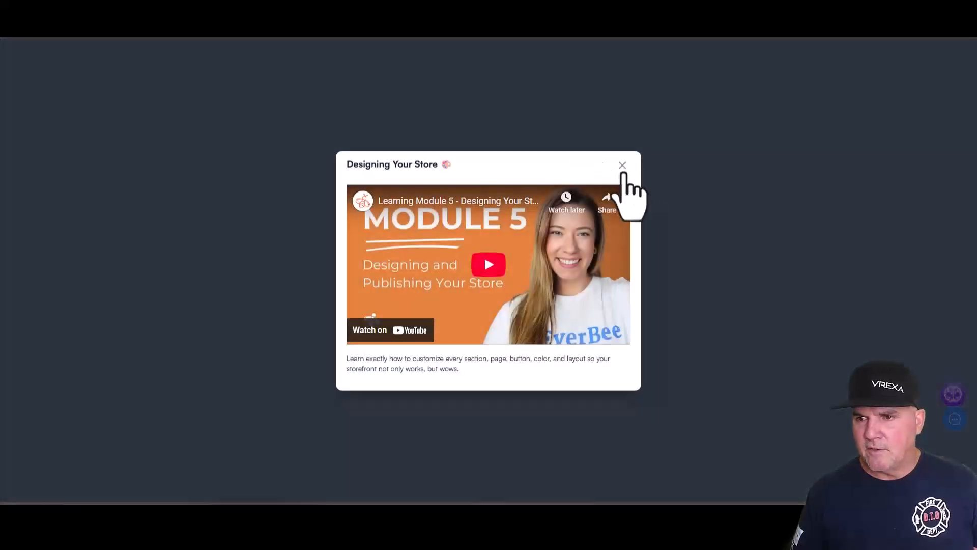
left_click(622, 166)
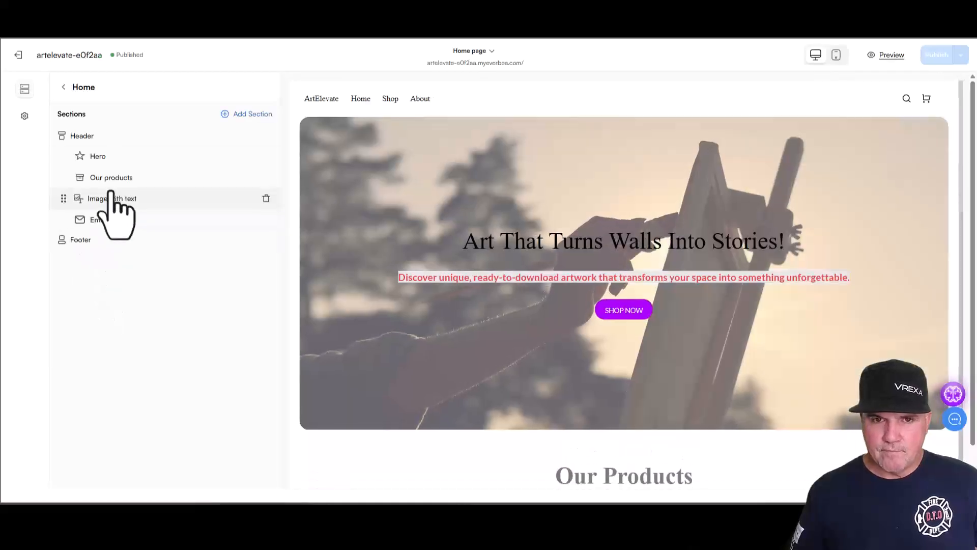
View the Hero section settings, then open the Our Products section for editing its title text.
left_click(98, 156)
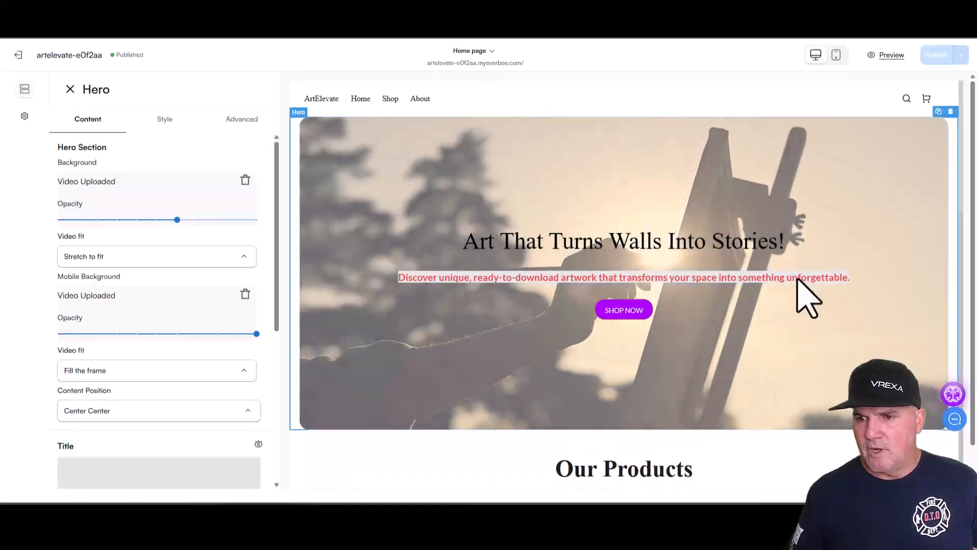
scroll("down", 3)
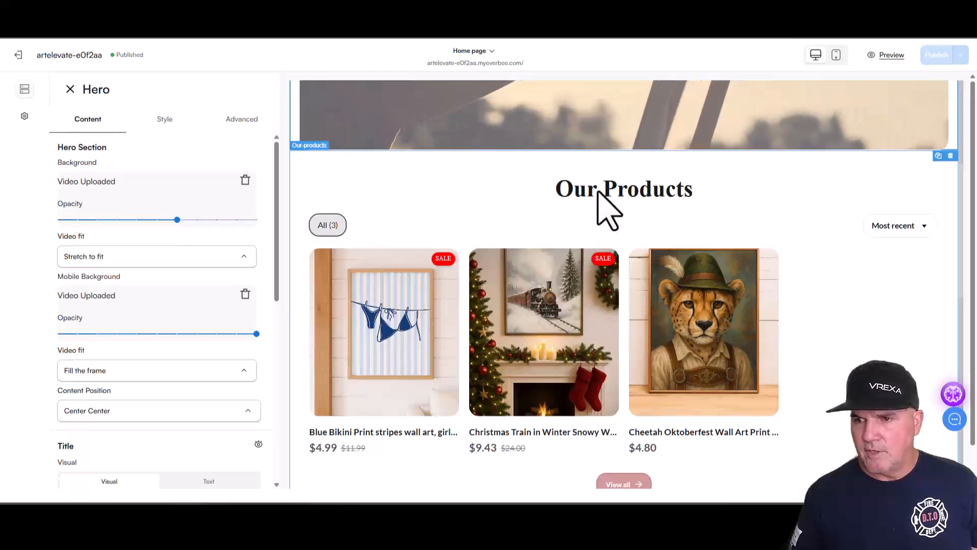
left_click(623, 189)
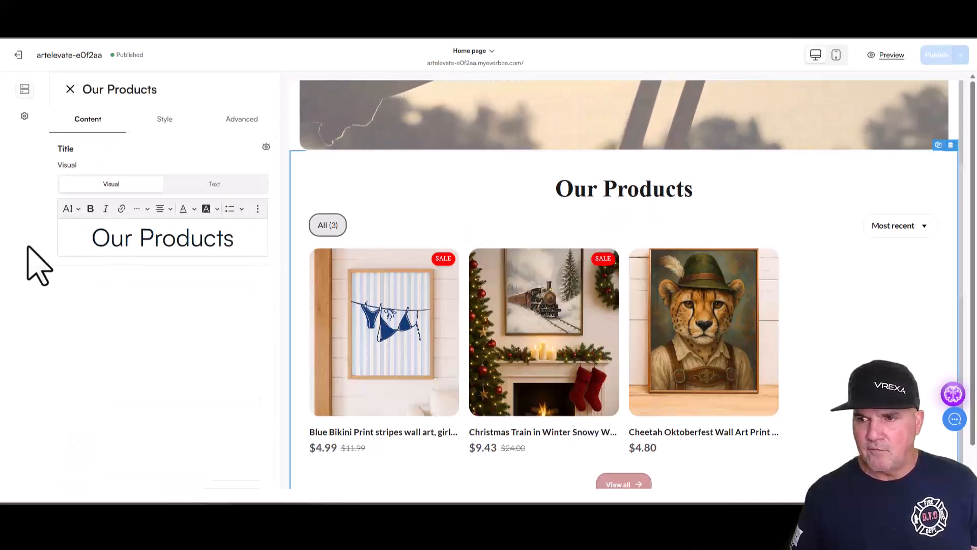